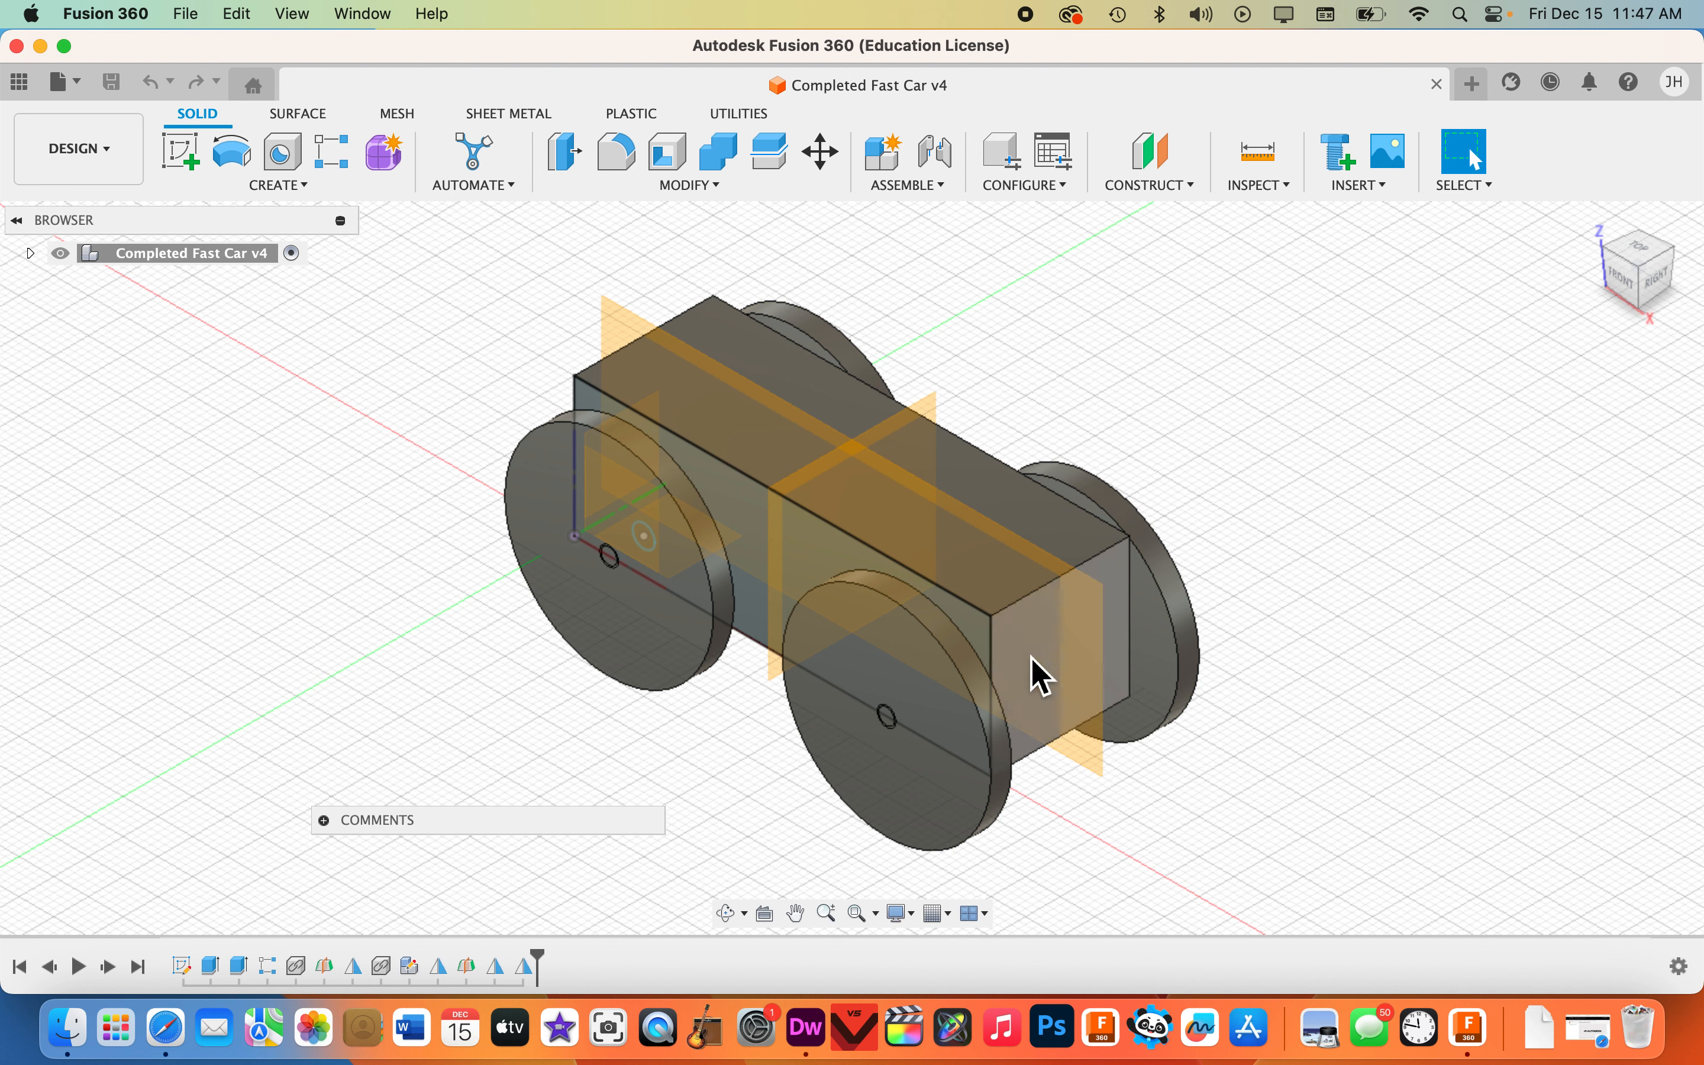
Show the RaceCar_Training project's design files in the Data Panel and scroll the list.
left_click(18, 82)
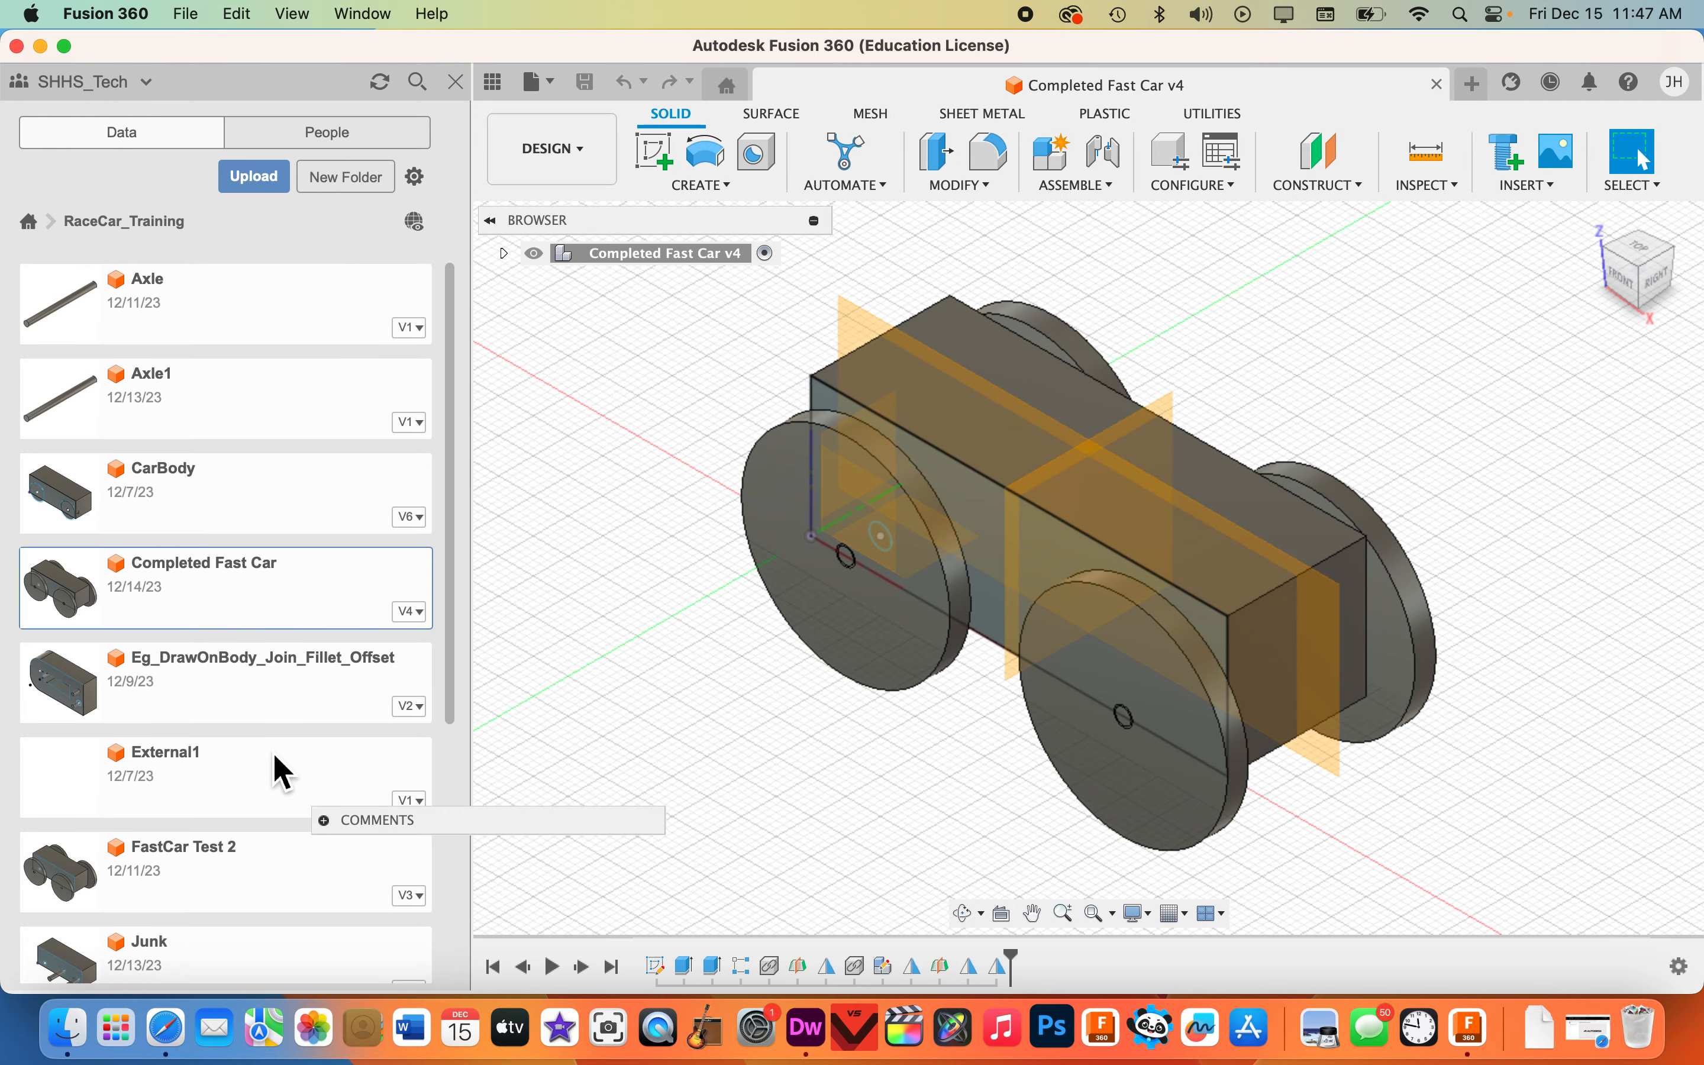
mouse_move(487, 790)
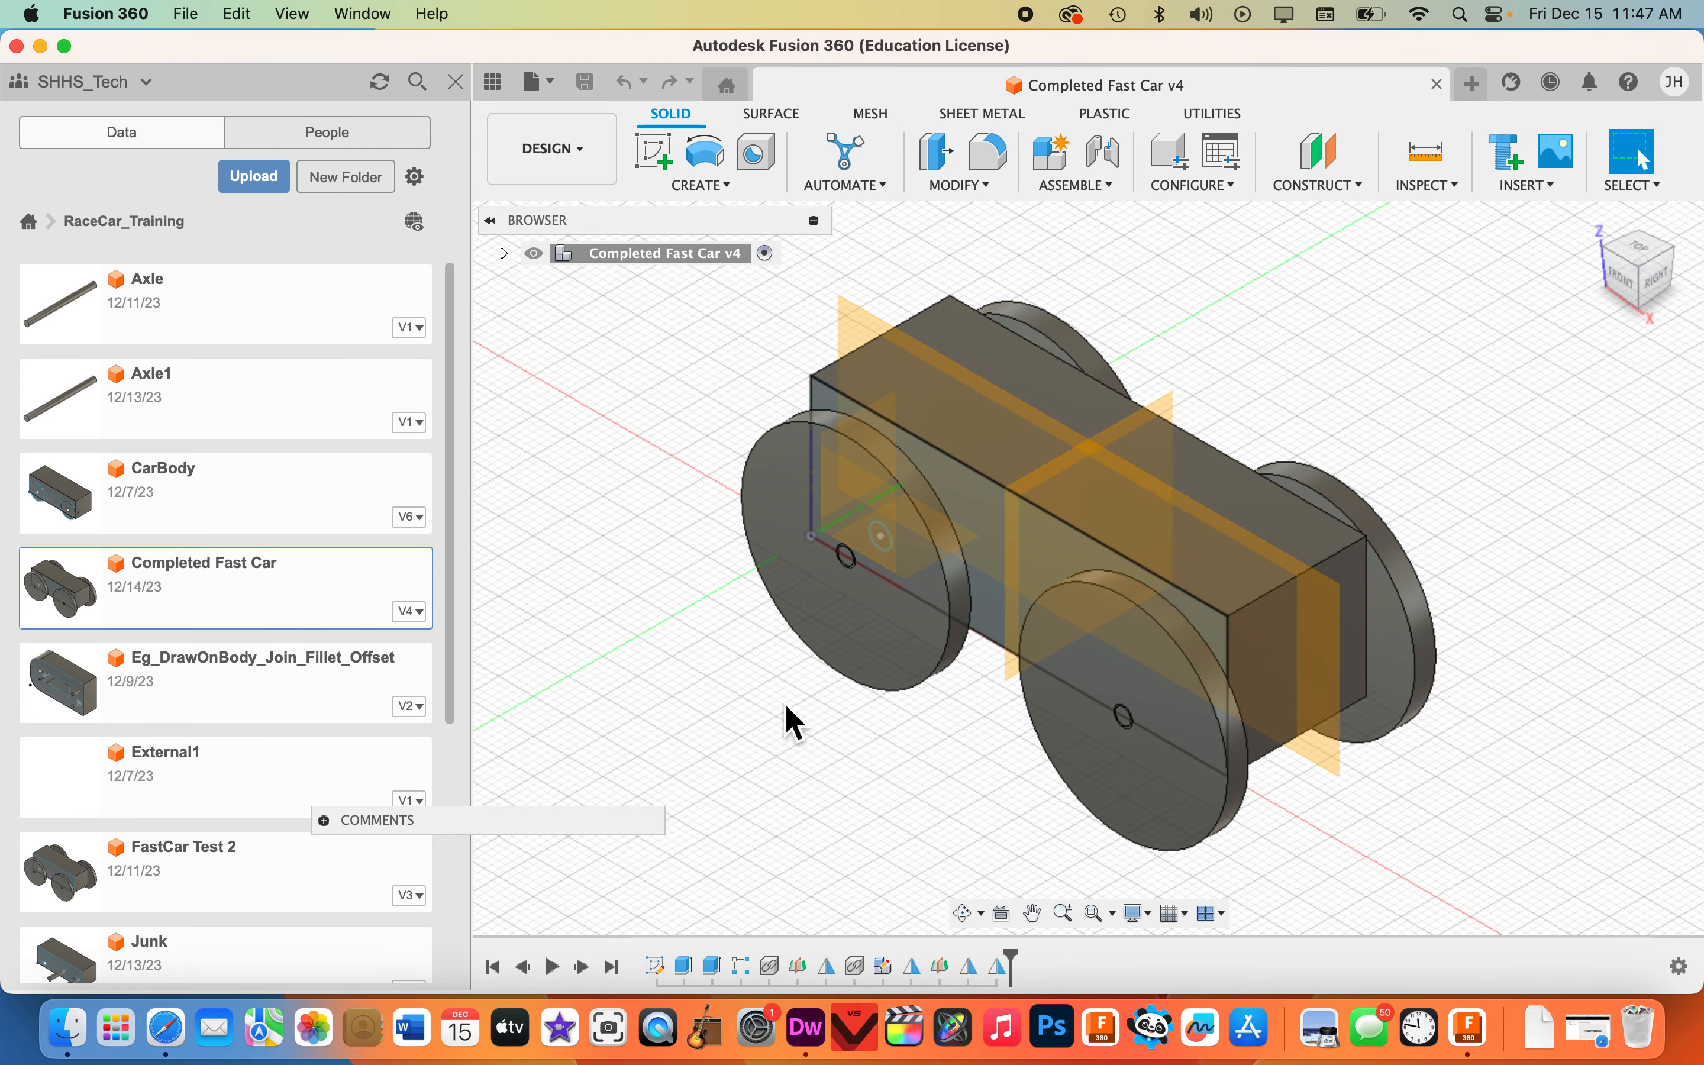
scroll("down", 3)
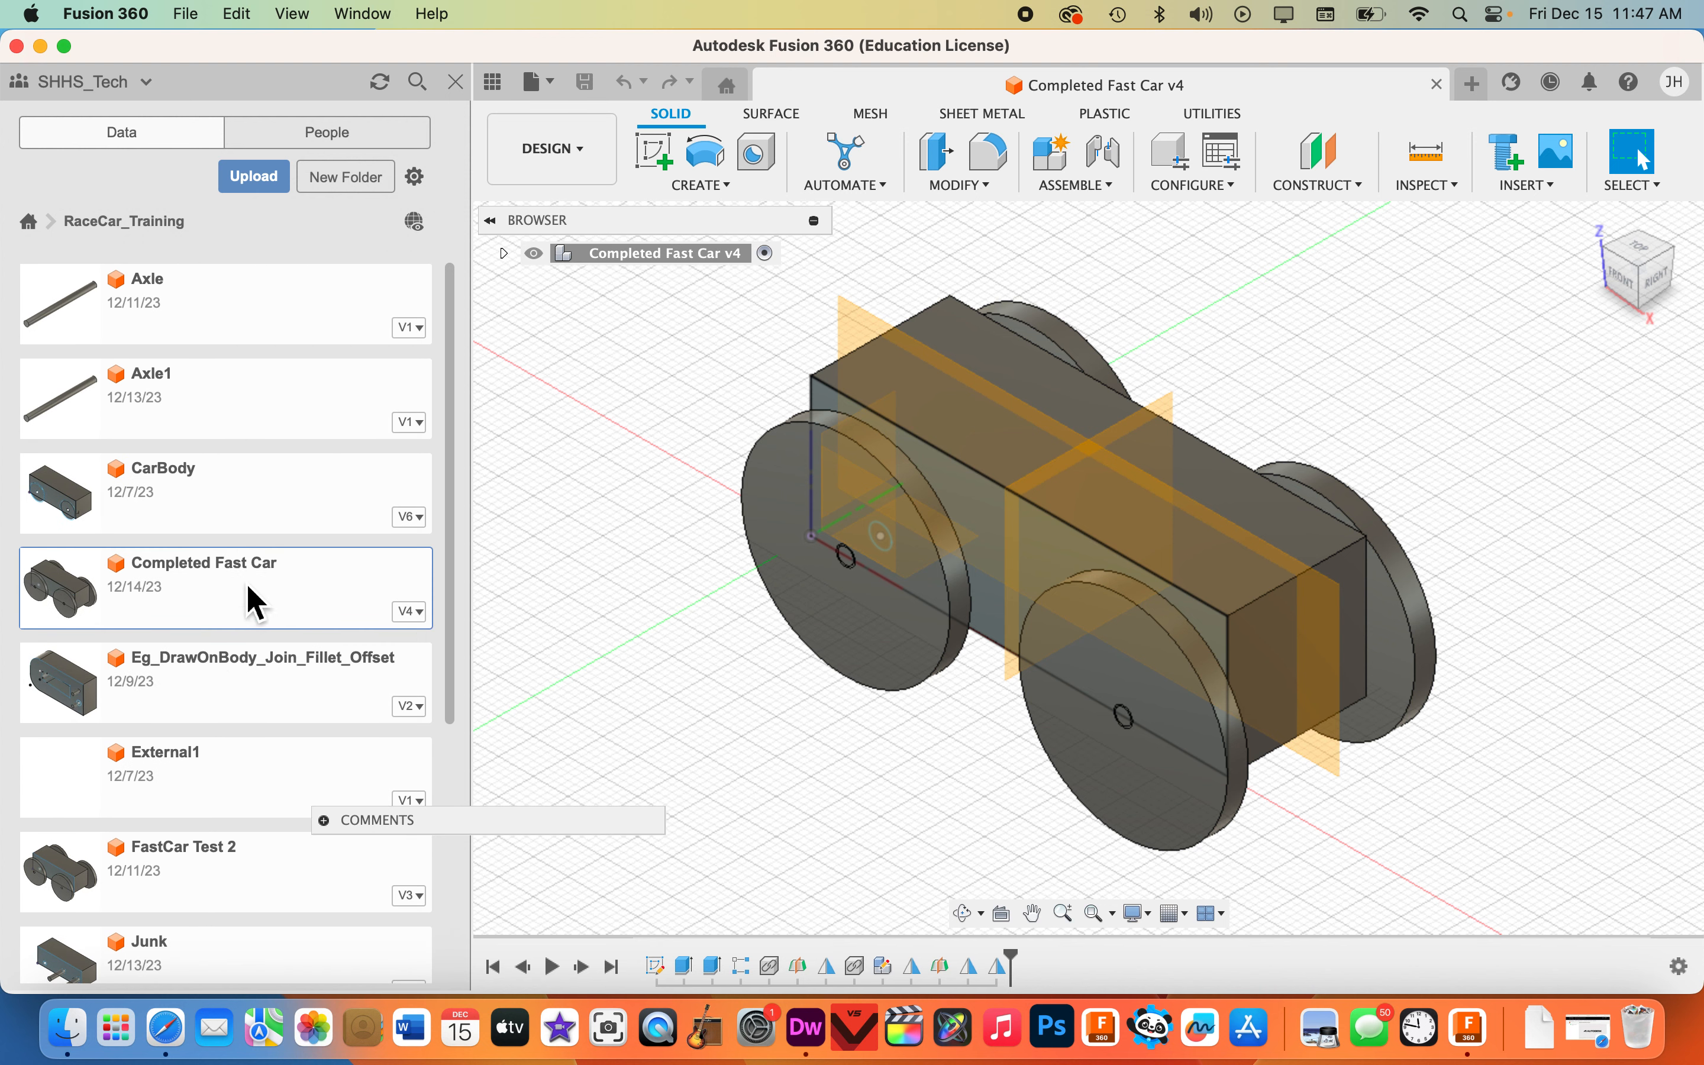
mouse_move(273, 594)
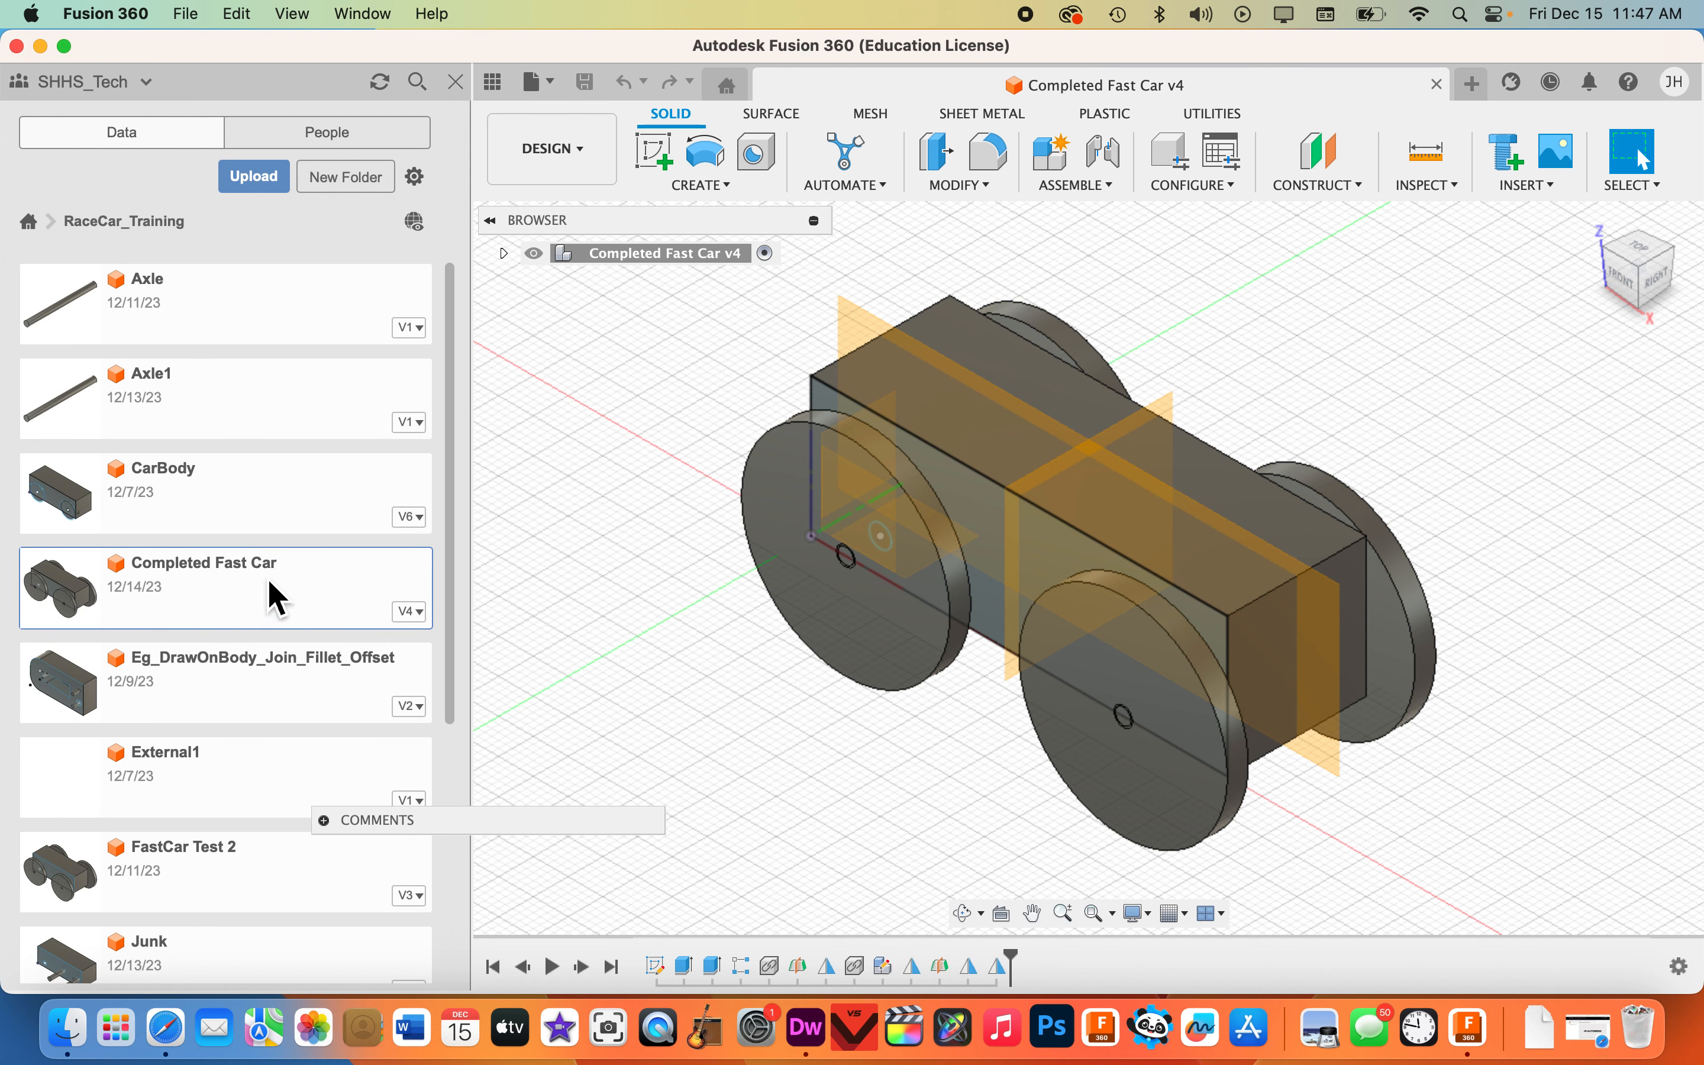
mouse_move(146, 163)
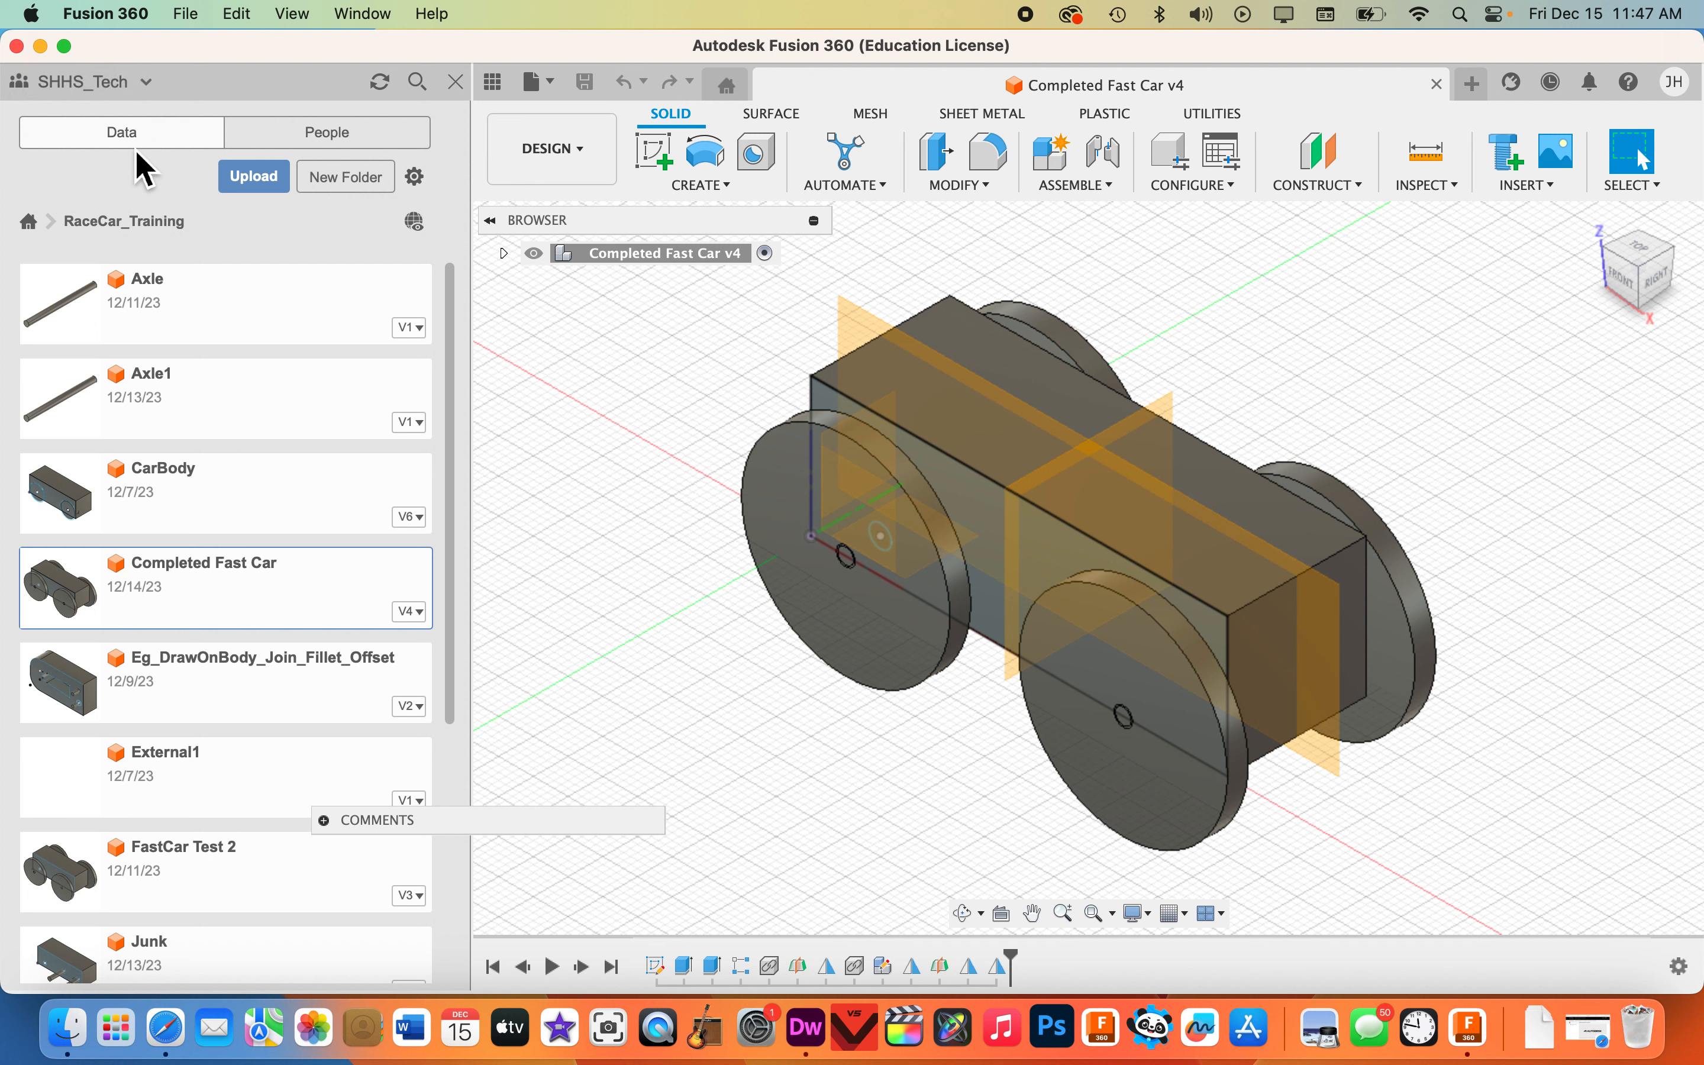
mouse_move(247, 486)
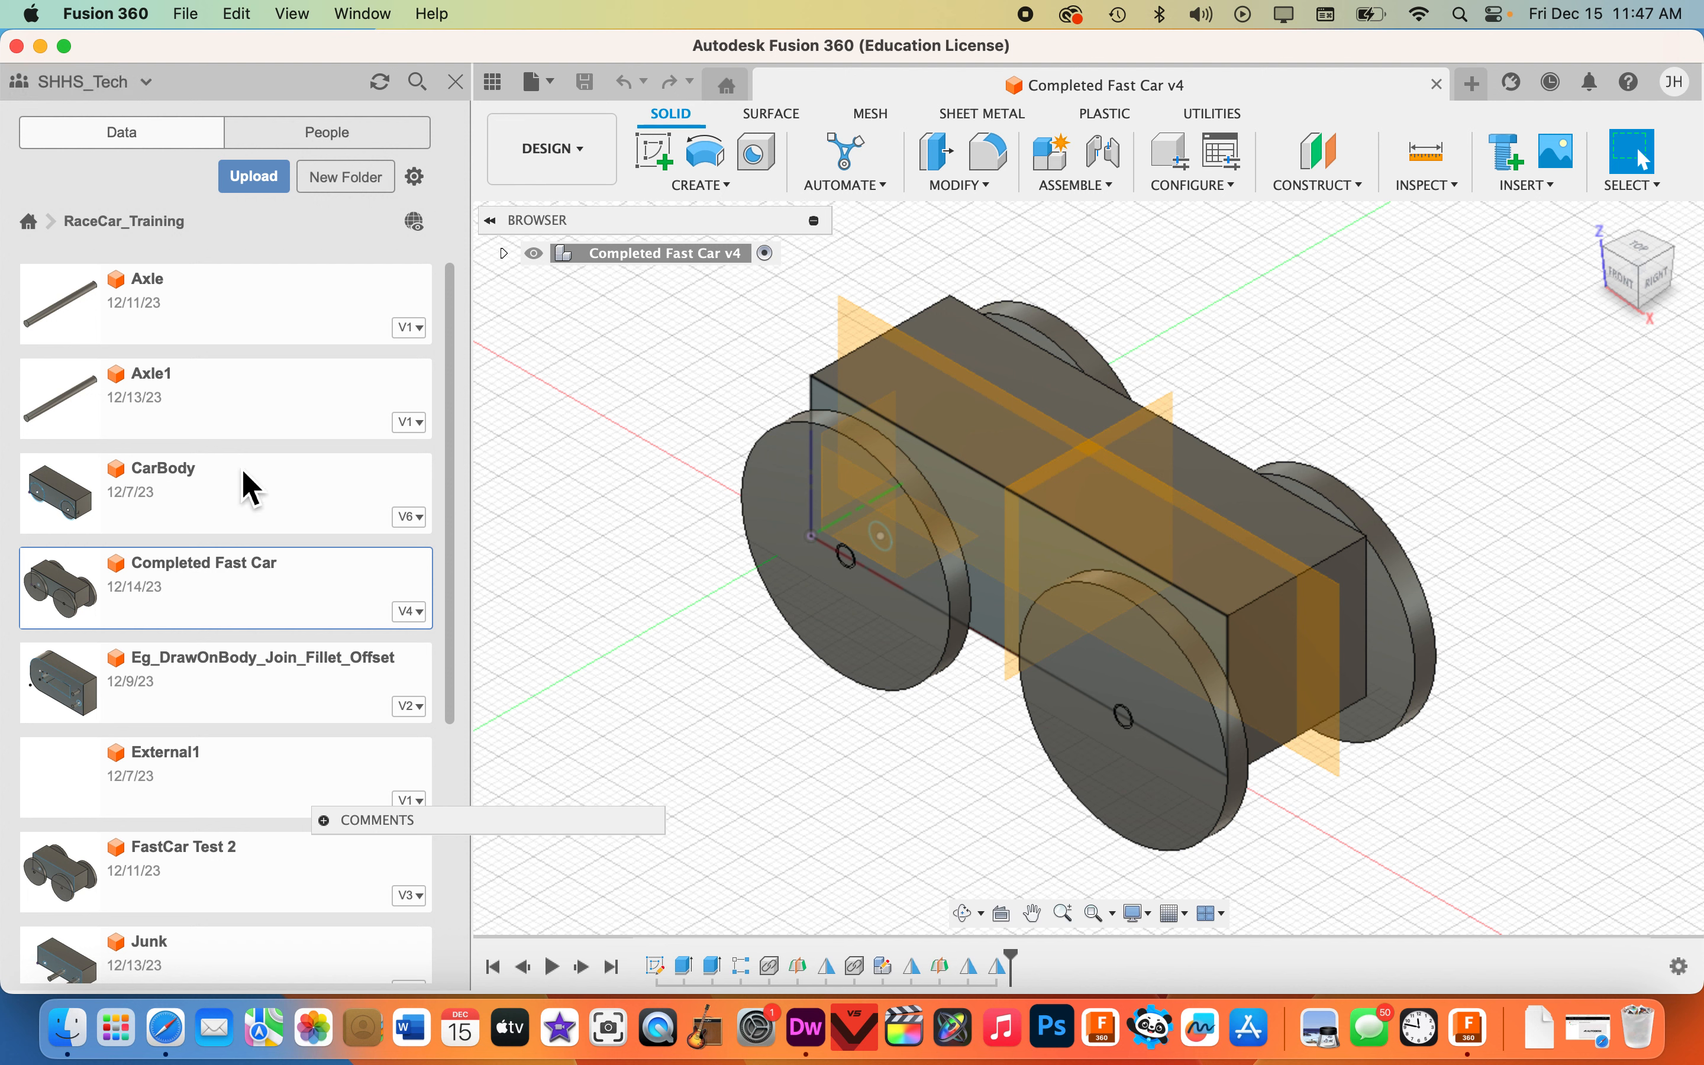
mouse_move(272, 668)
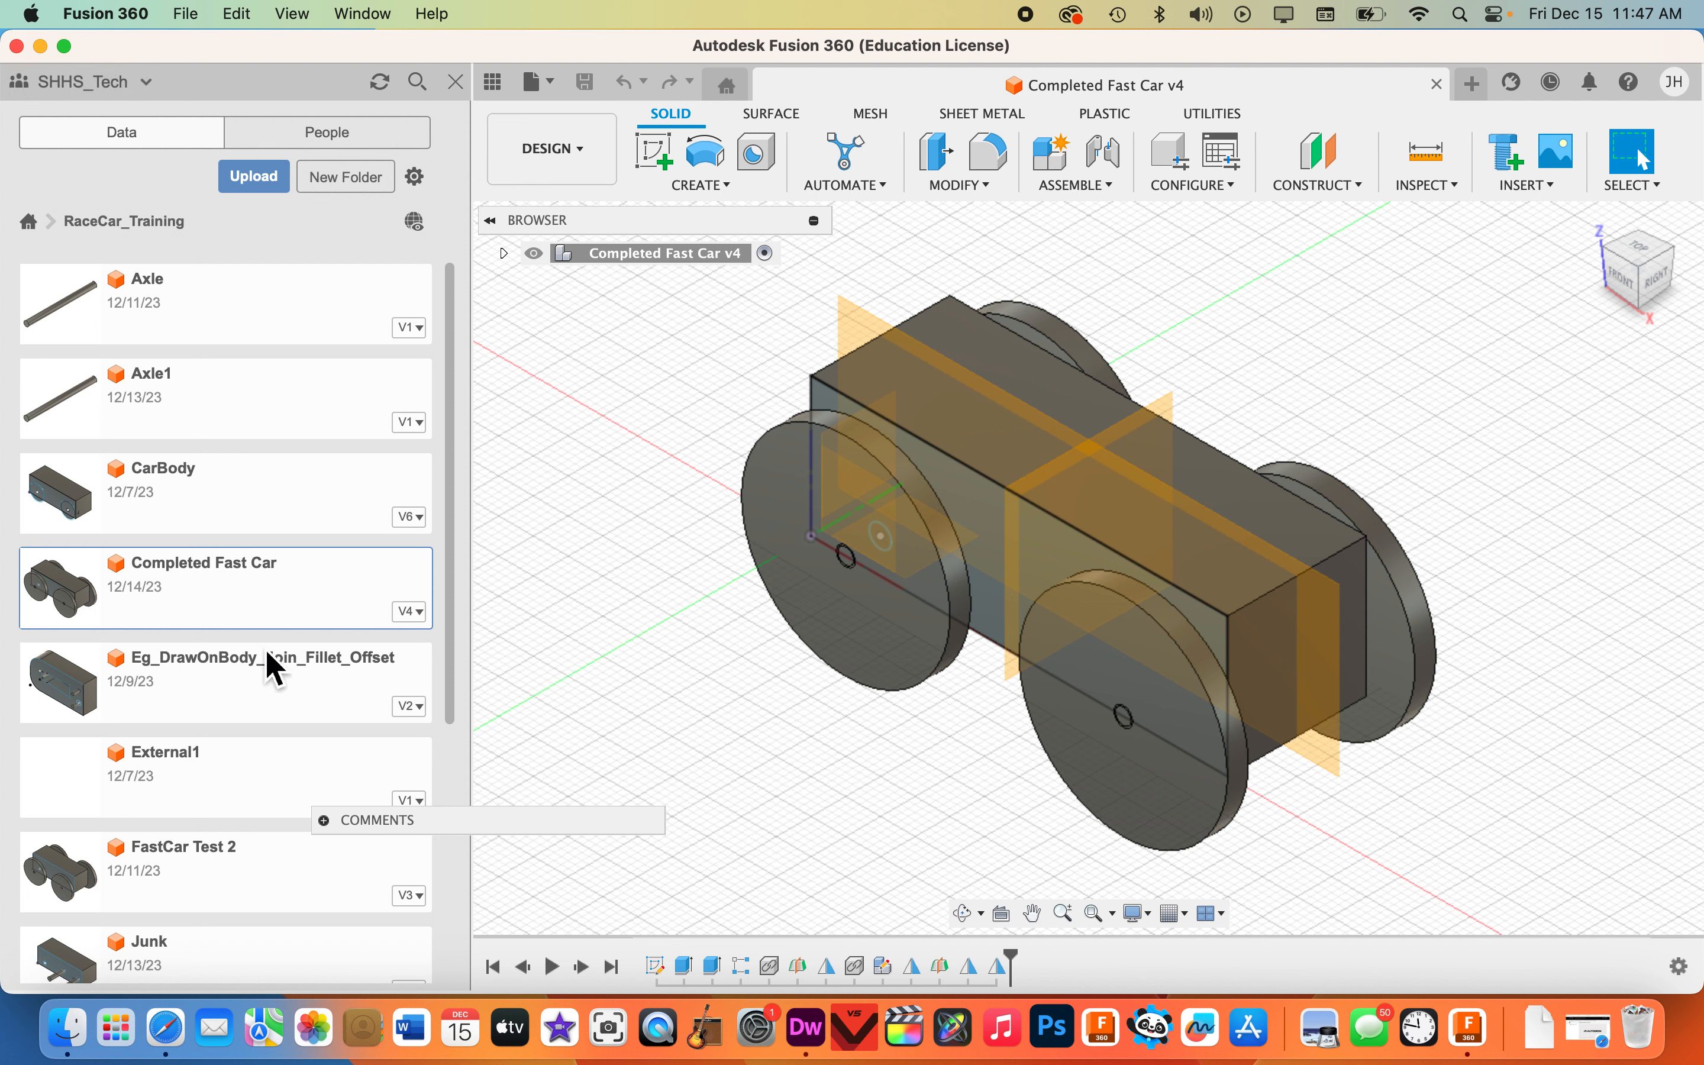
mouse_move(266, 769)
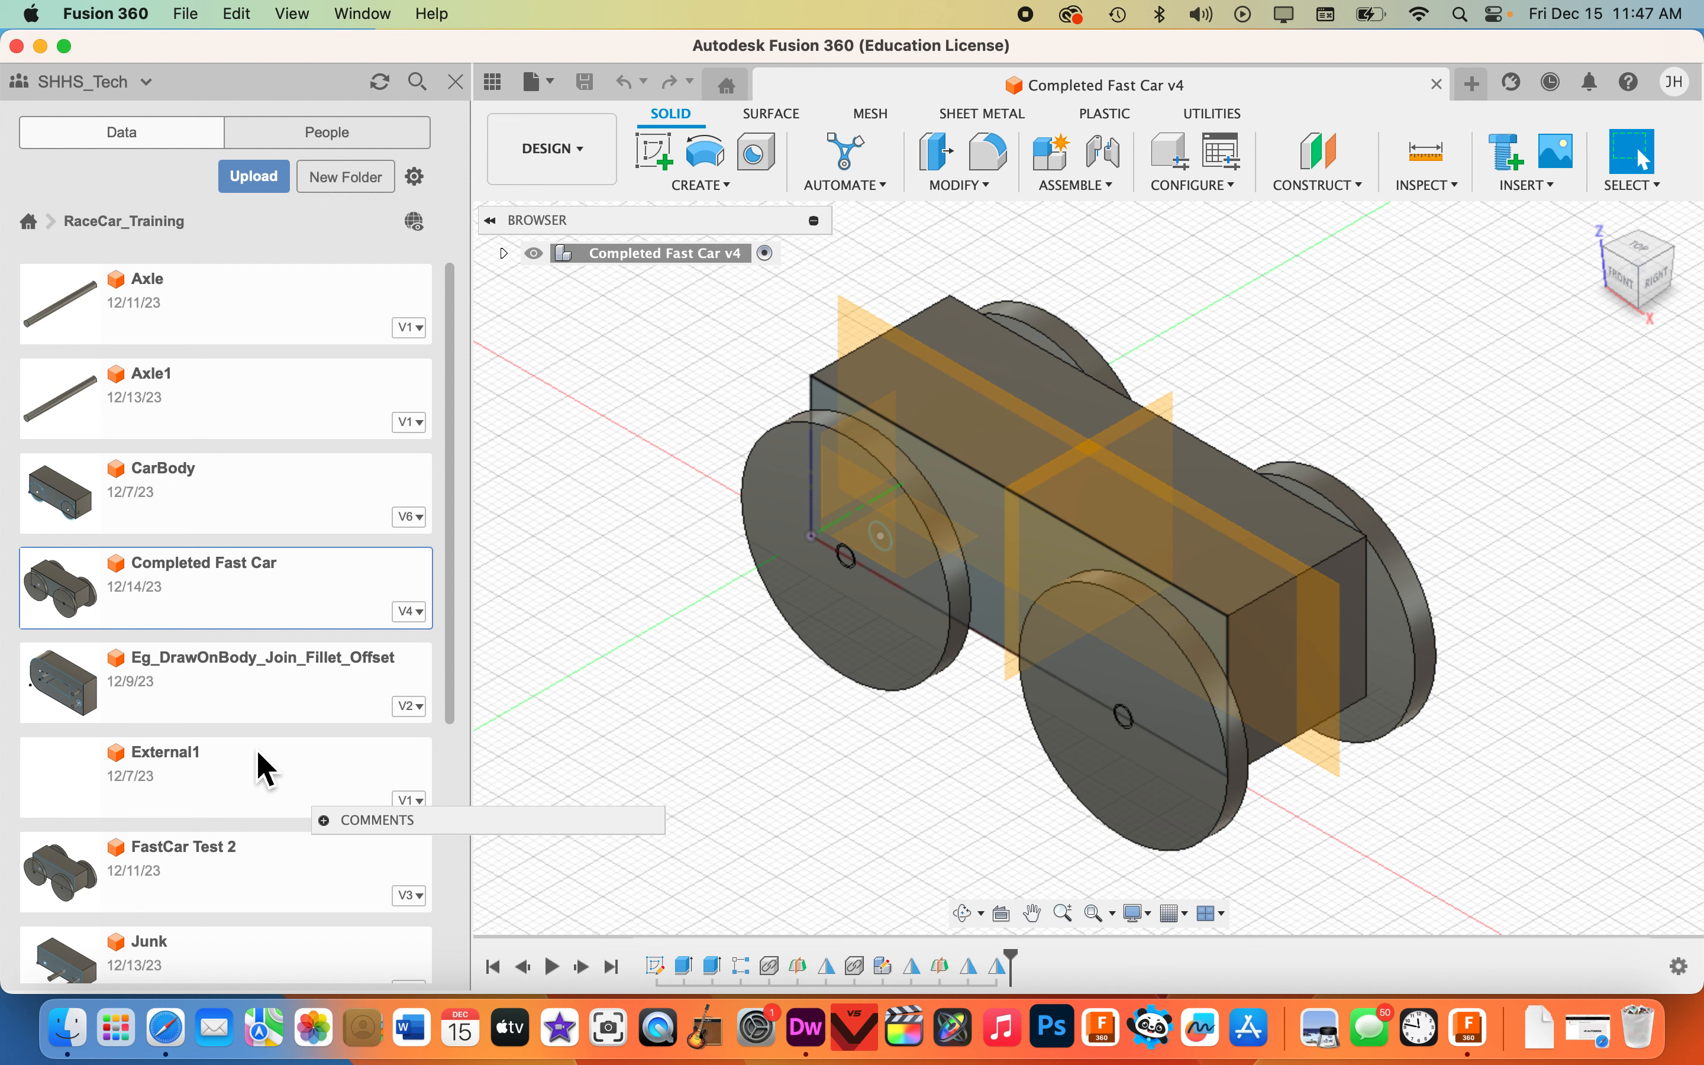
mouse_move(293, 736)
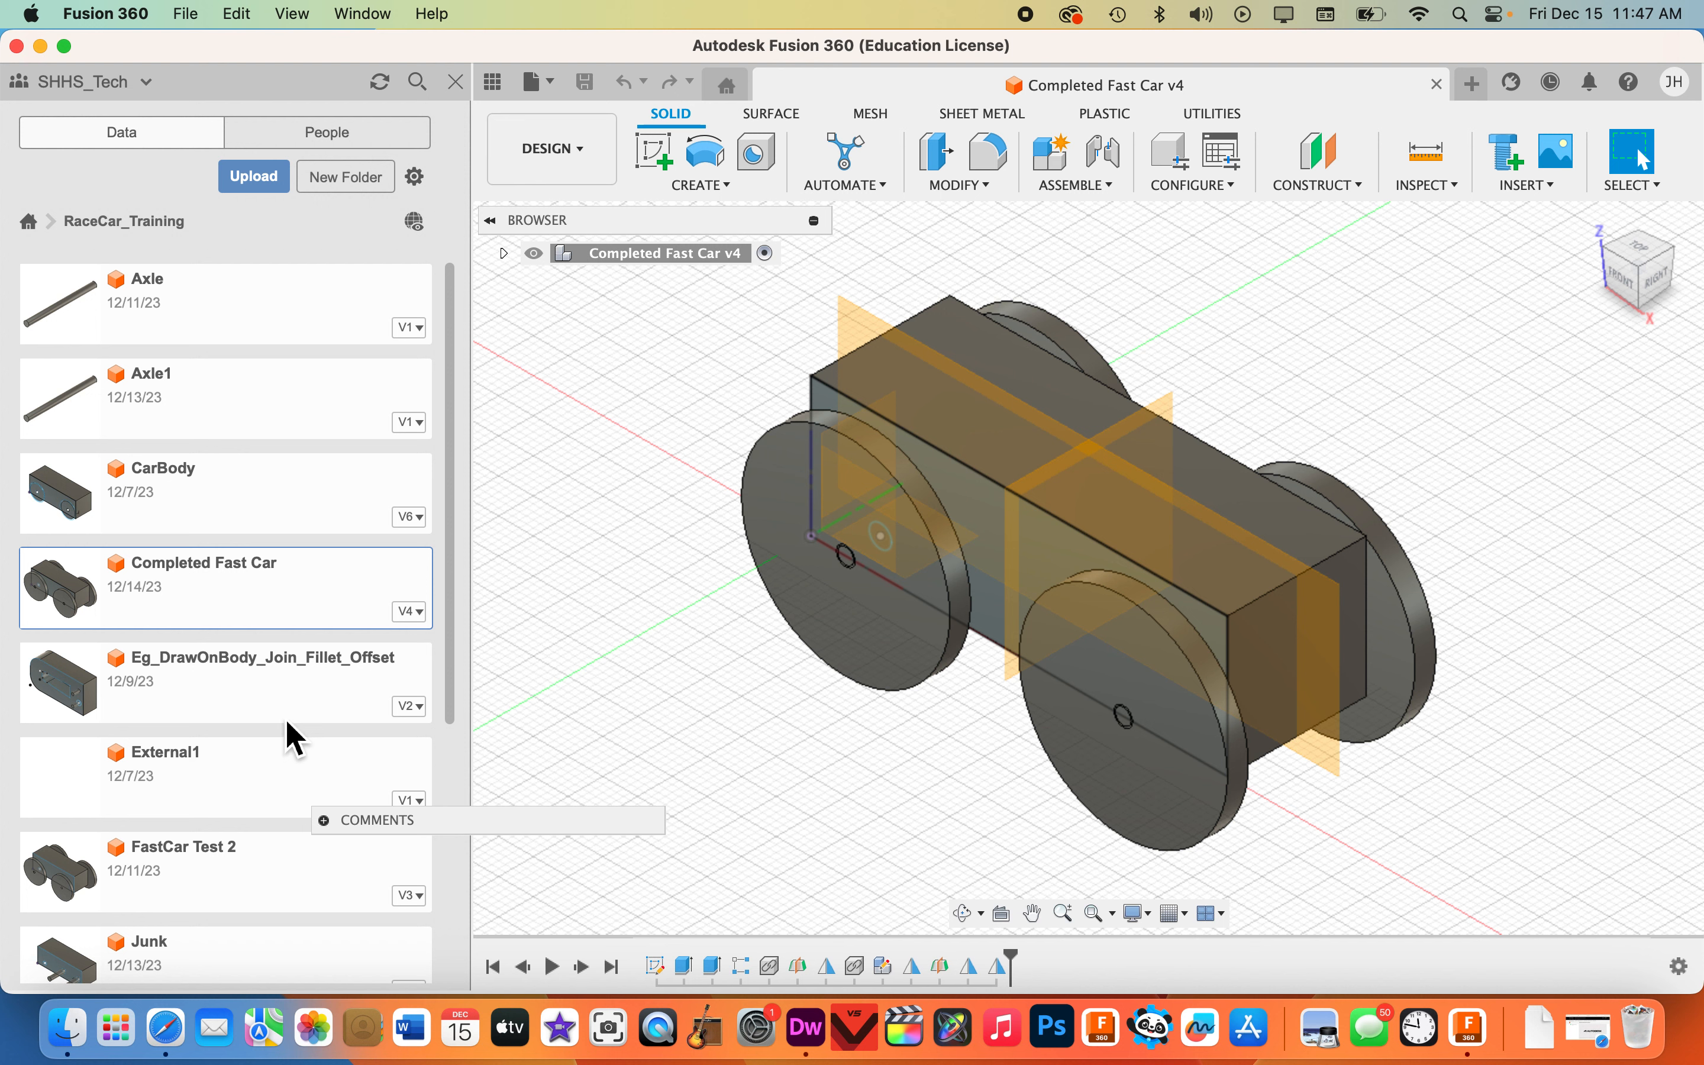
mouse_move(564, 222)
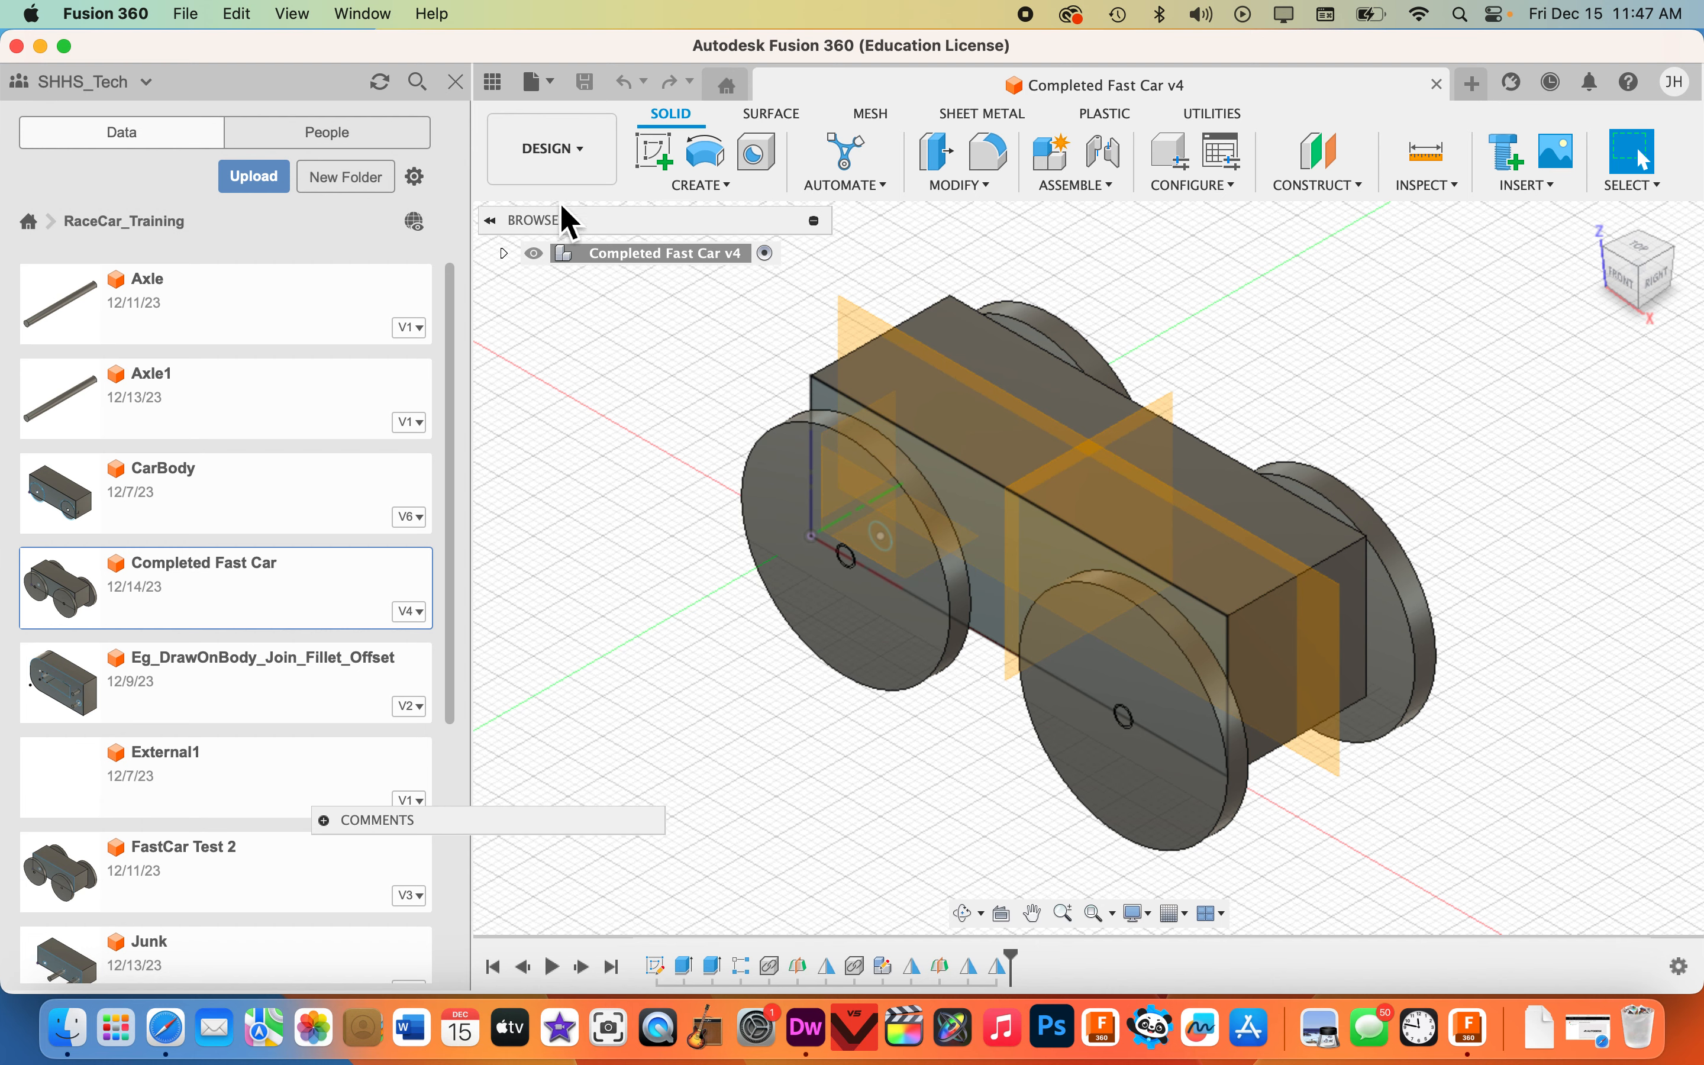
Hide the Data Panel so the Completed Fast Car v4 model fills the workspace.
left_click(491, 81)
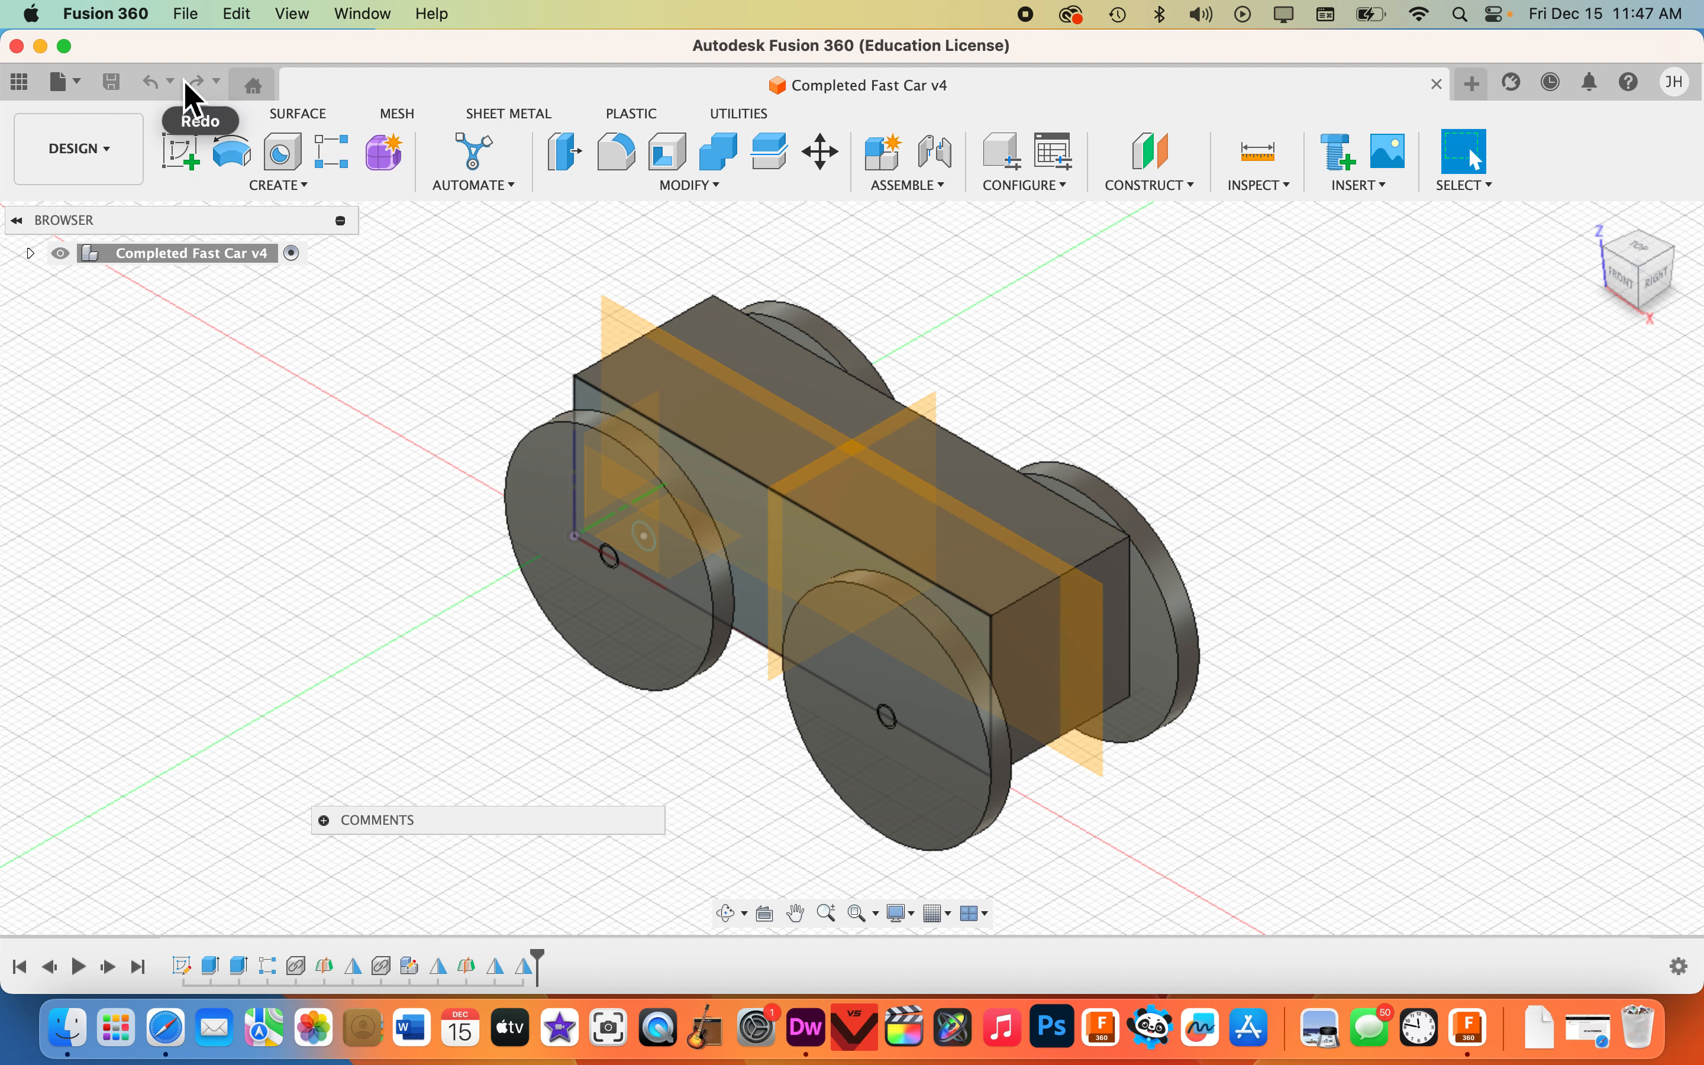
mouse_move(68, 81)
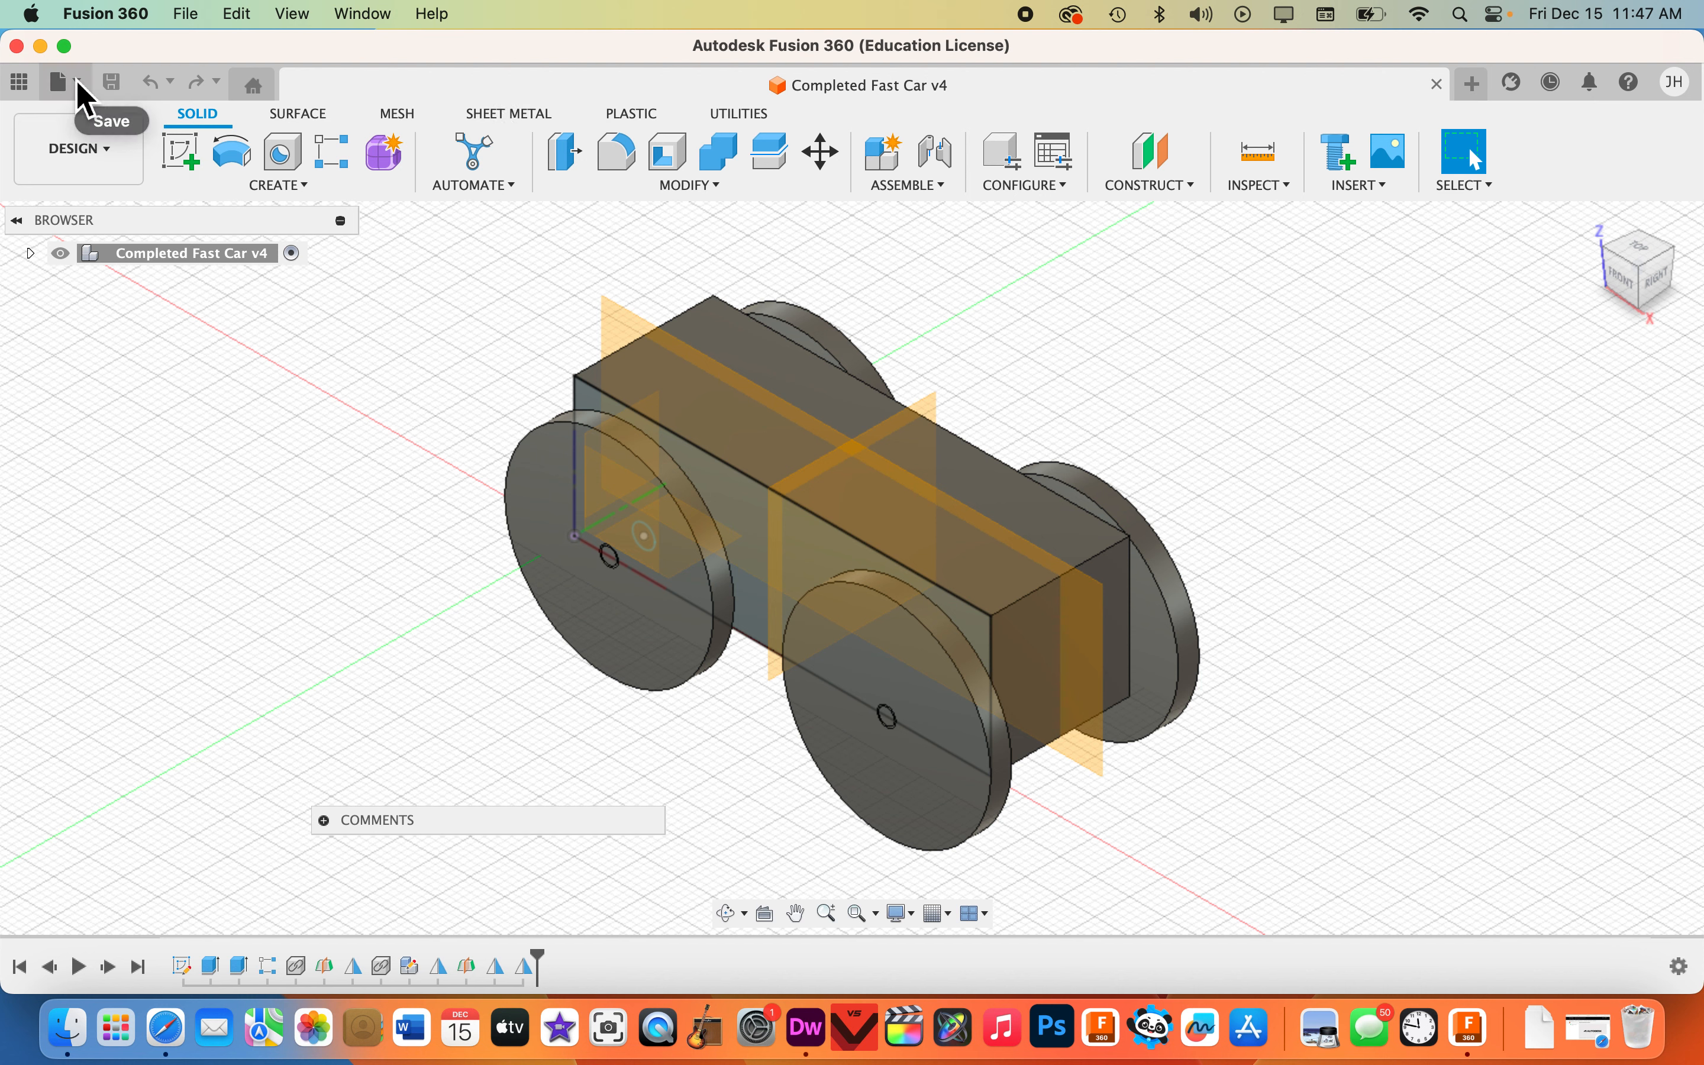
mouse_move(59, 82)
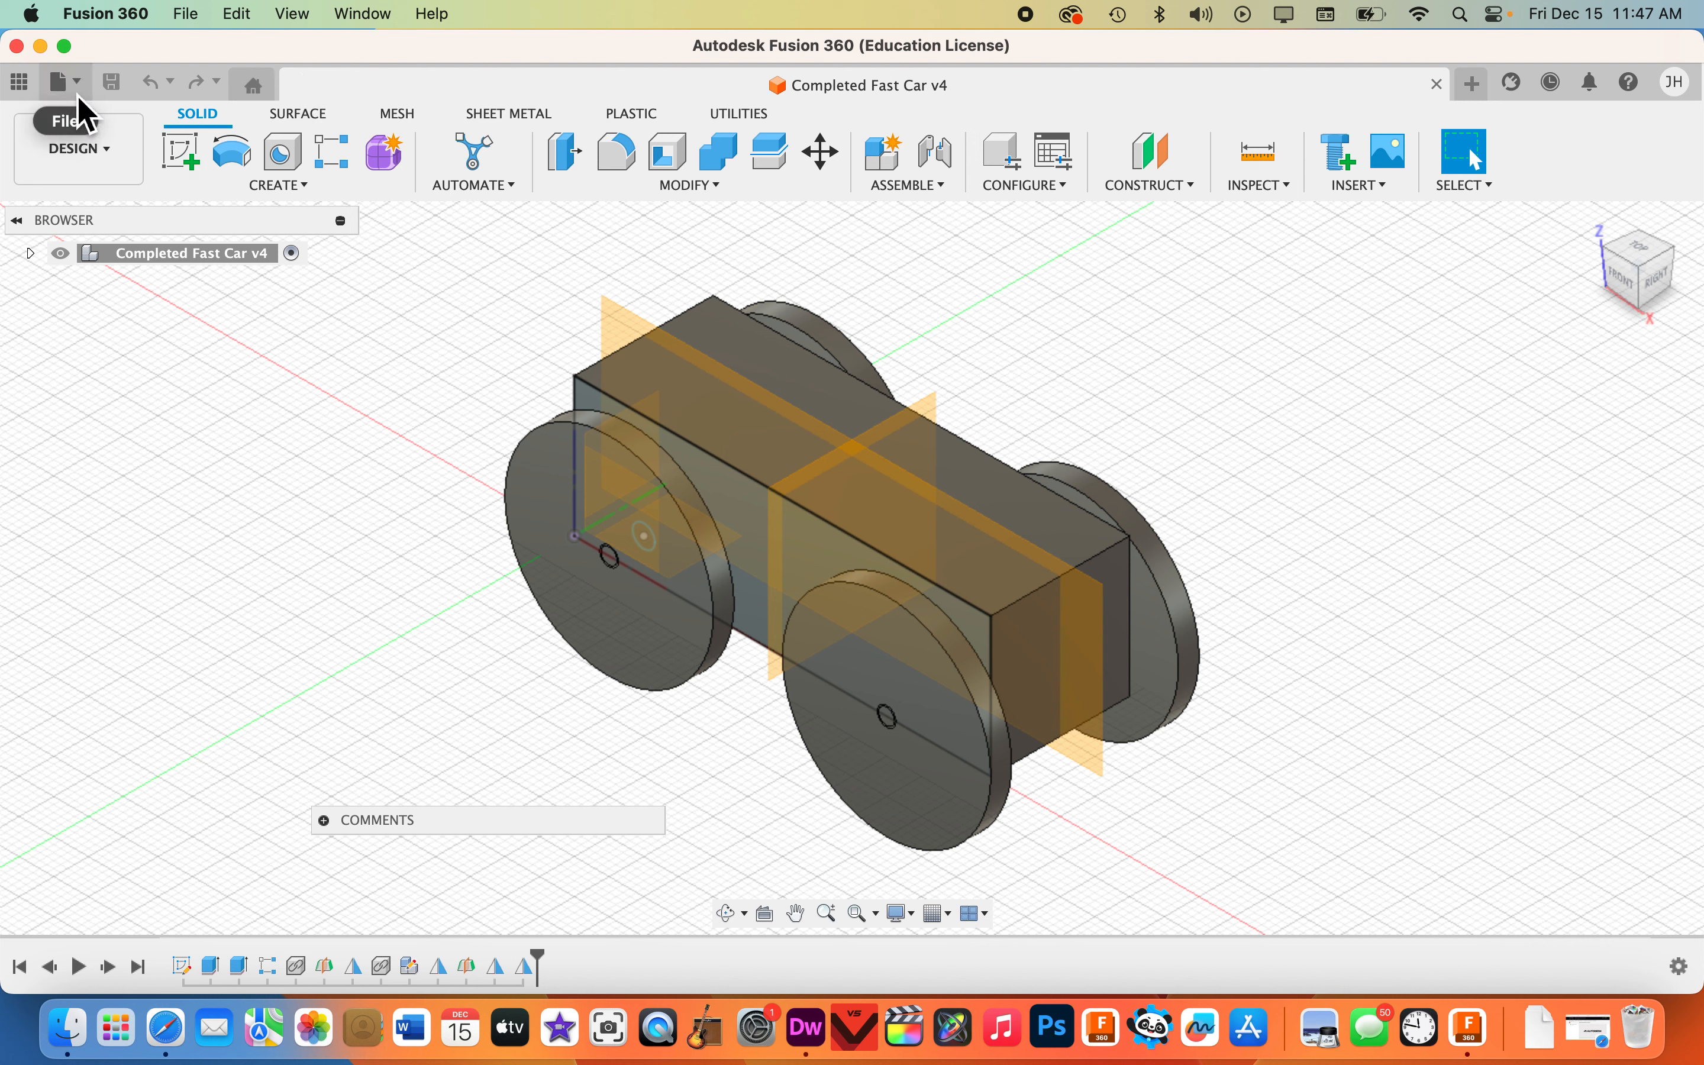
left_click(57, 80)
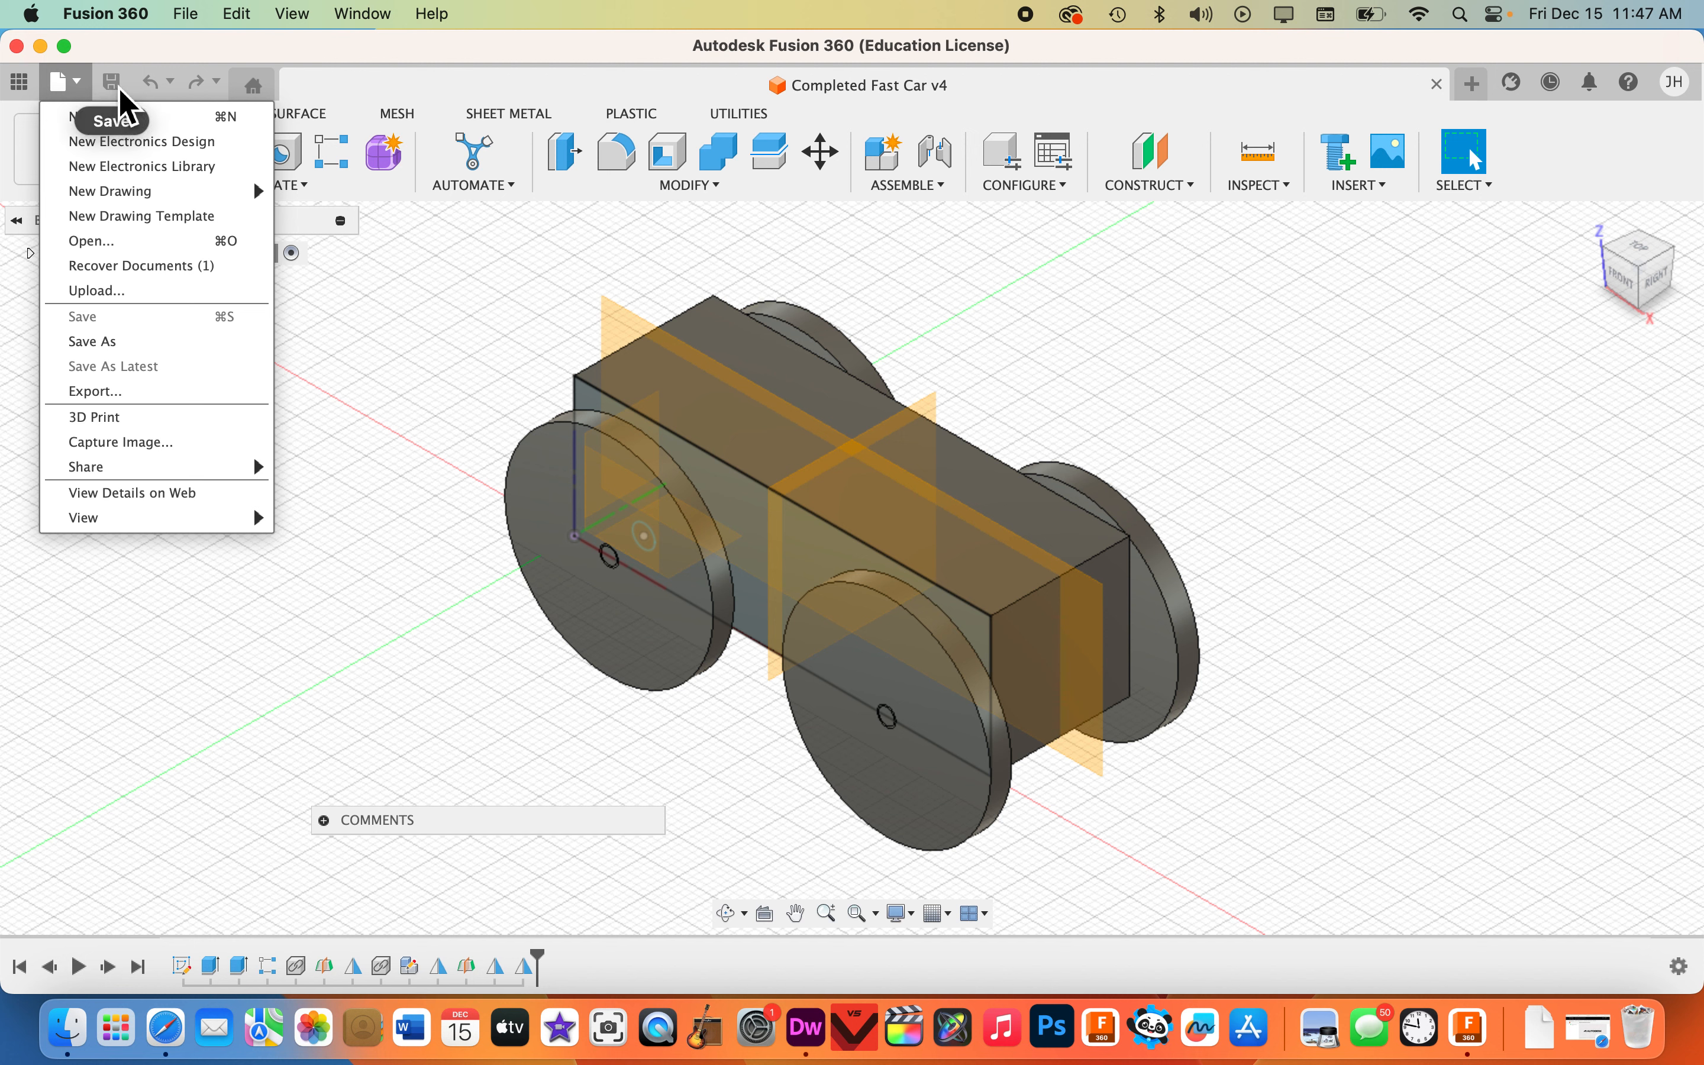
mouse_move(161, 98)
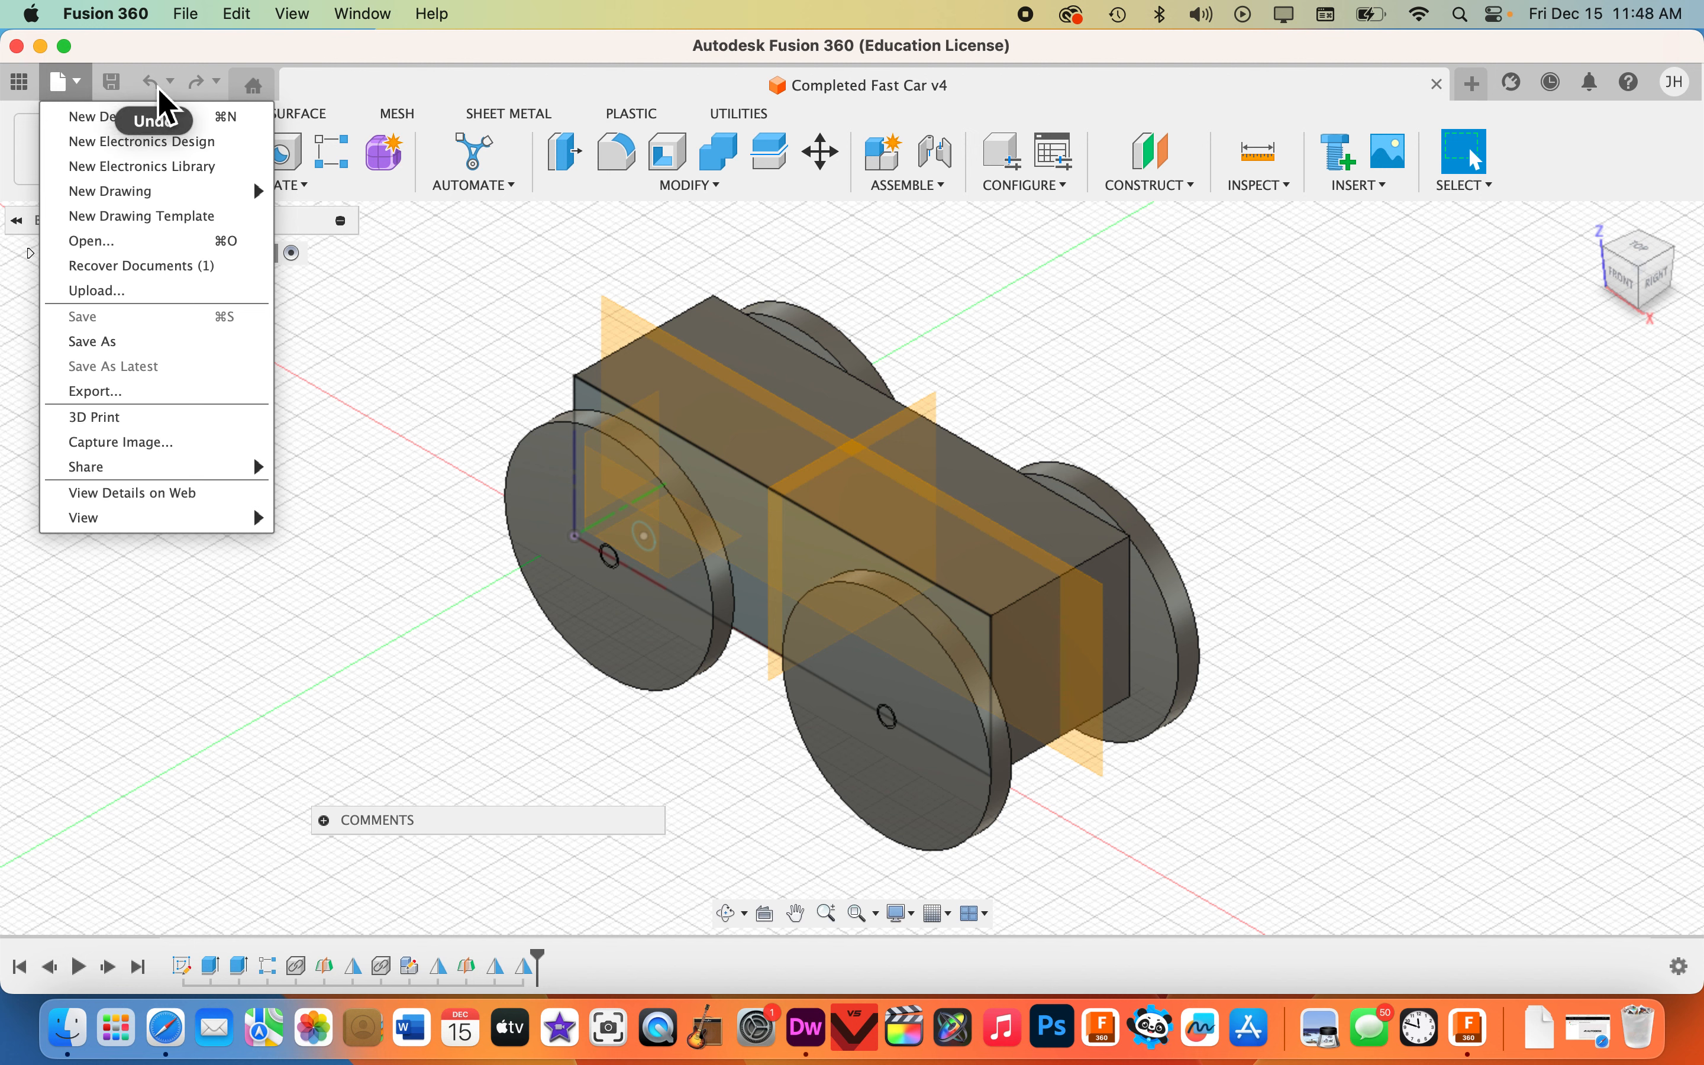
mouse_move(163, 102)
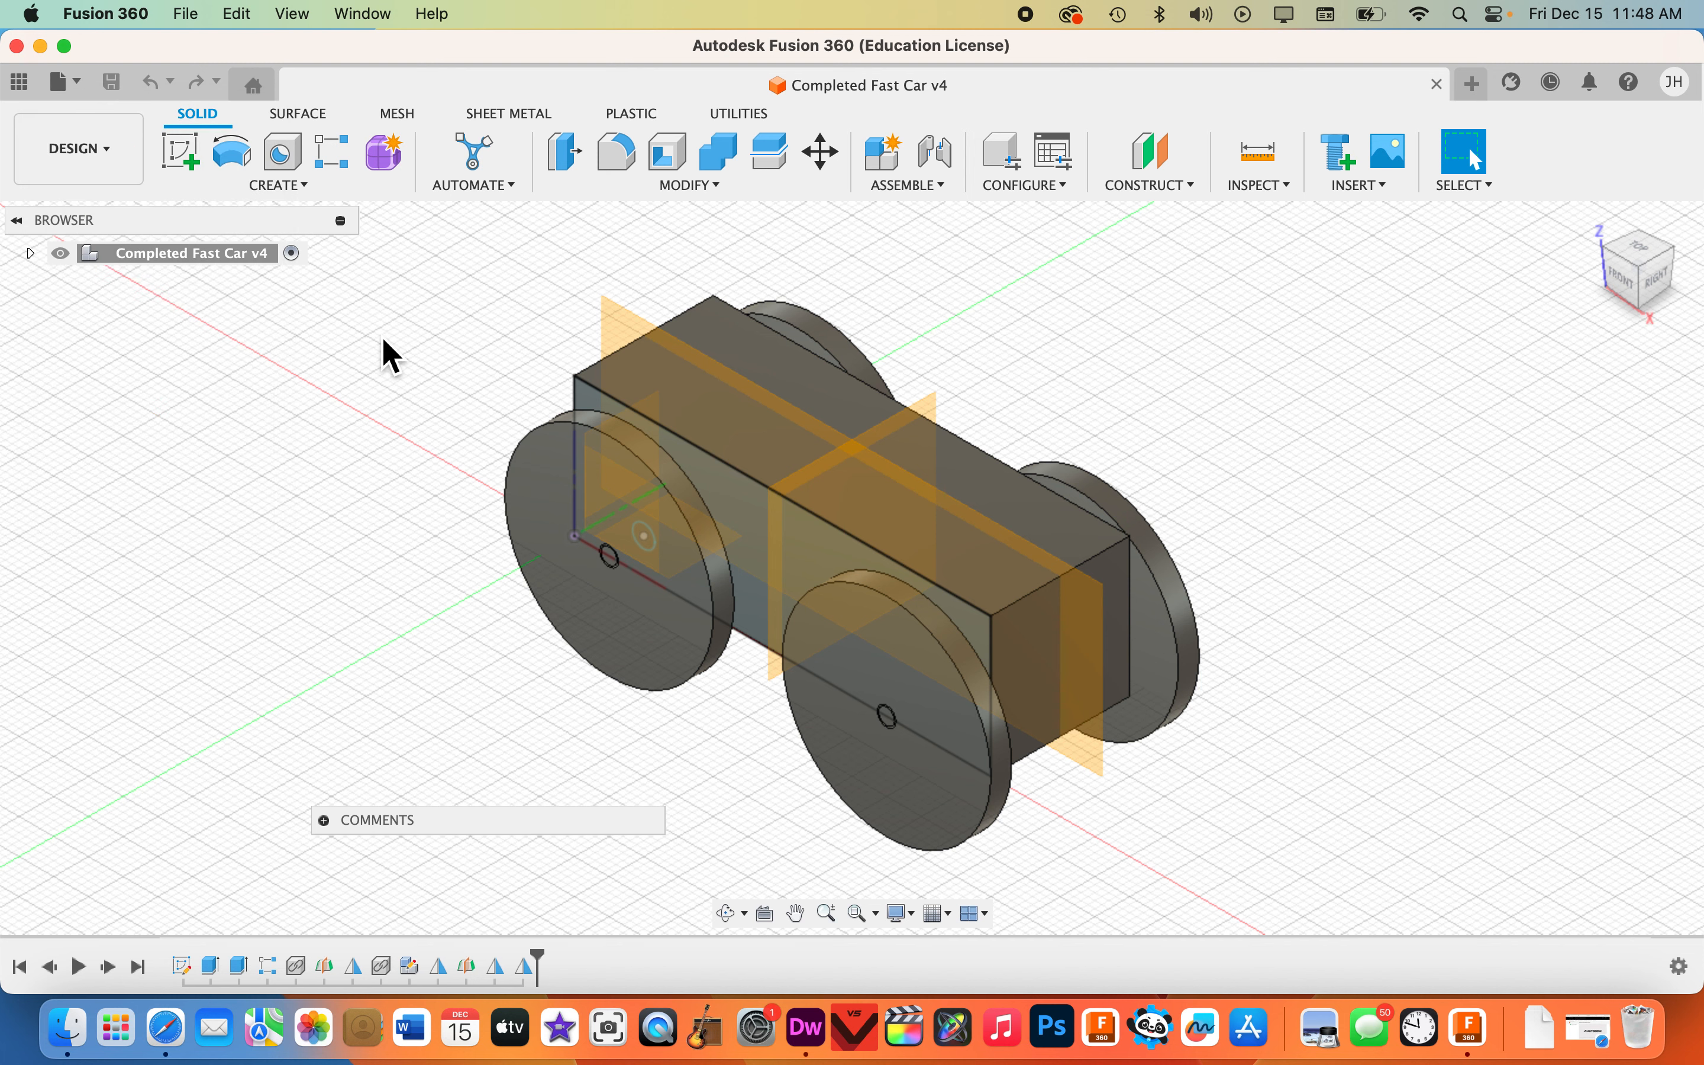
mouse_move(204, 82)
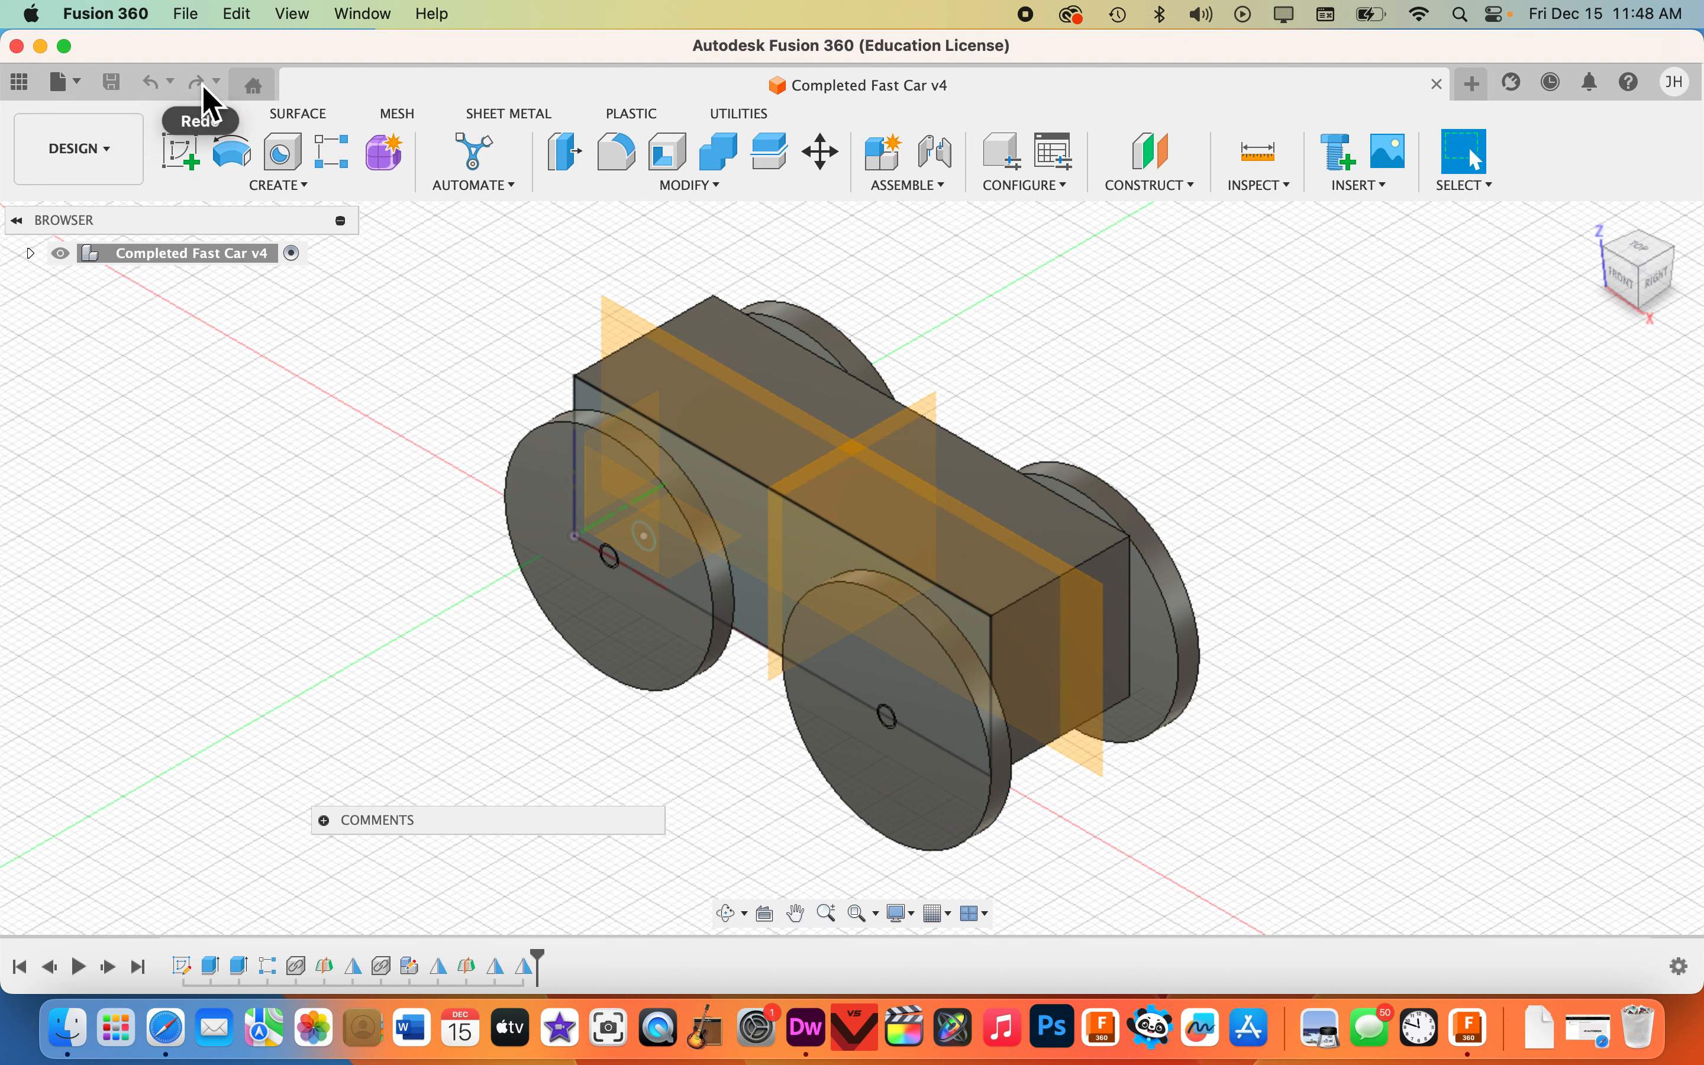
mouse_move(149, 82)
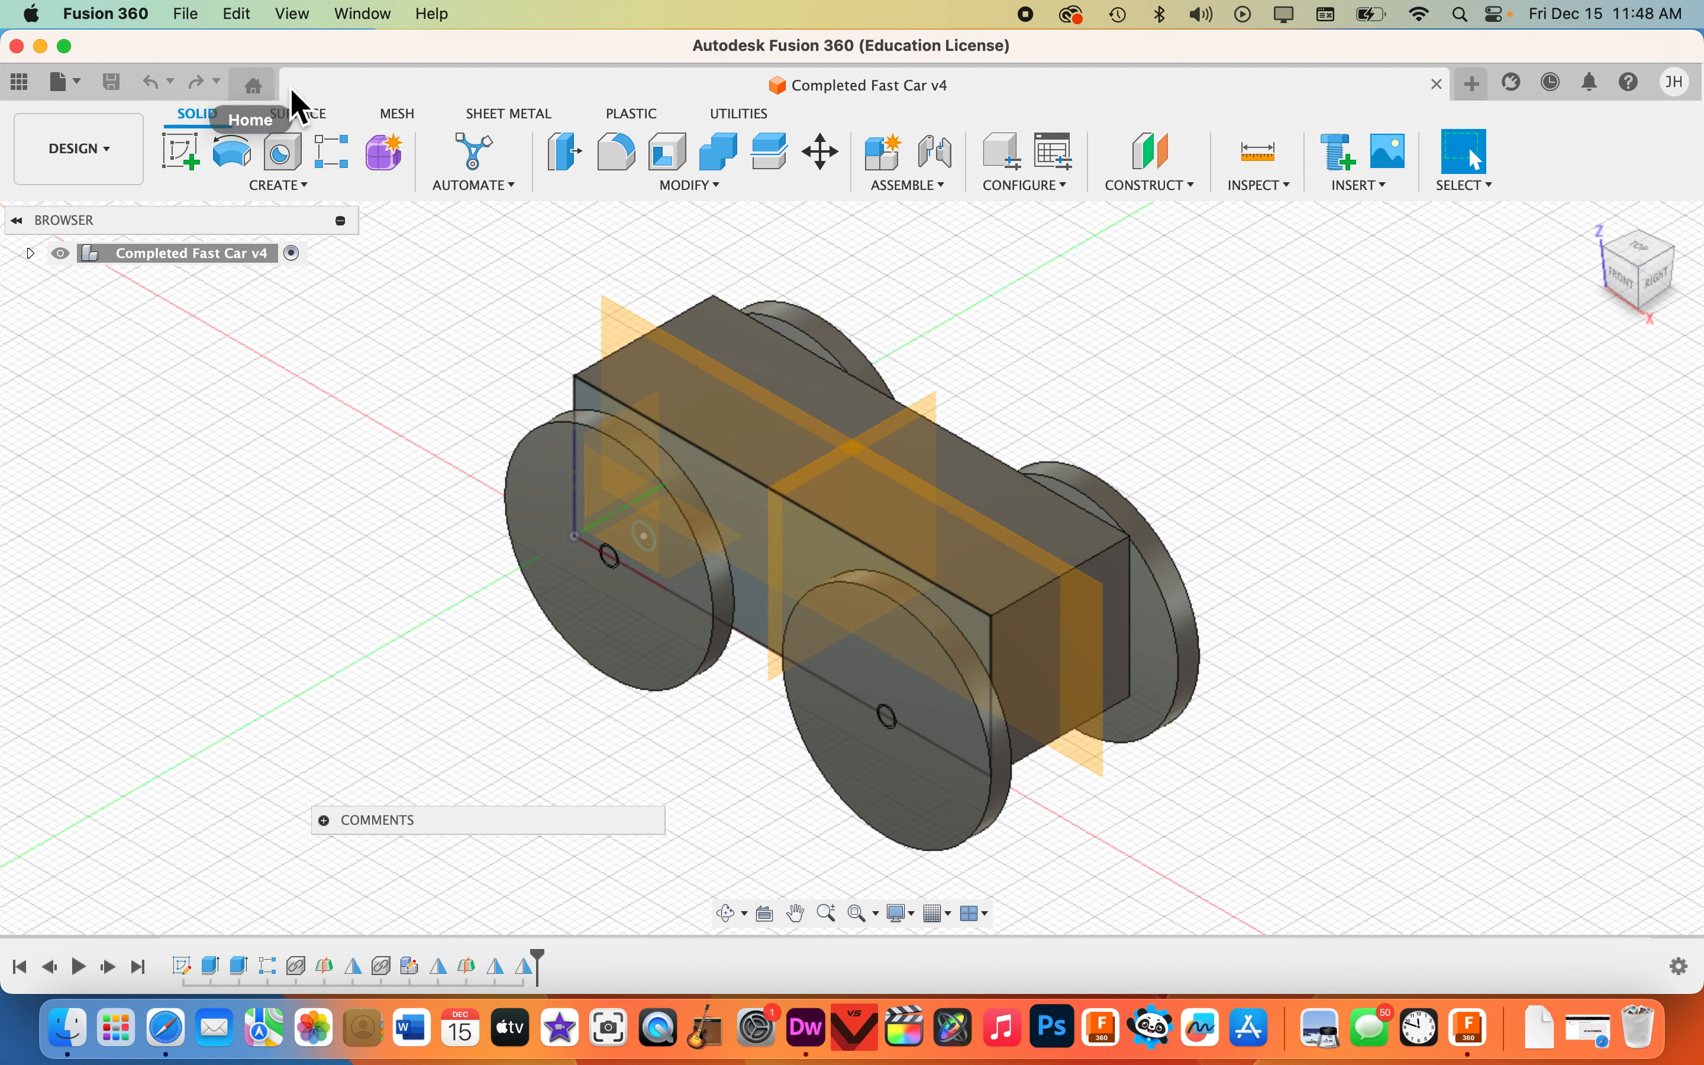
mouse_move(706, 120)
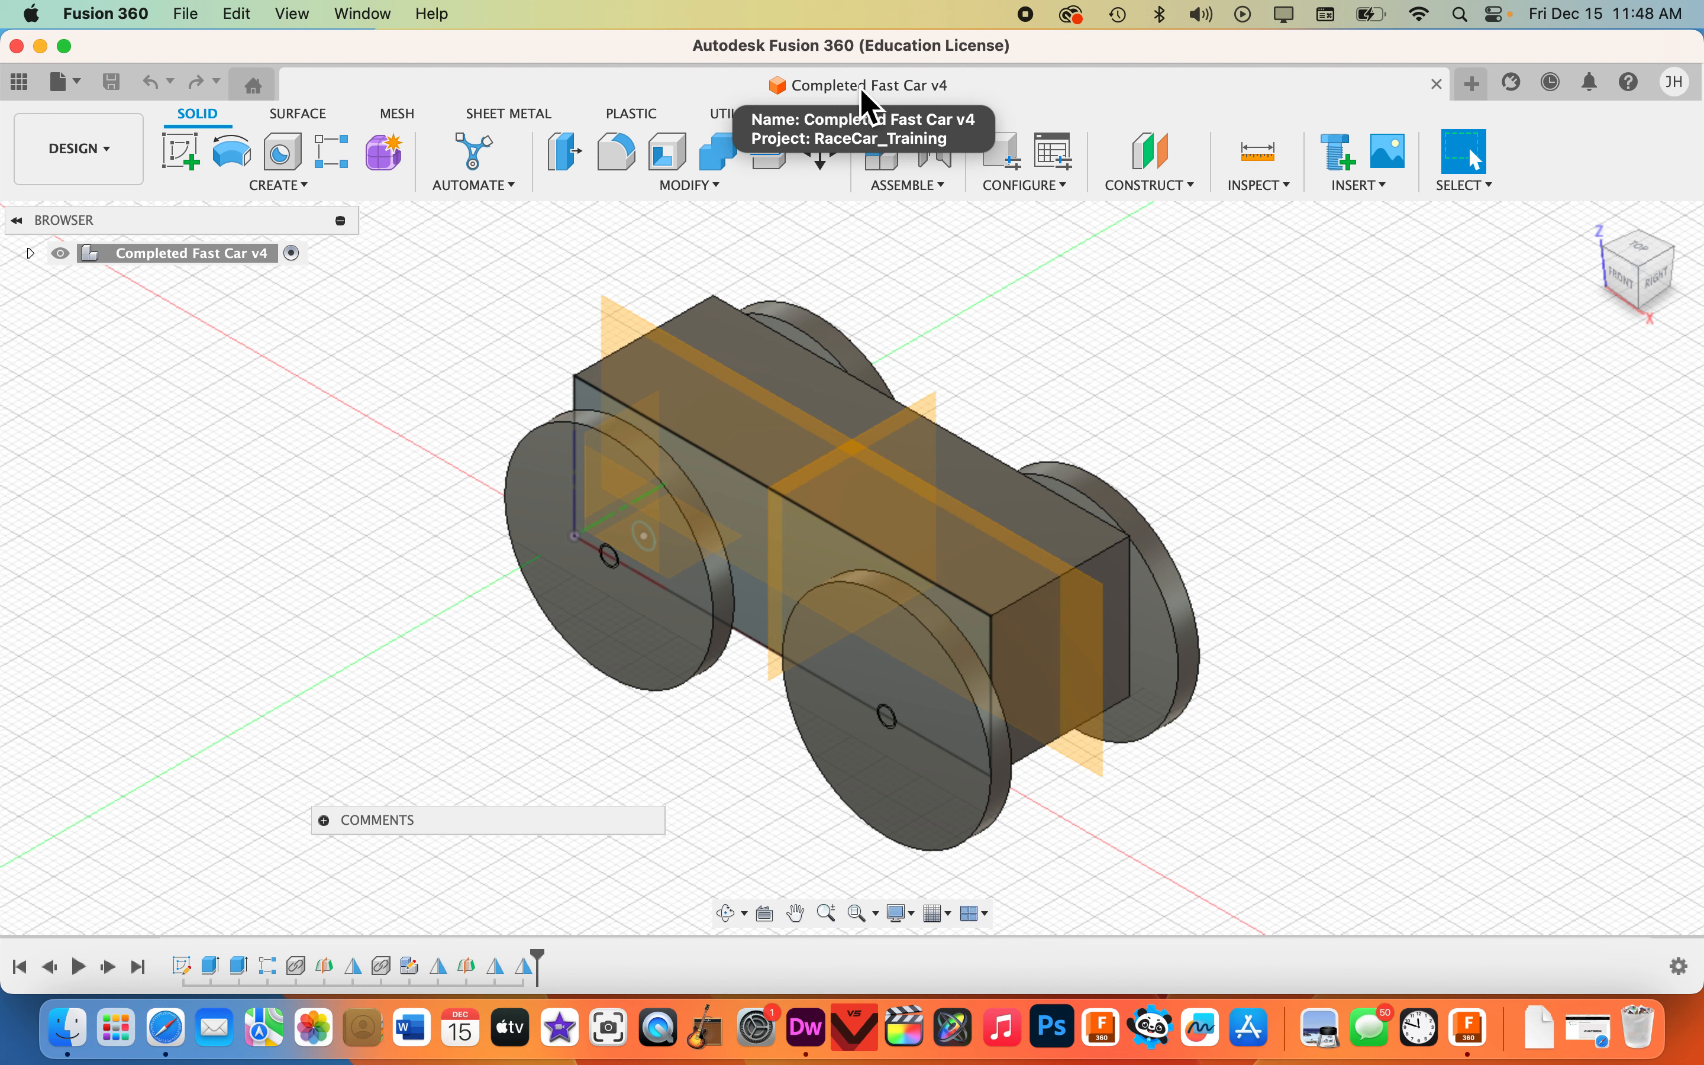
mouse_move(973, 103)
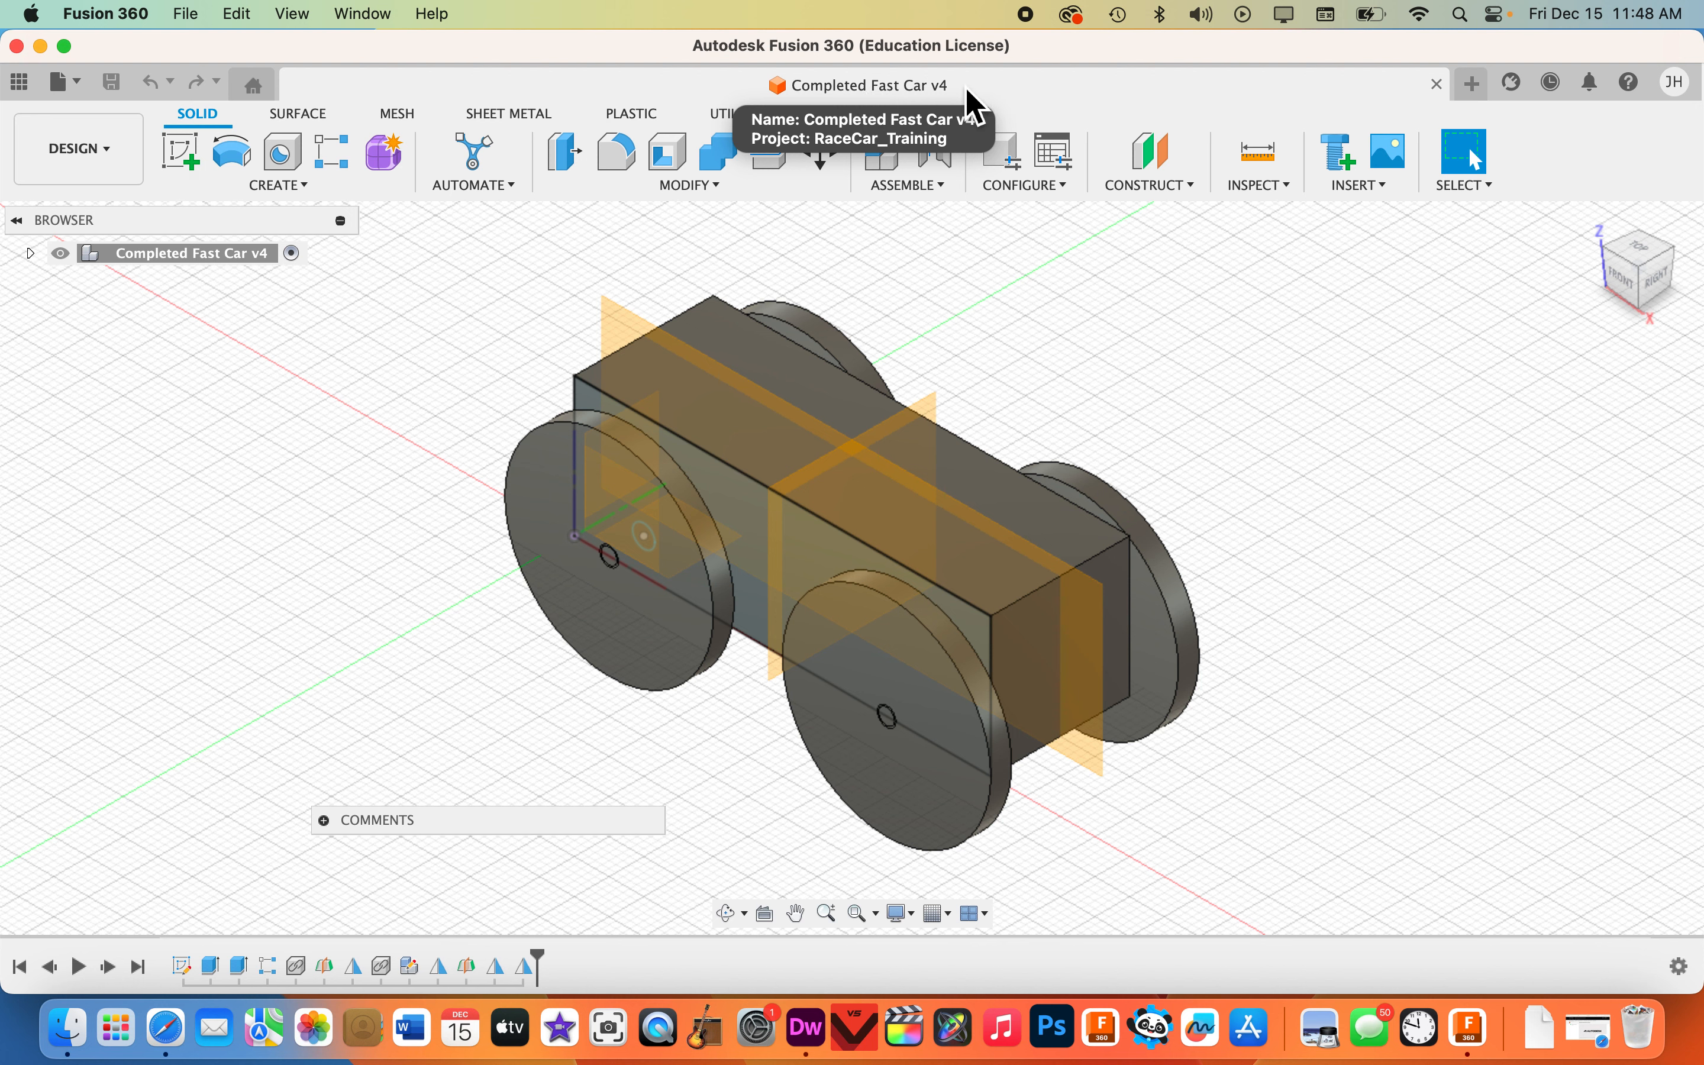
mouse_move(532, 103)
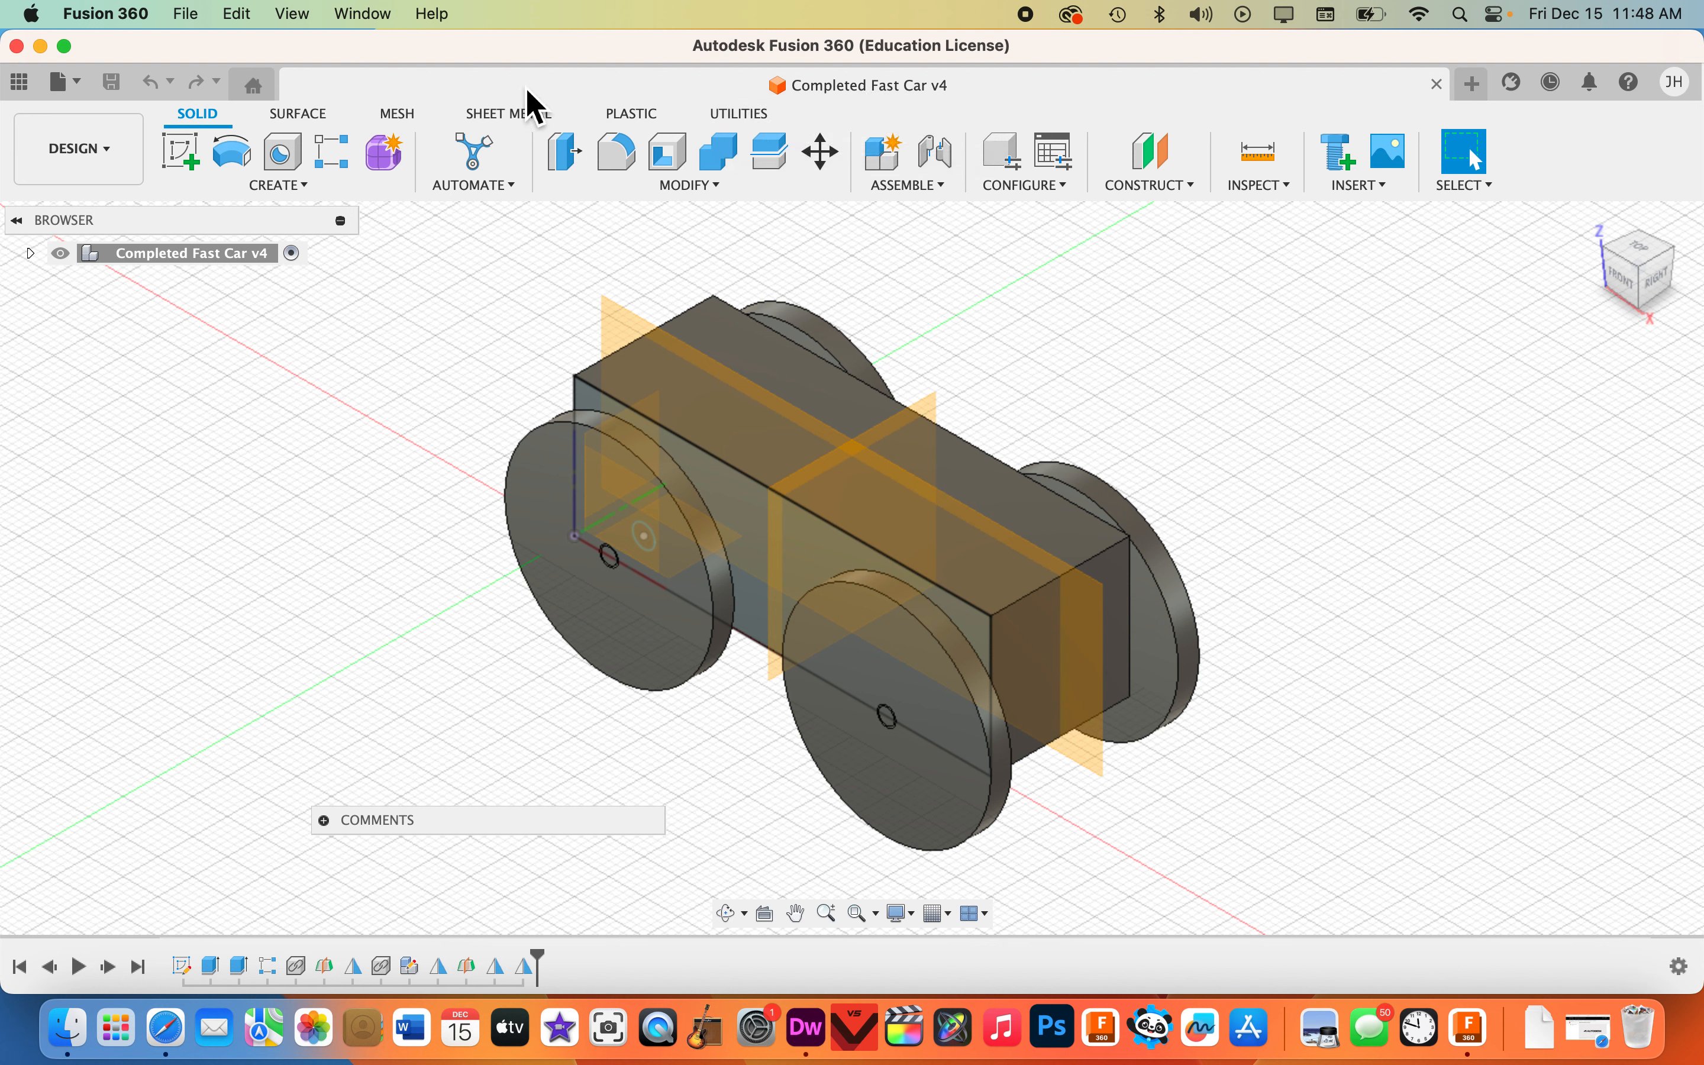
mouse_move(332, 153)
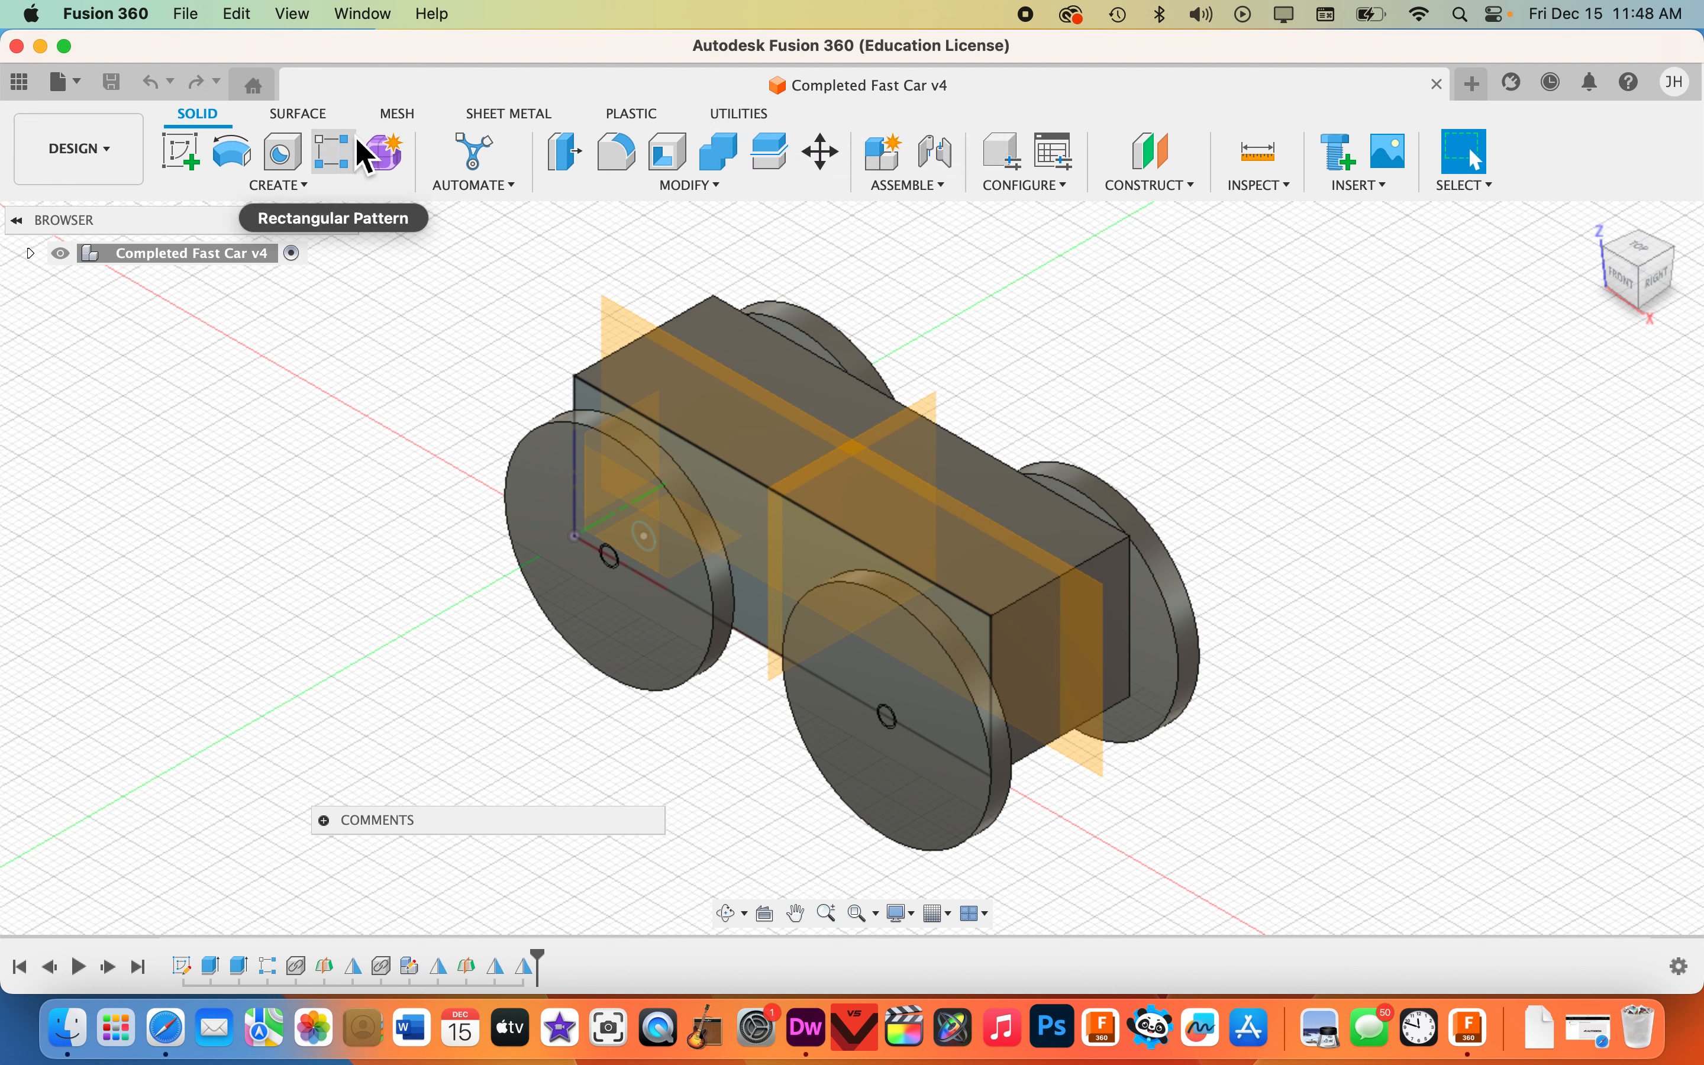
mouse_move(1002, 130)
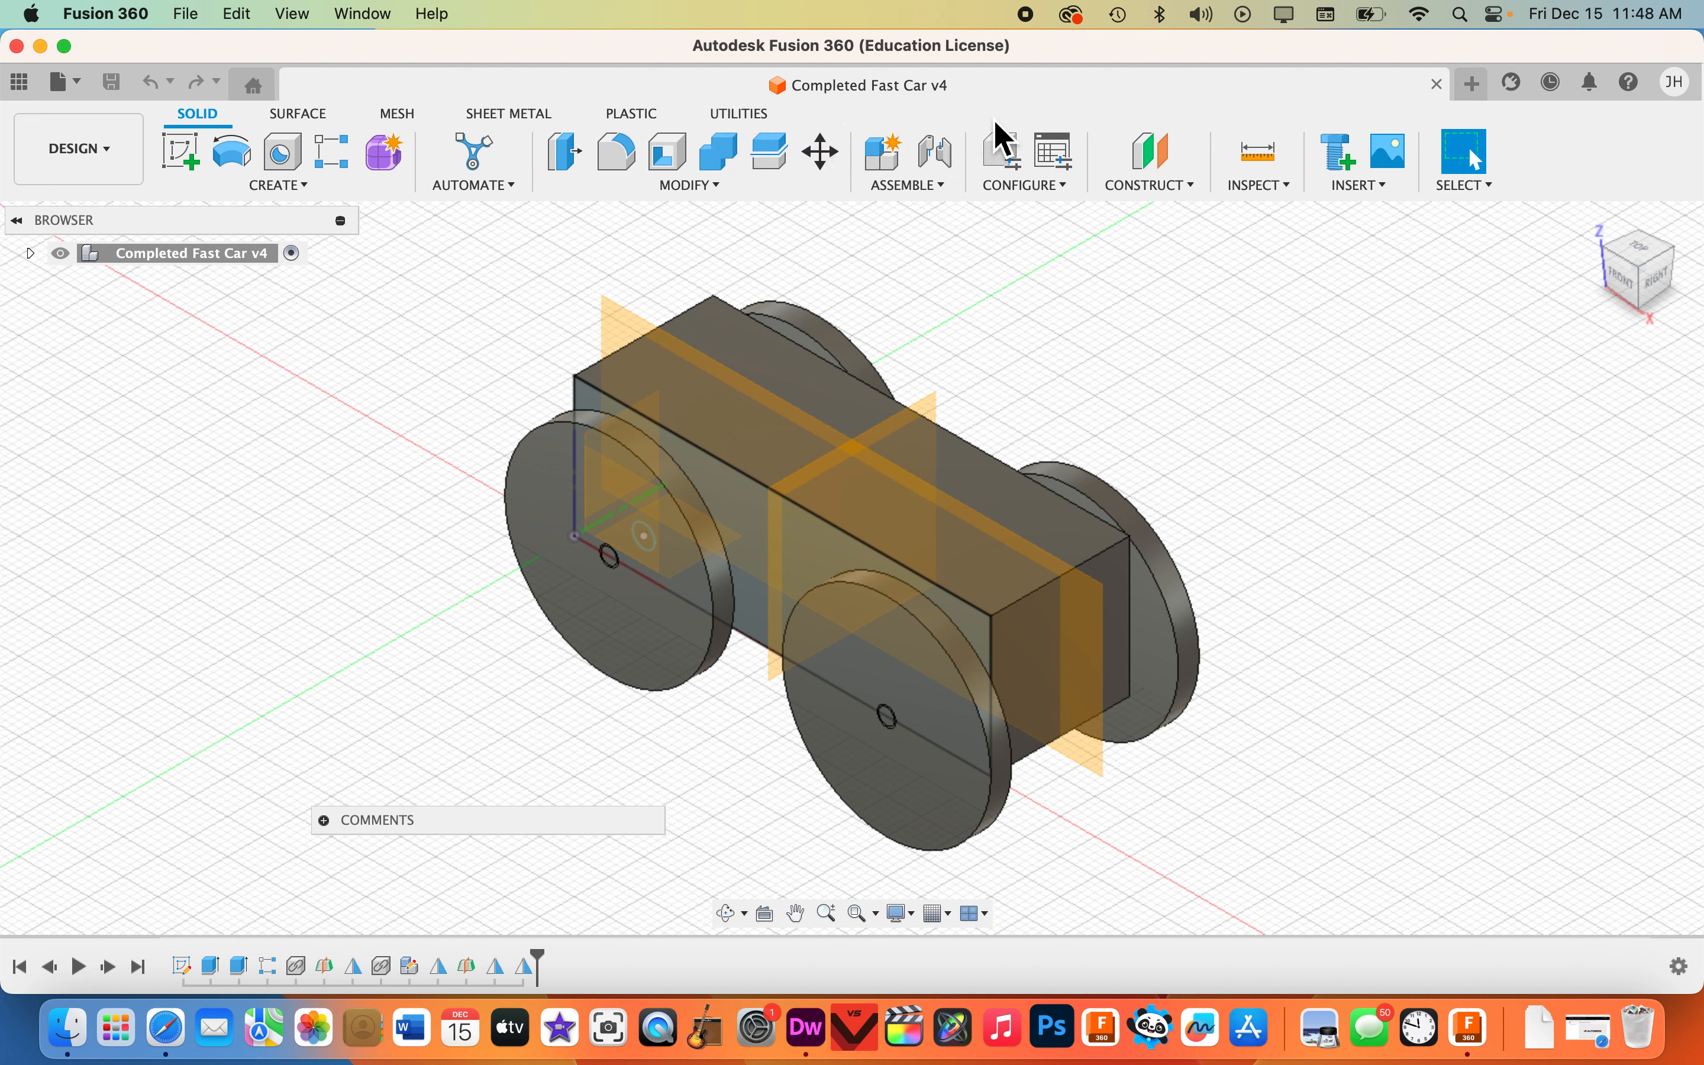
mouse_move(809, 153)
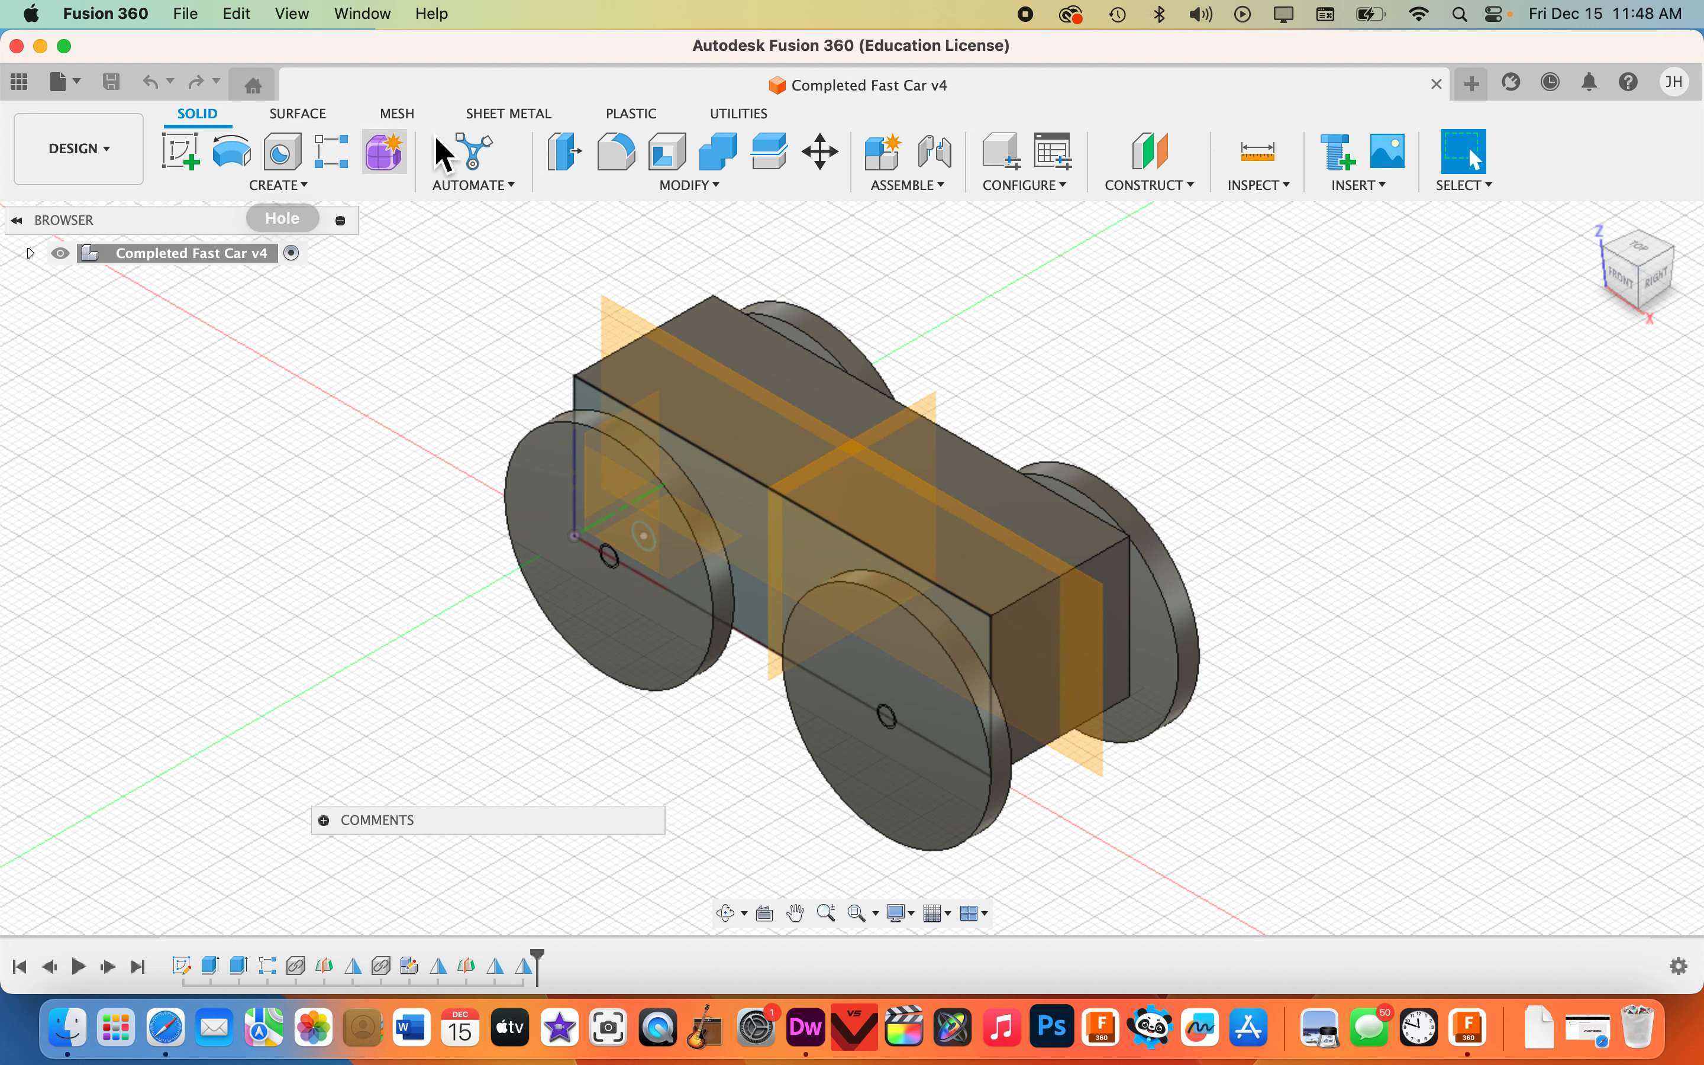
mouse_move(768, 153)
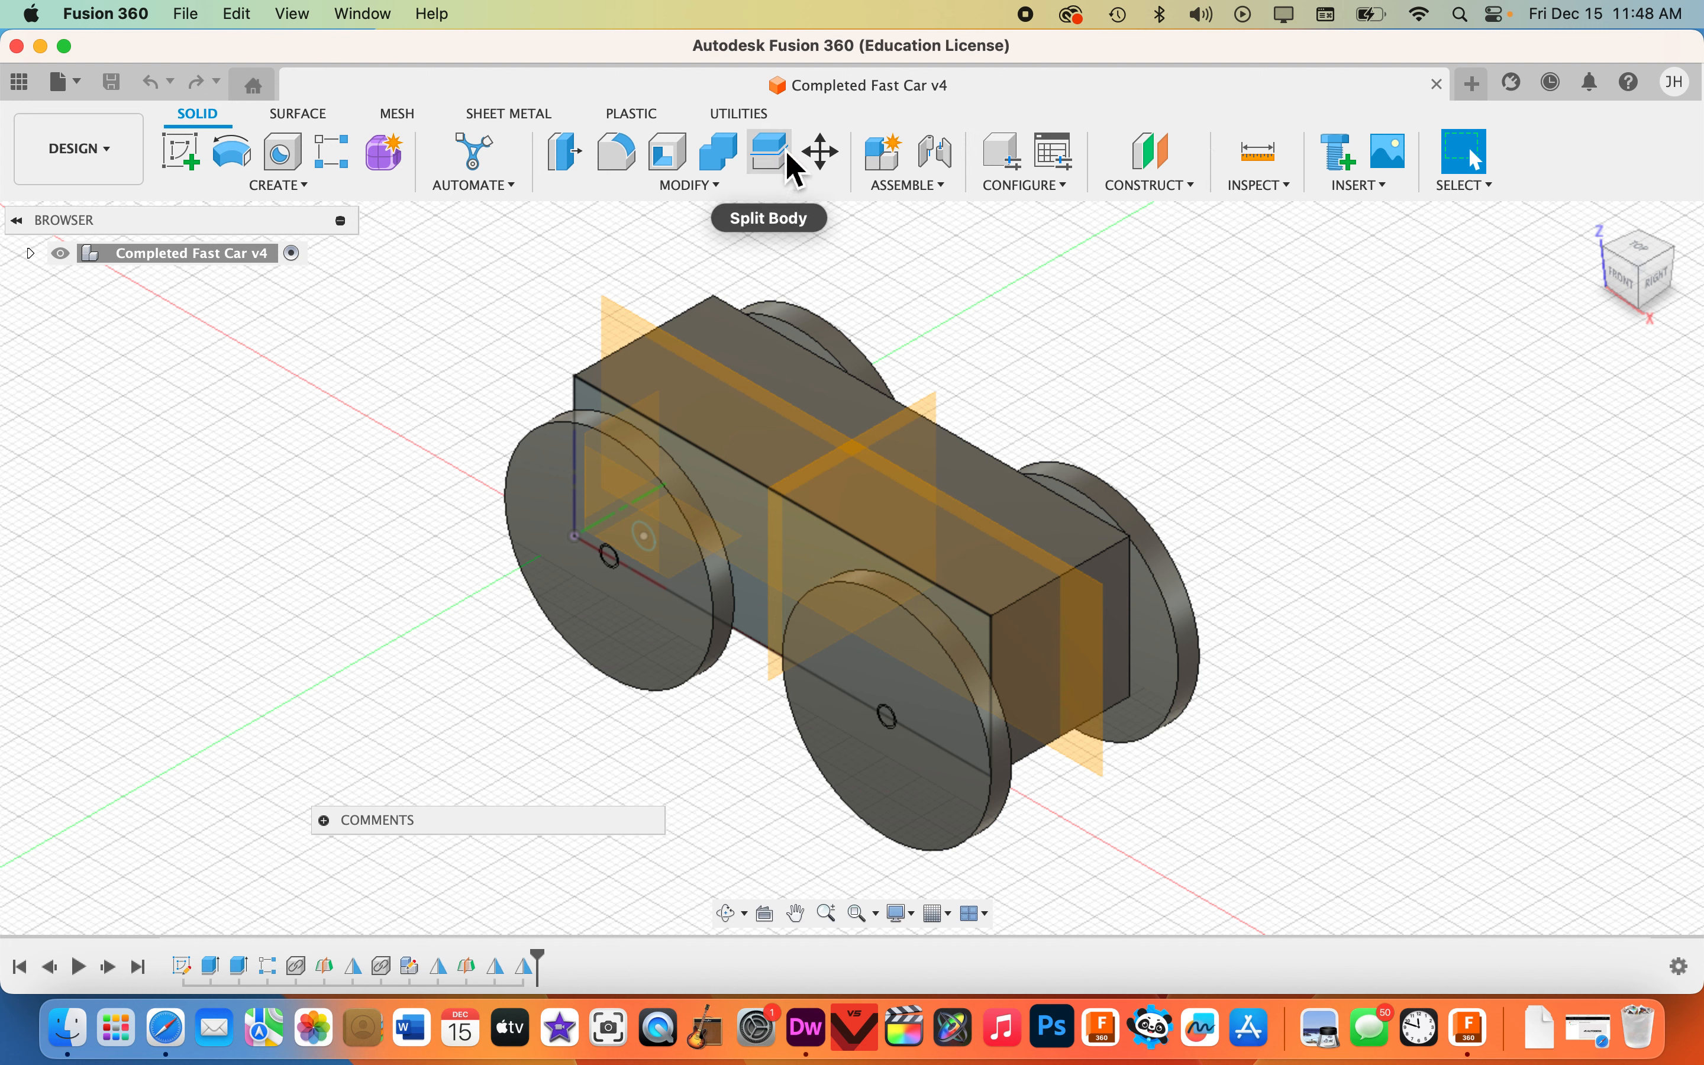
mouse_move(717, 153)
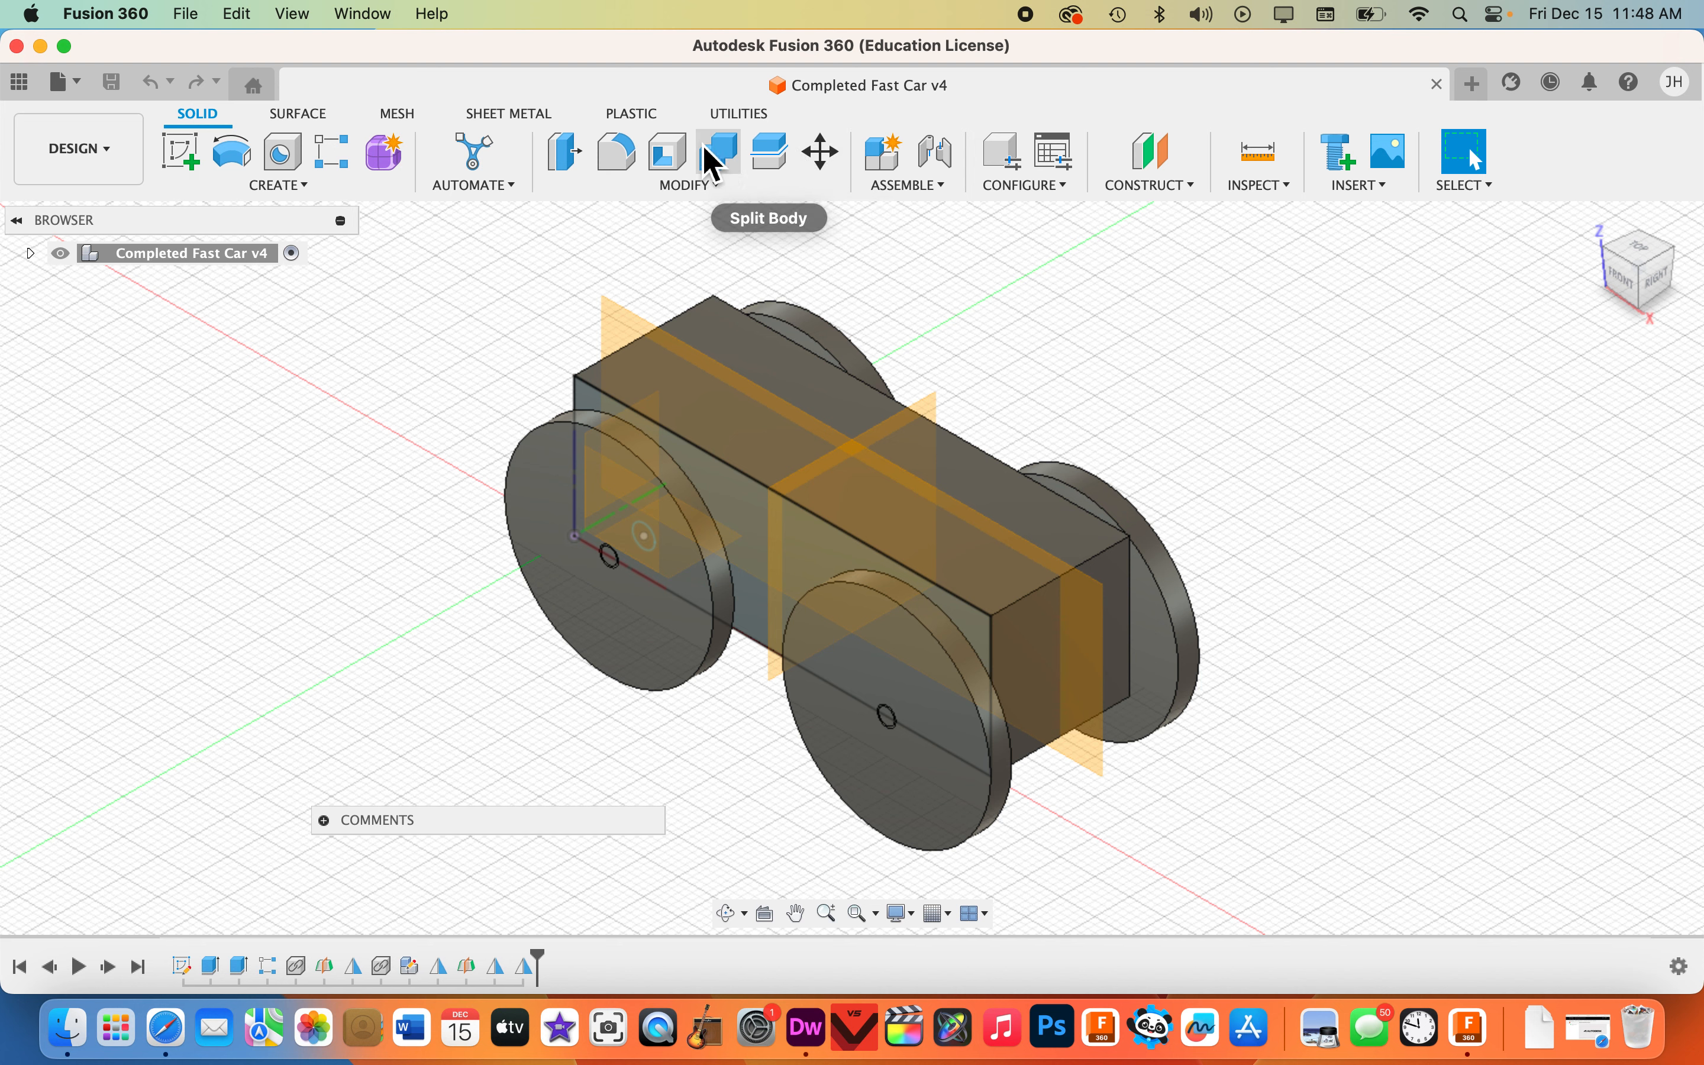
Review the Create tools list and the Configure menu options.
left_click(277, 161)
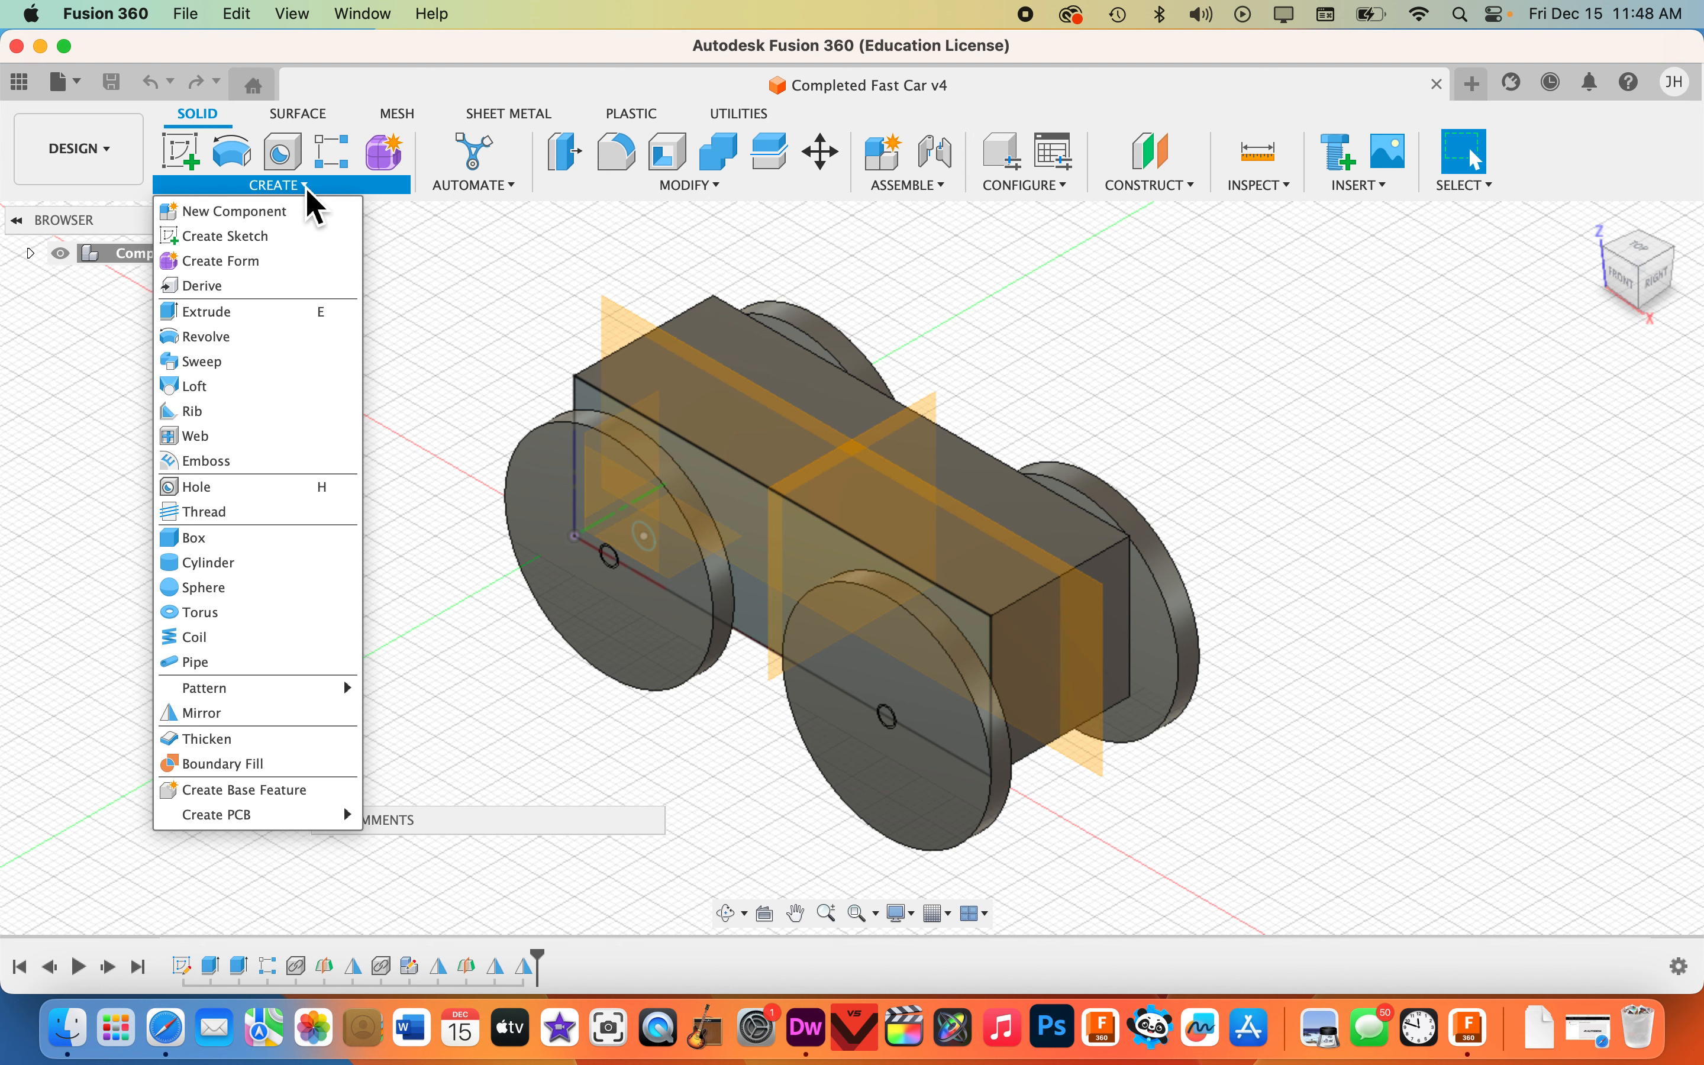
left_click(1019, 183)
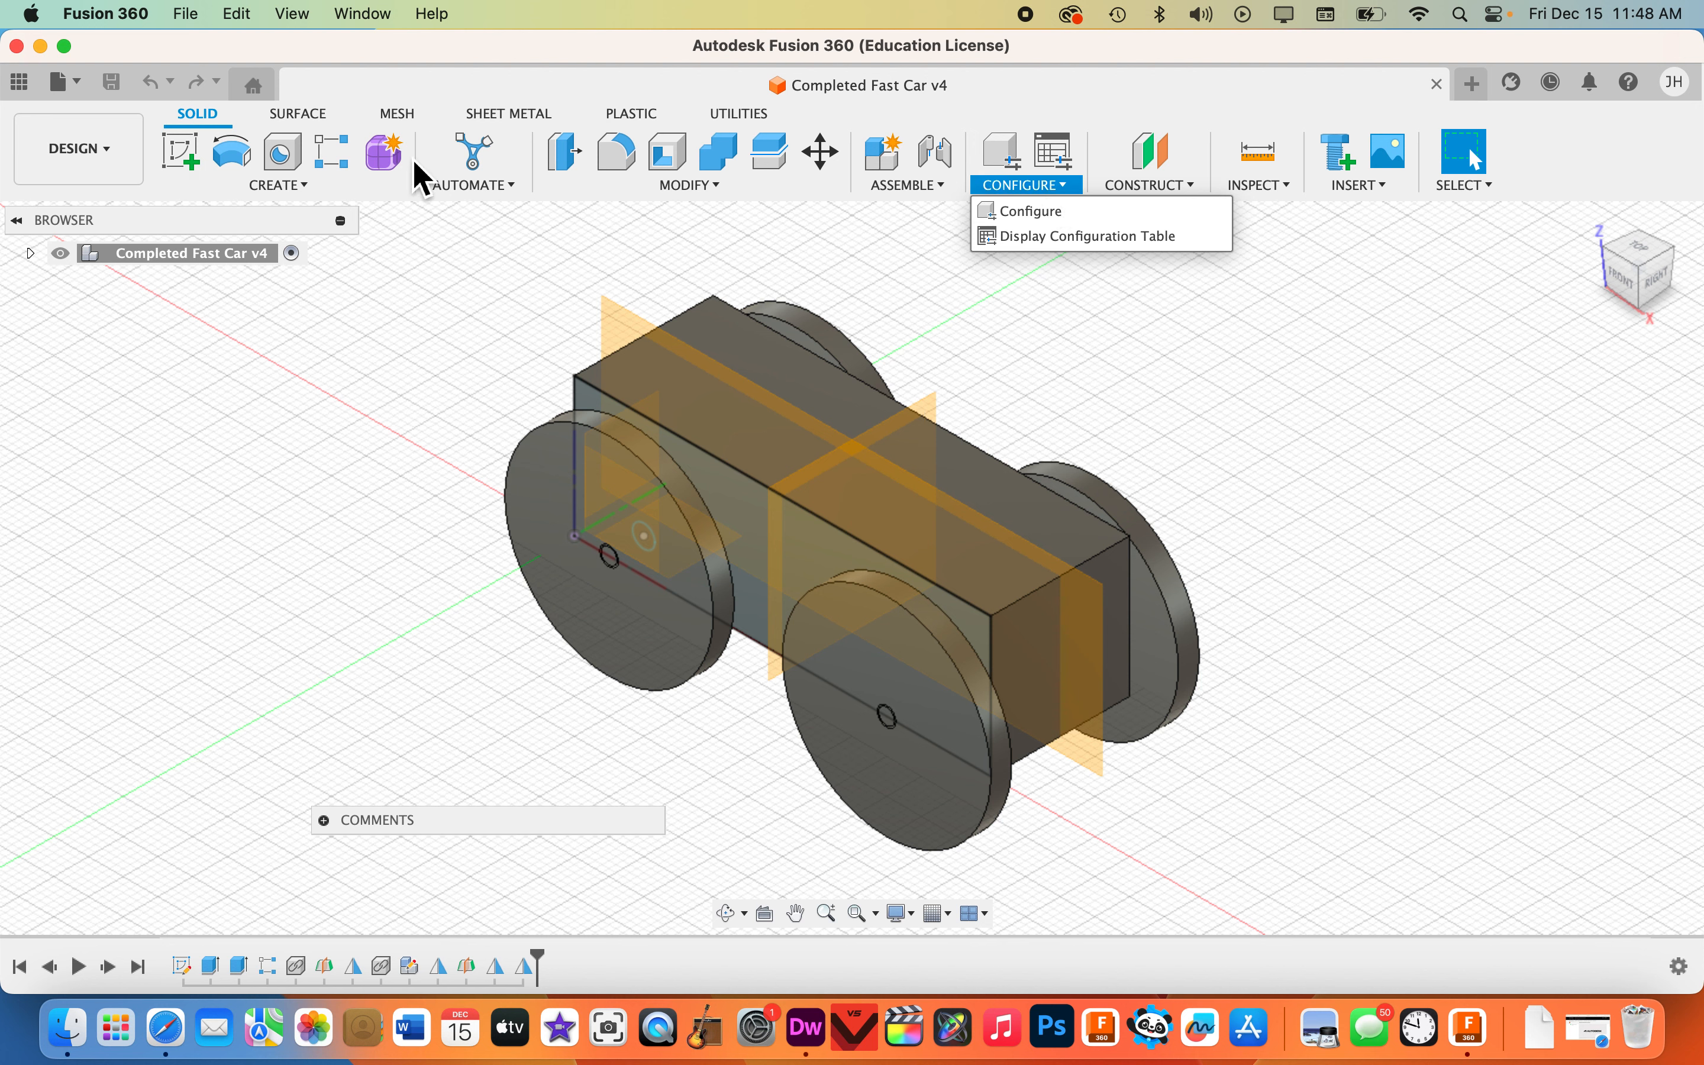
mouse_move(1149, 134)
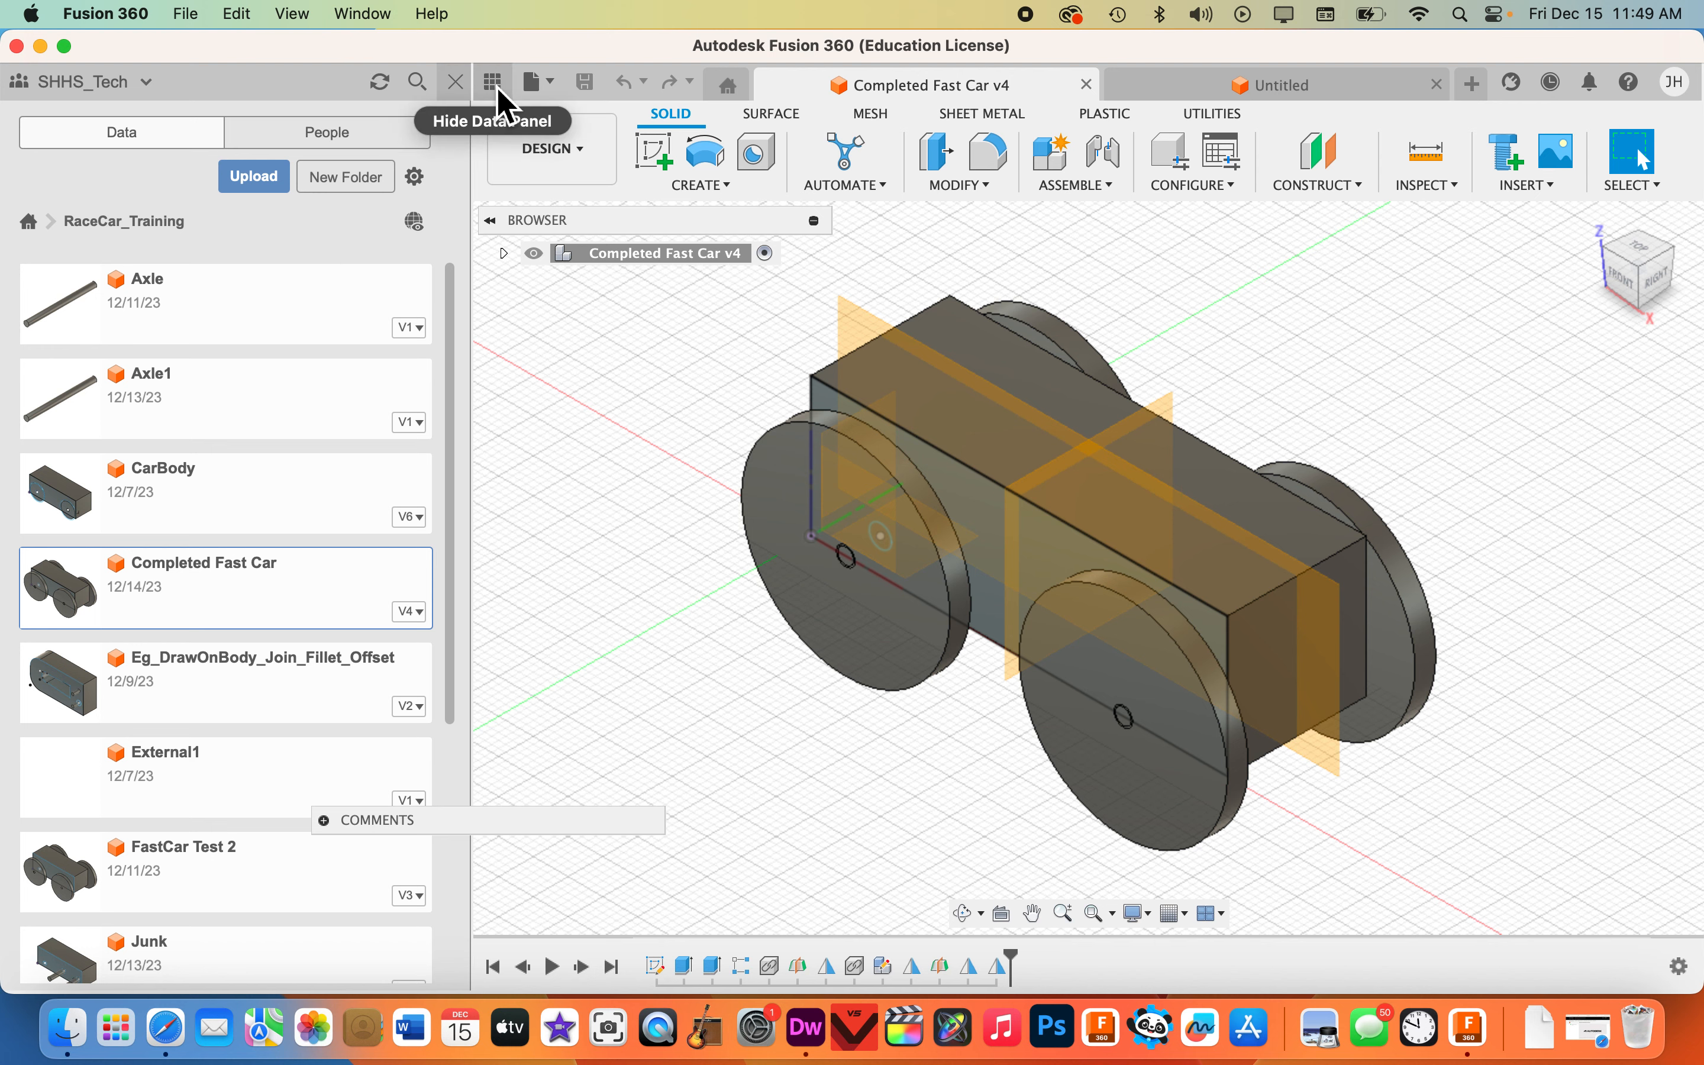
Hide the project files panel and turn the car toward a low back view.
left_click(490, 81)
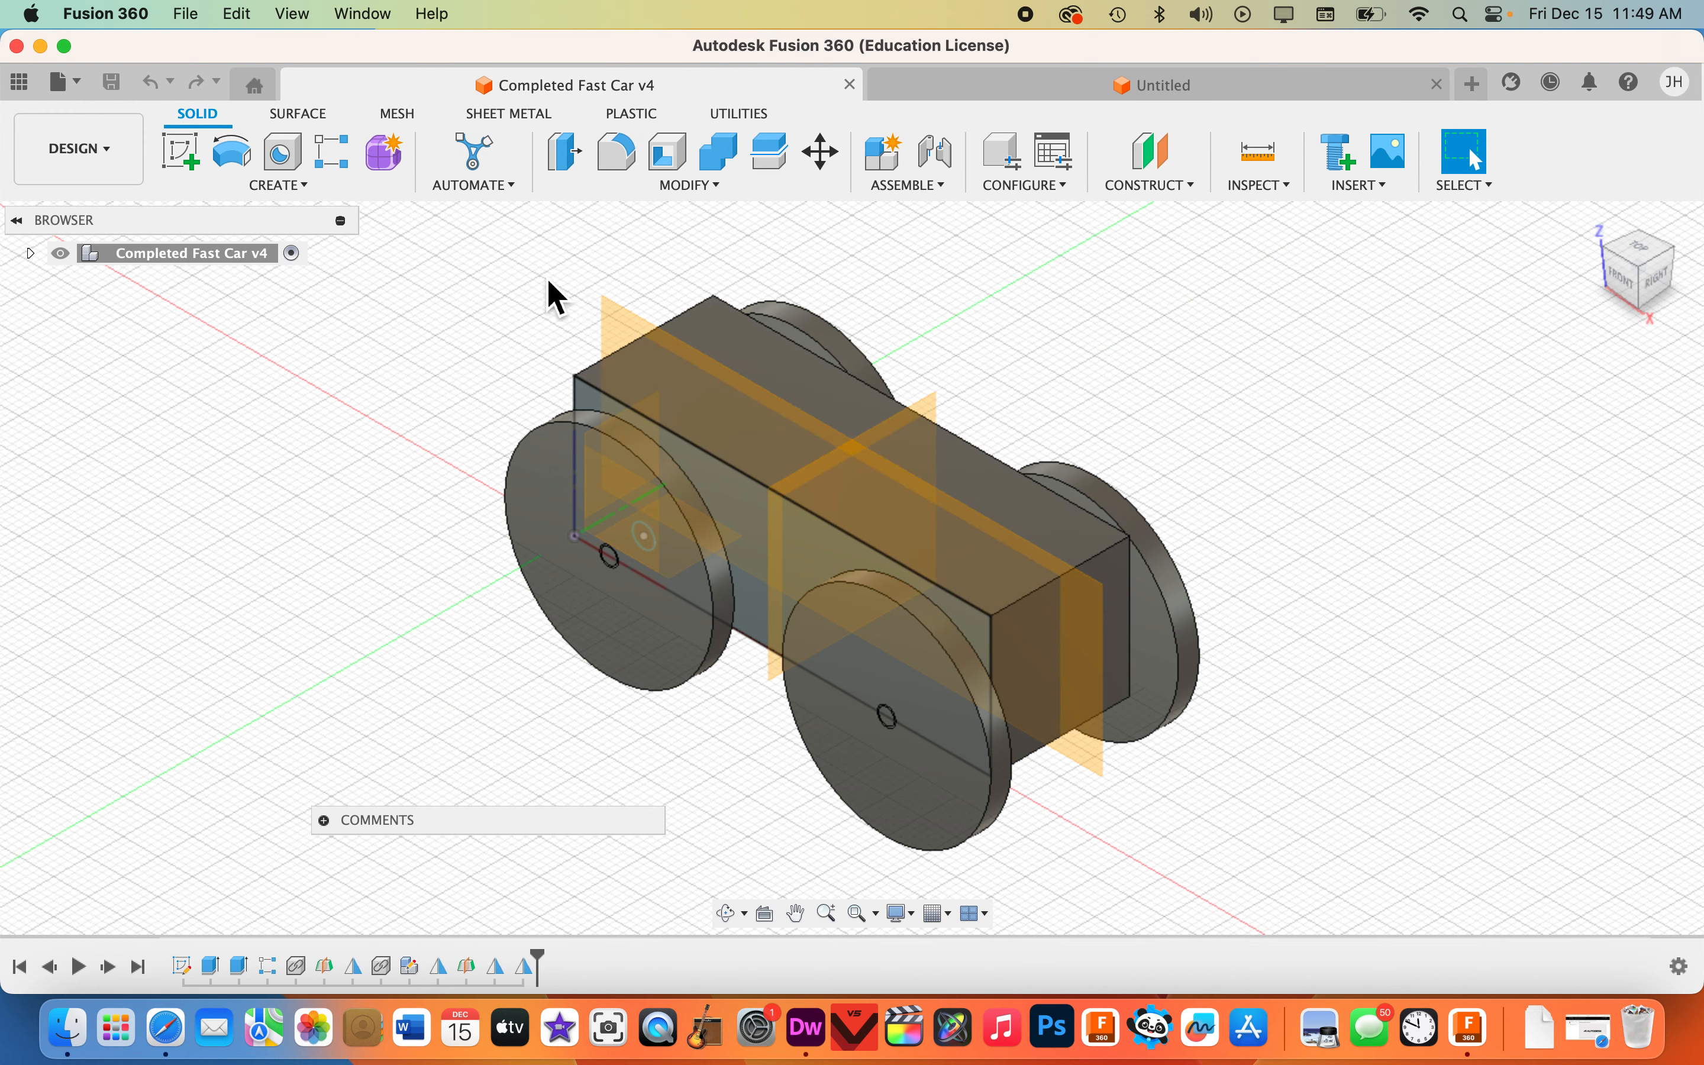
left_click(1635, 269)
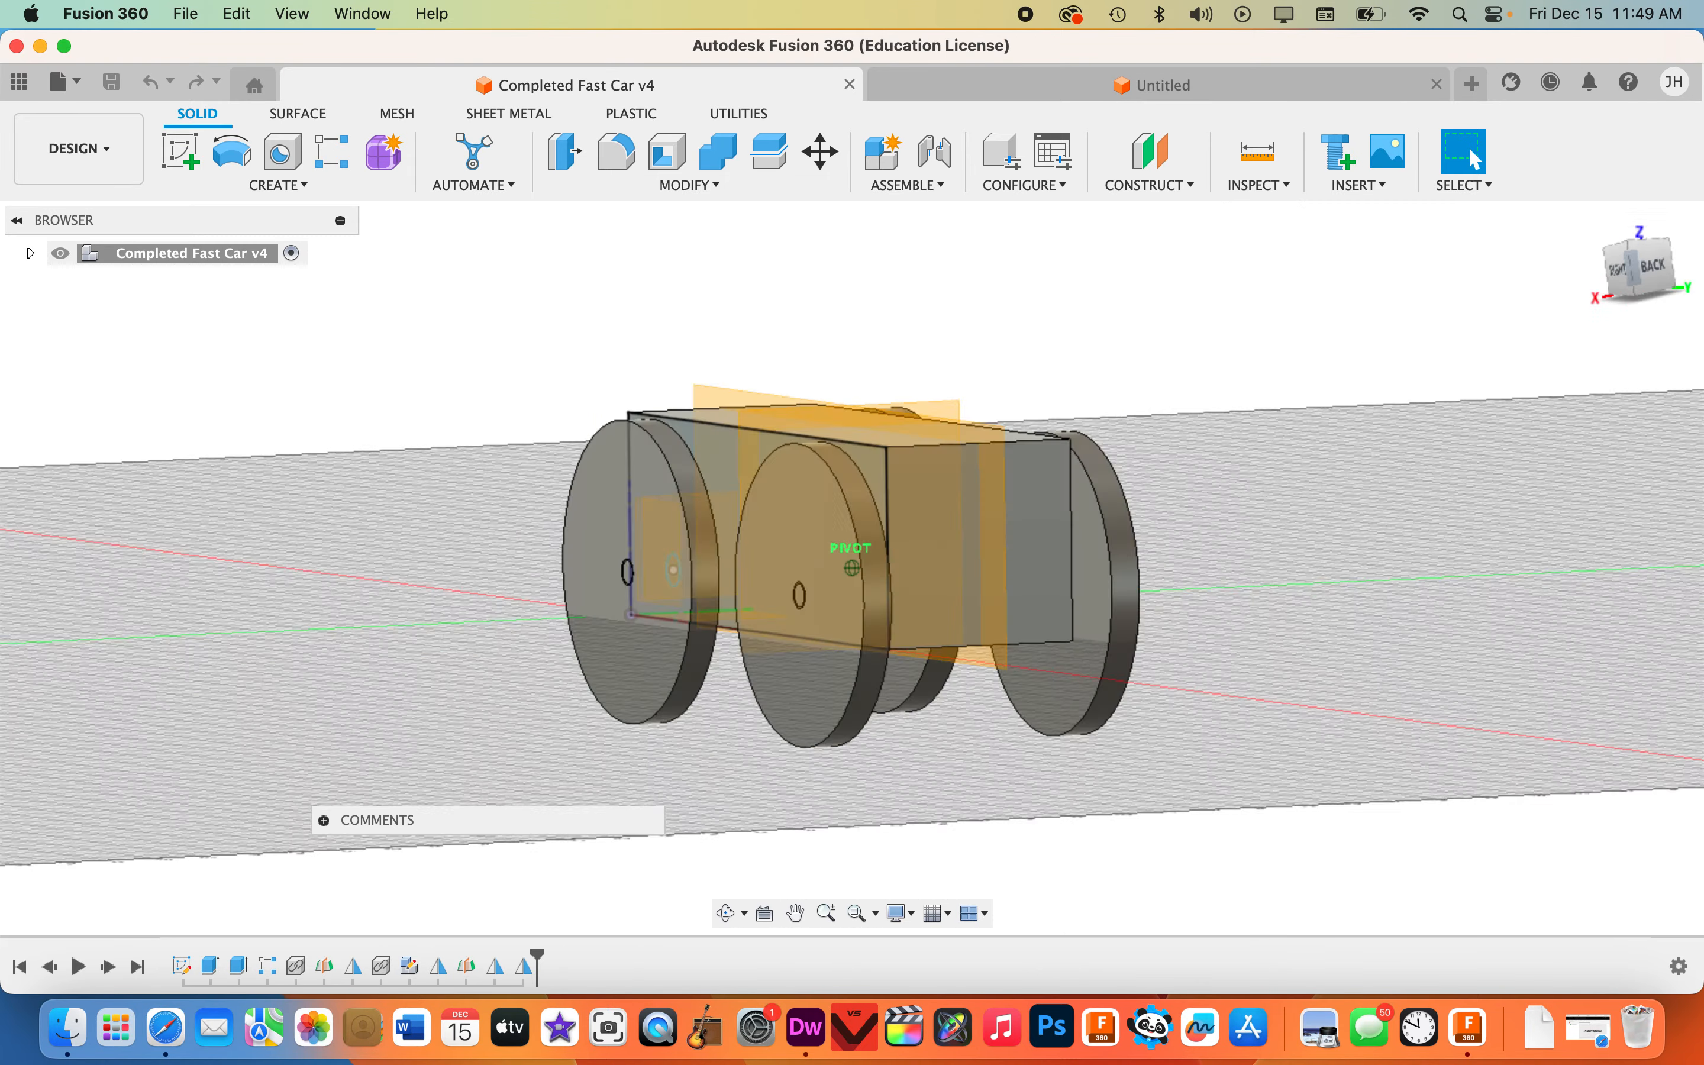
Expand the Completed Fast Car v4 root node to list its folders and components.
left_click(31, 252)
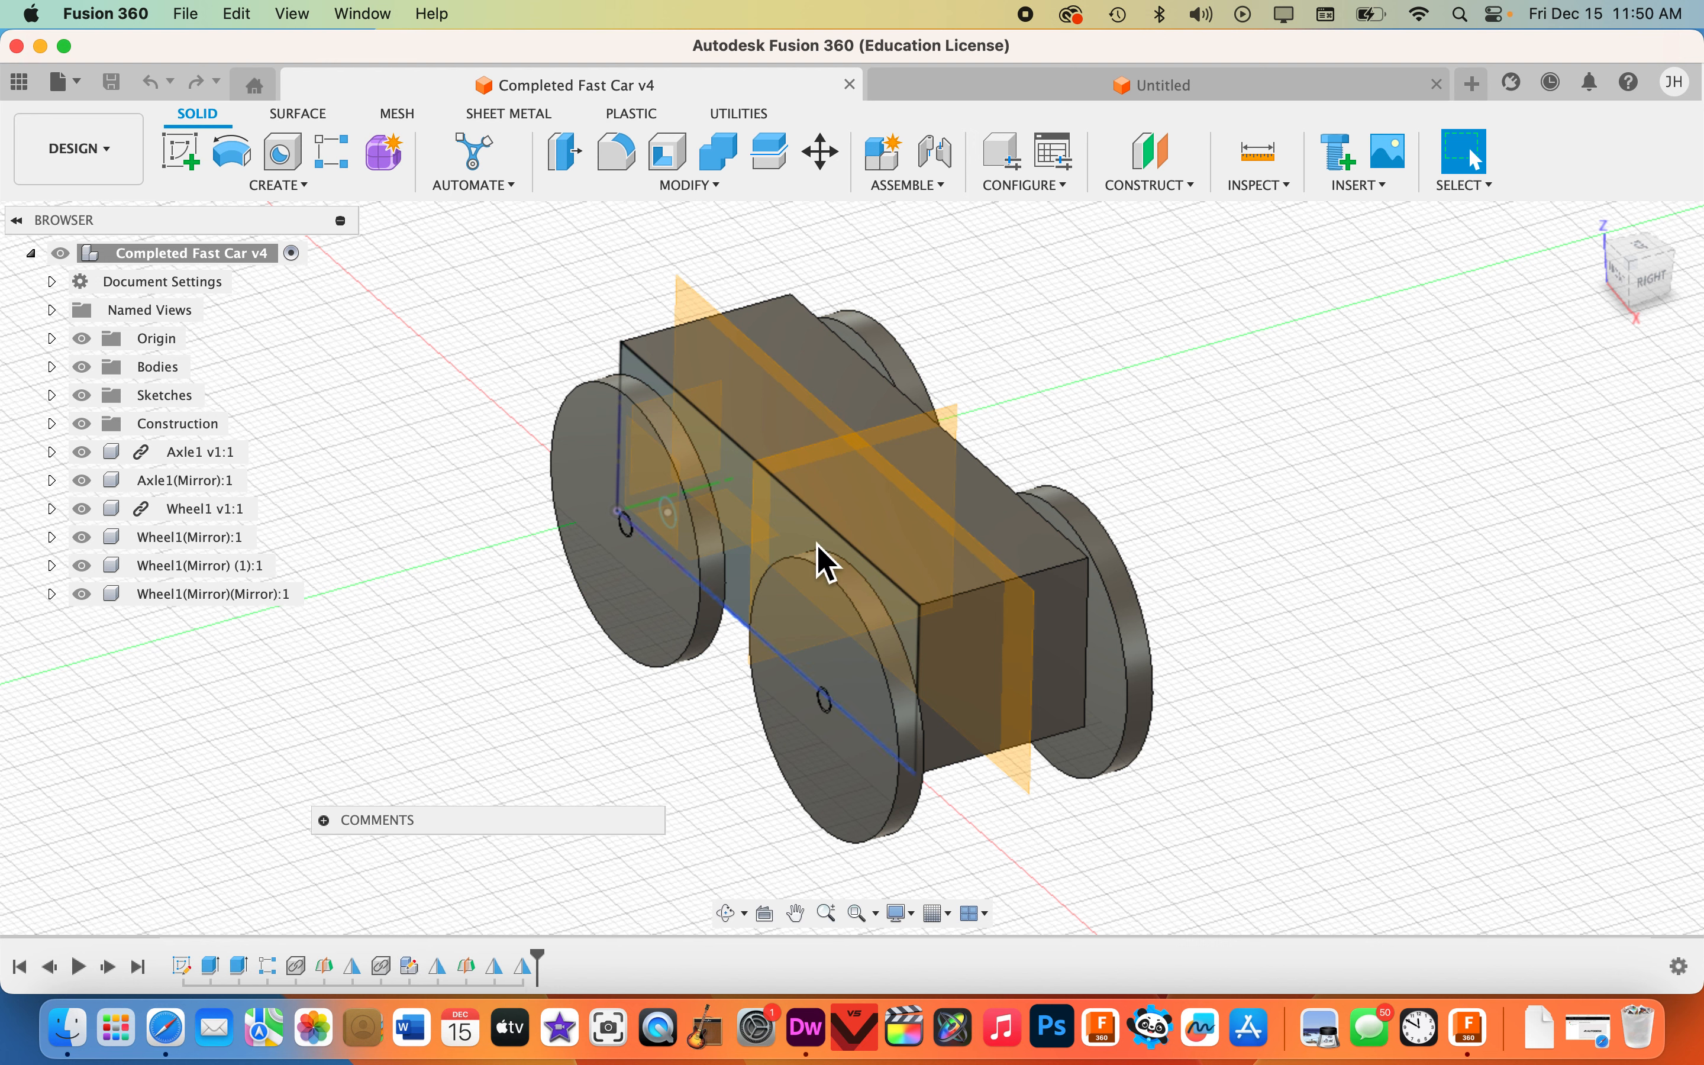
mouse_move(665, 728)
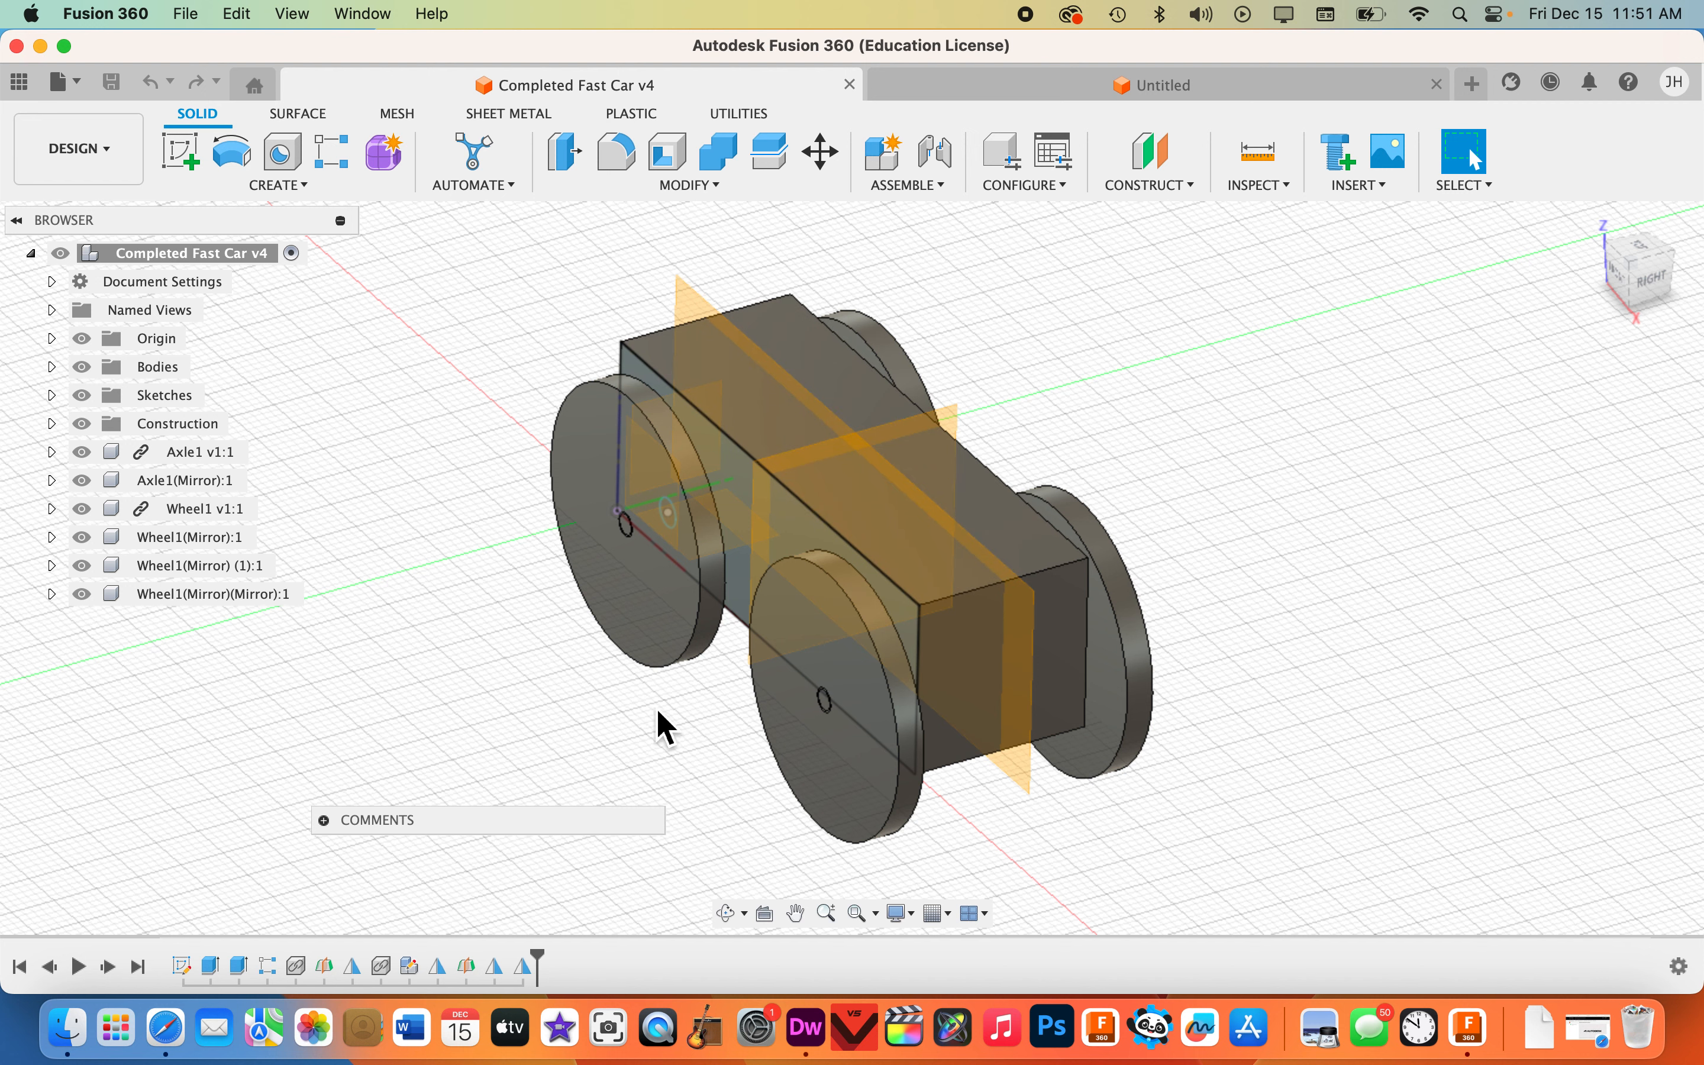
mouse_move(255, 932)
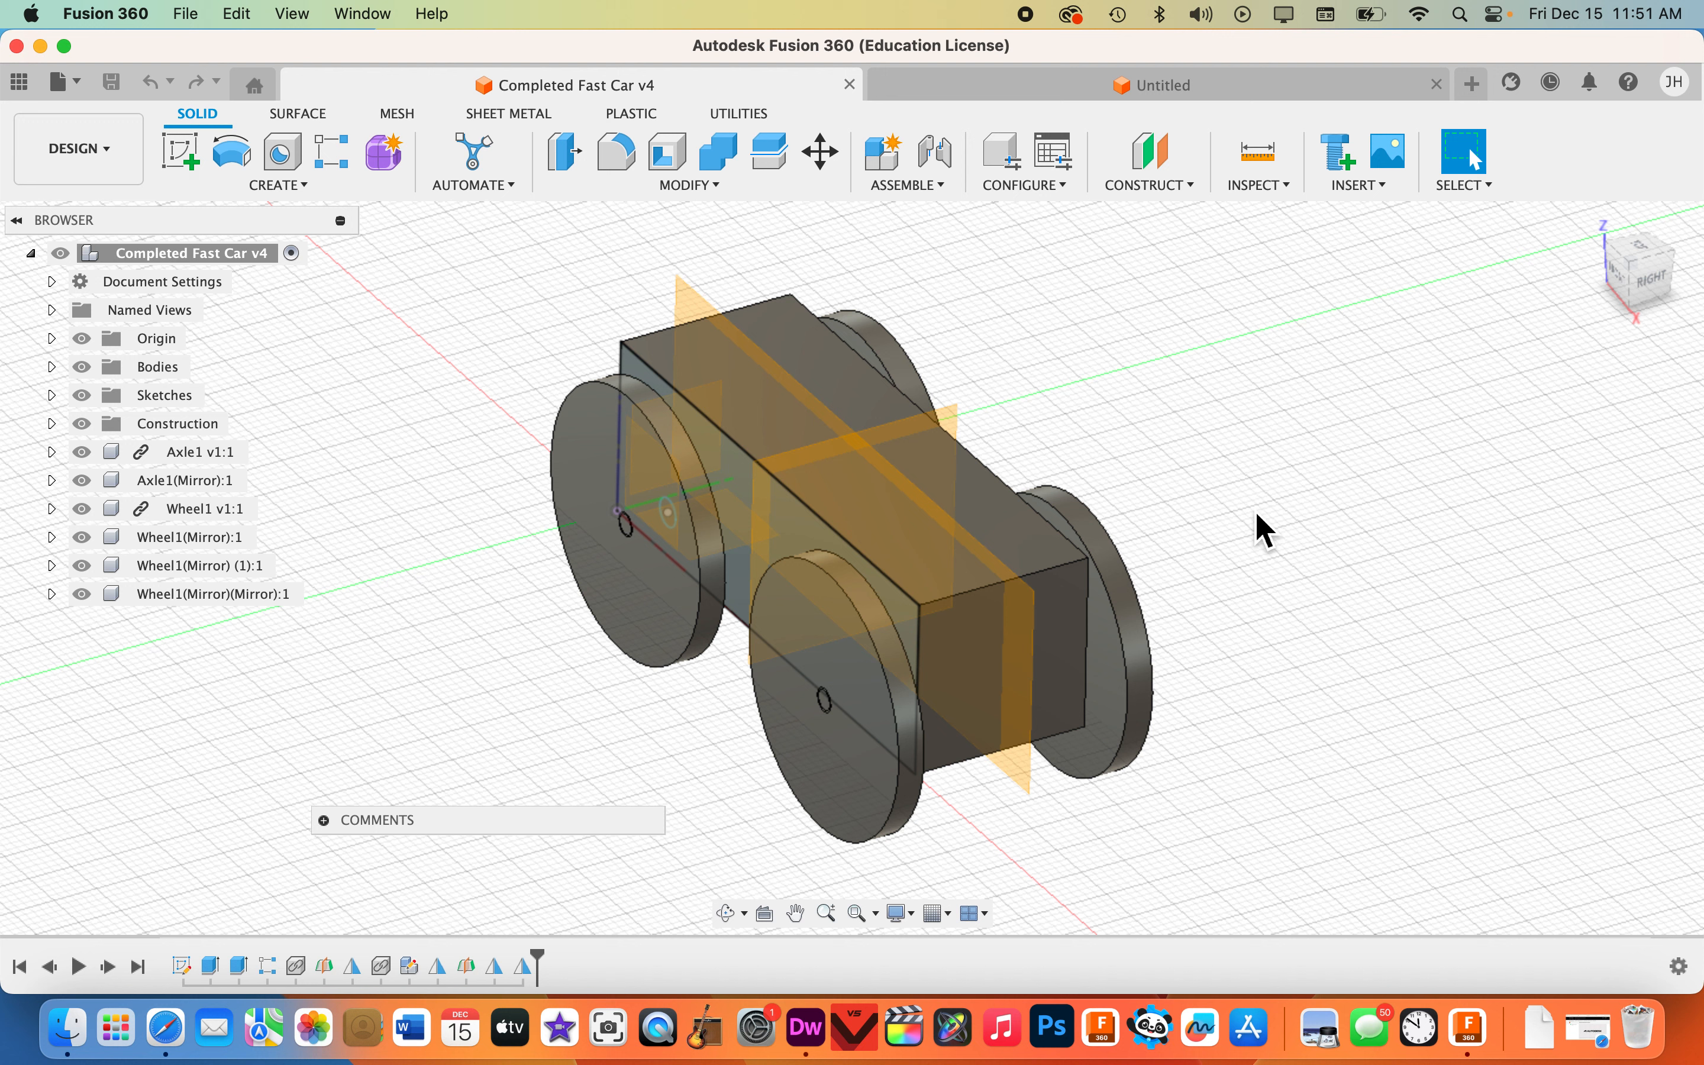
mouse_move(1333, 450)
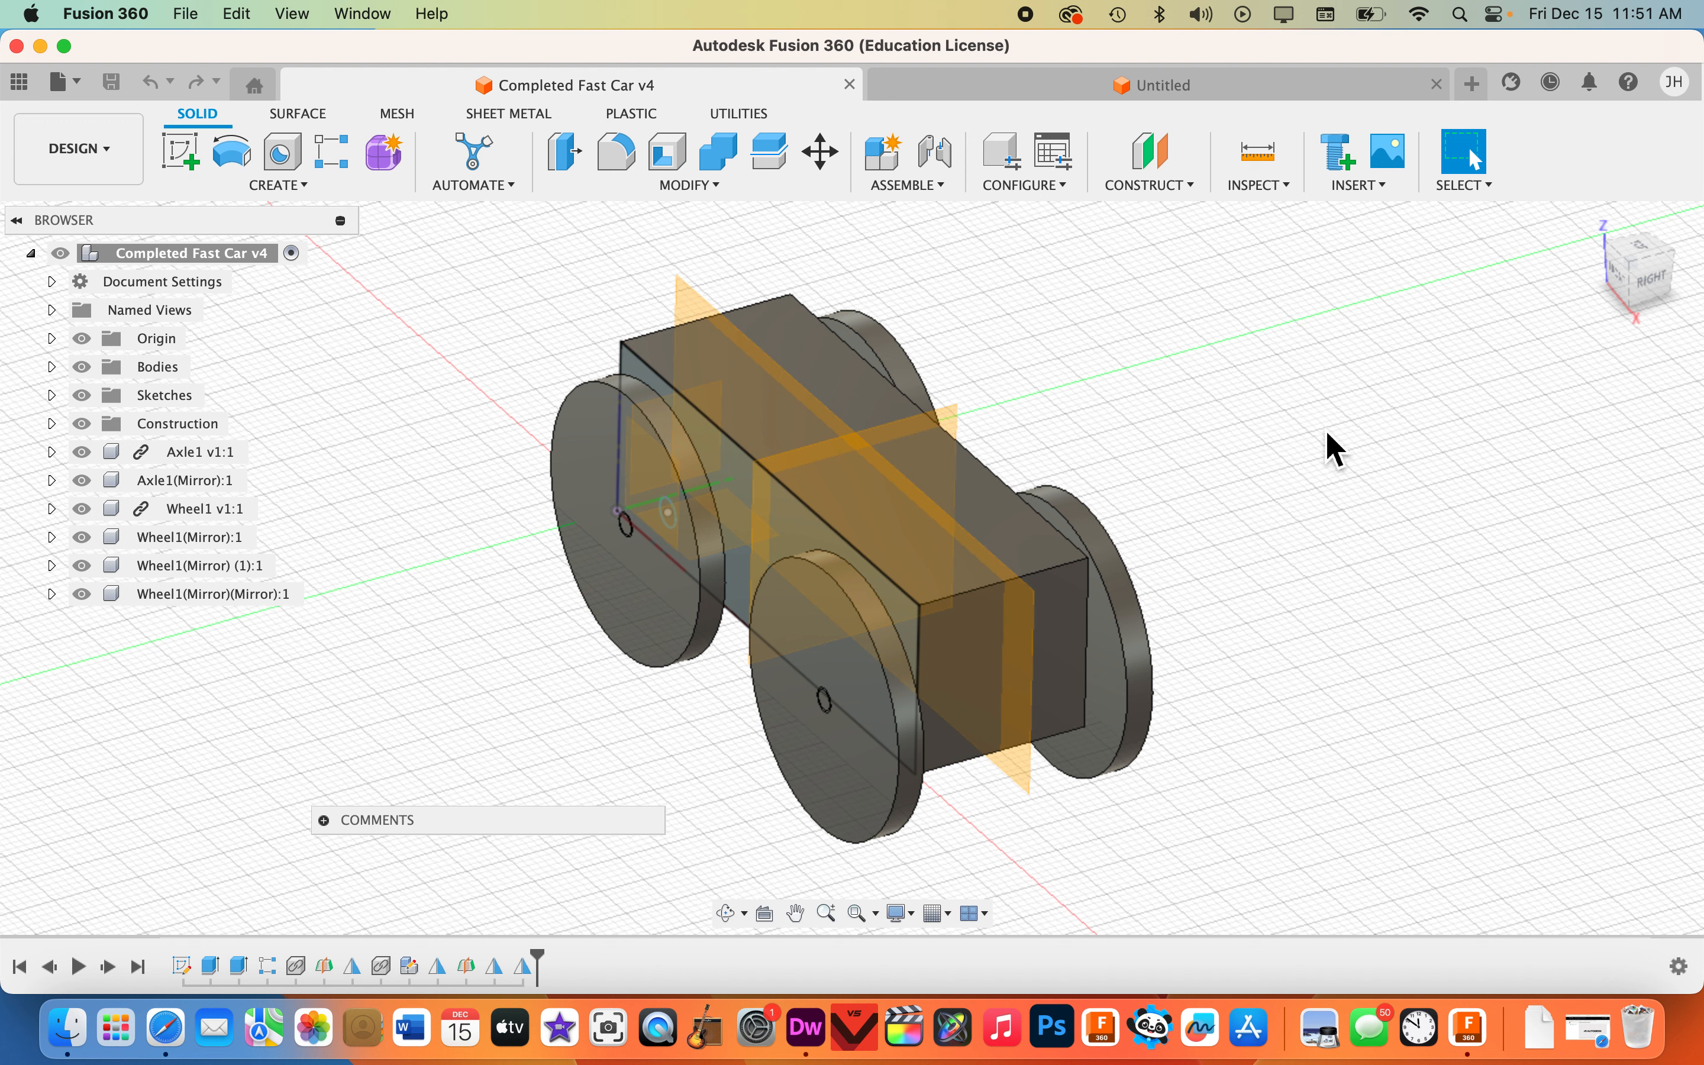
mouse_move(1232, 512)
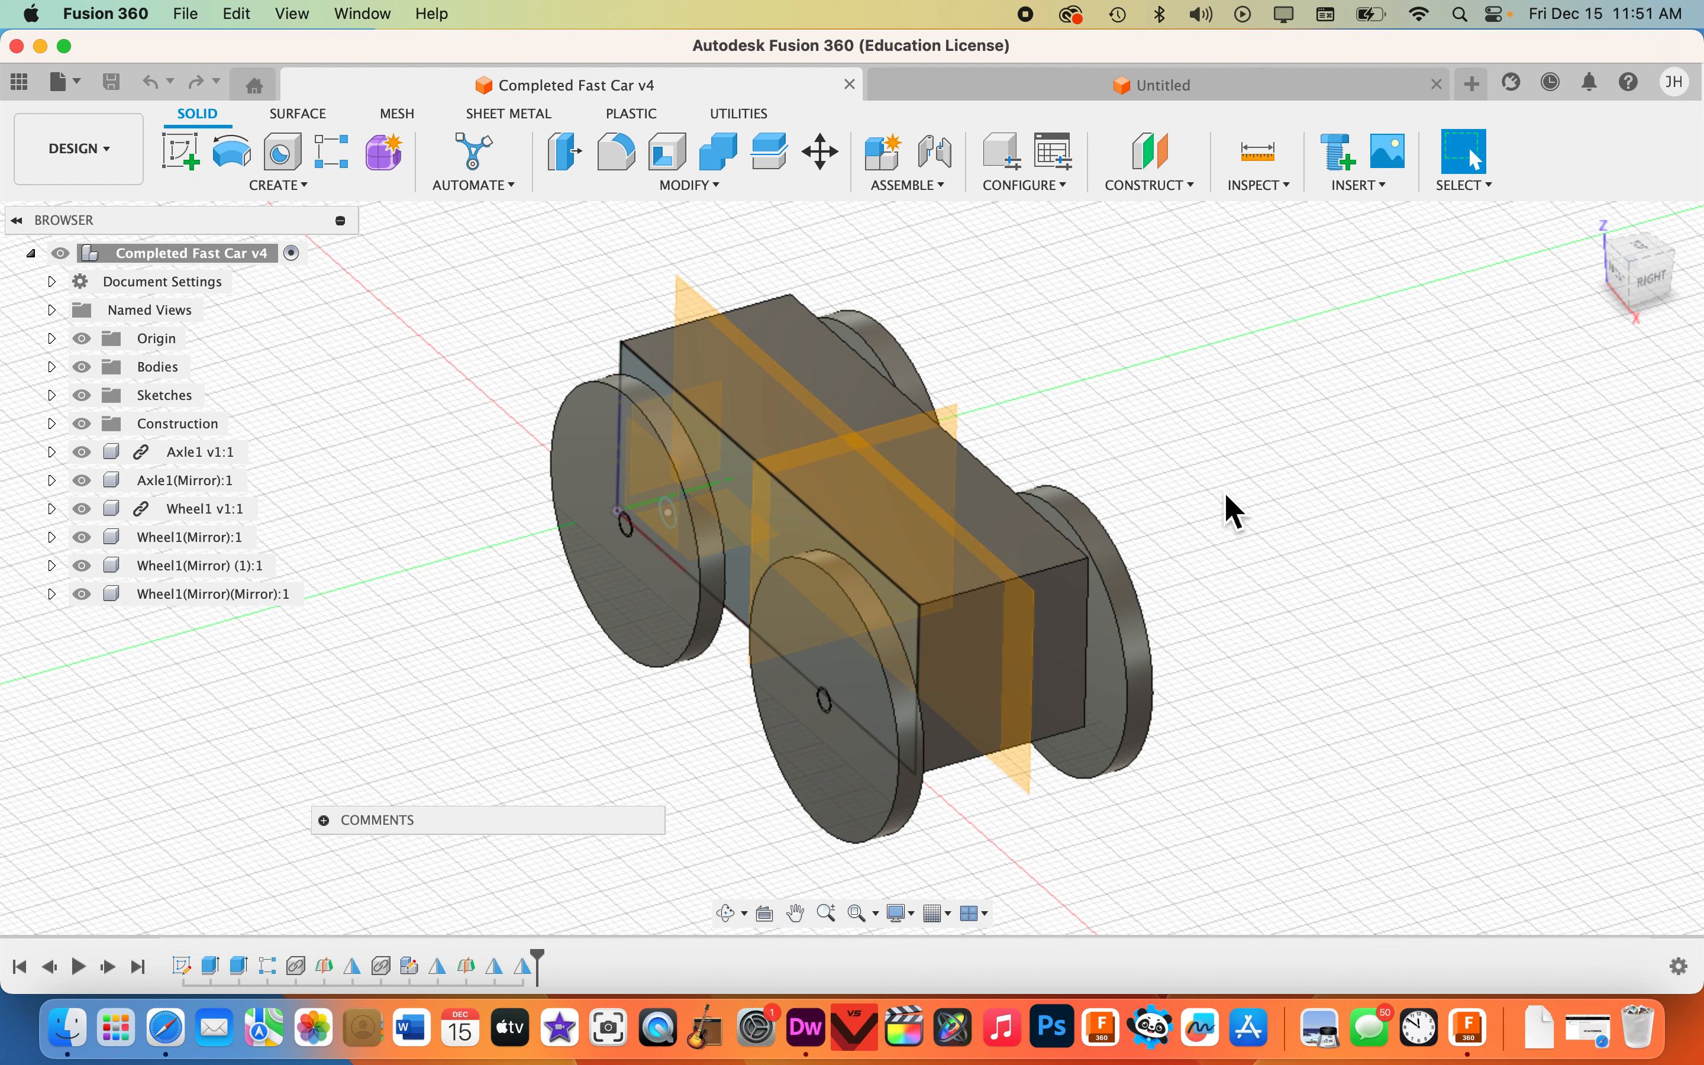
mouse_move(494, 471)
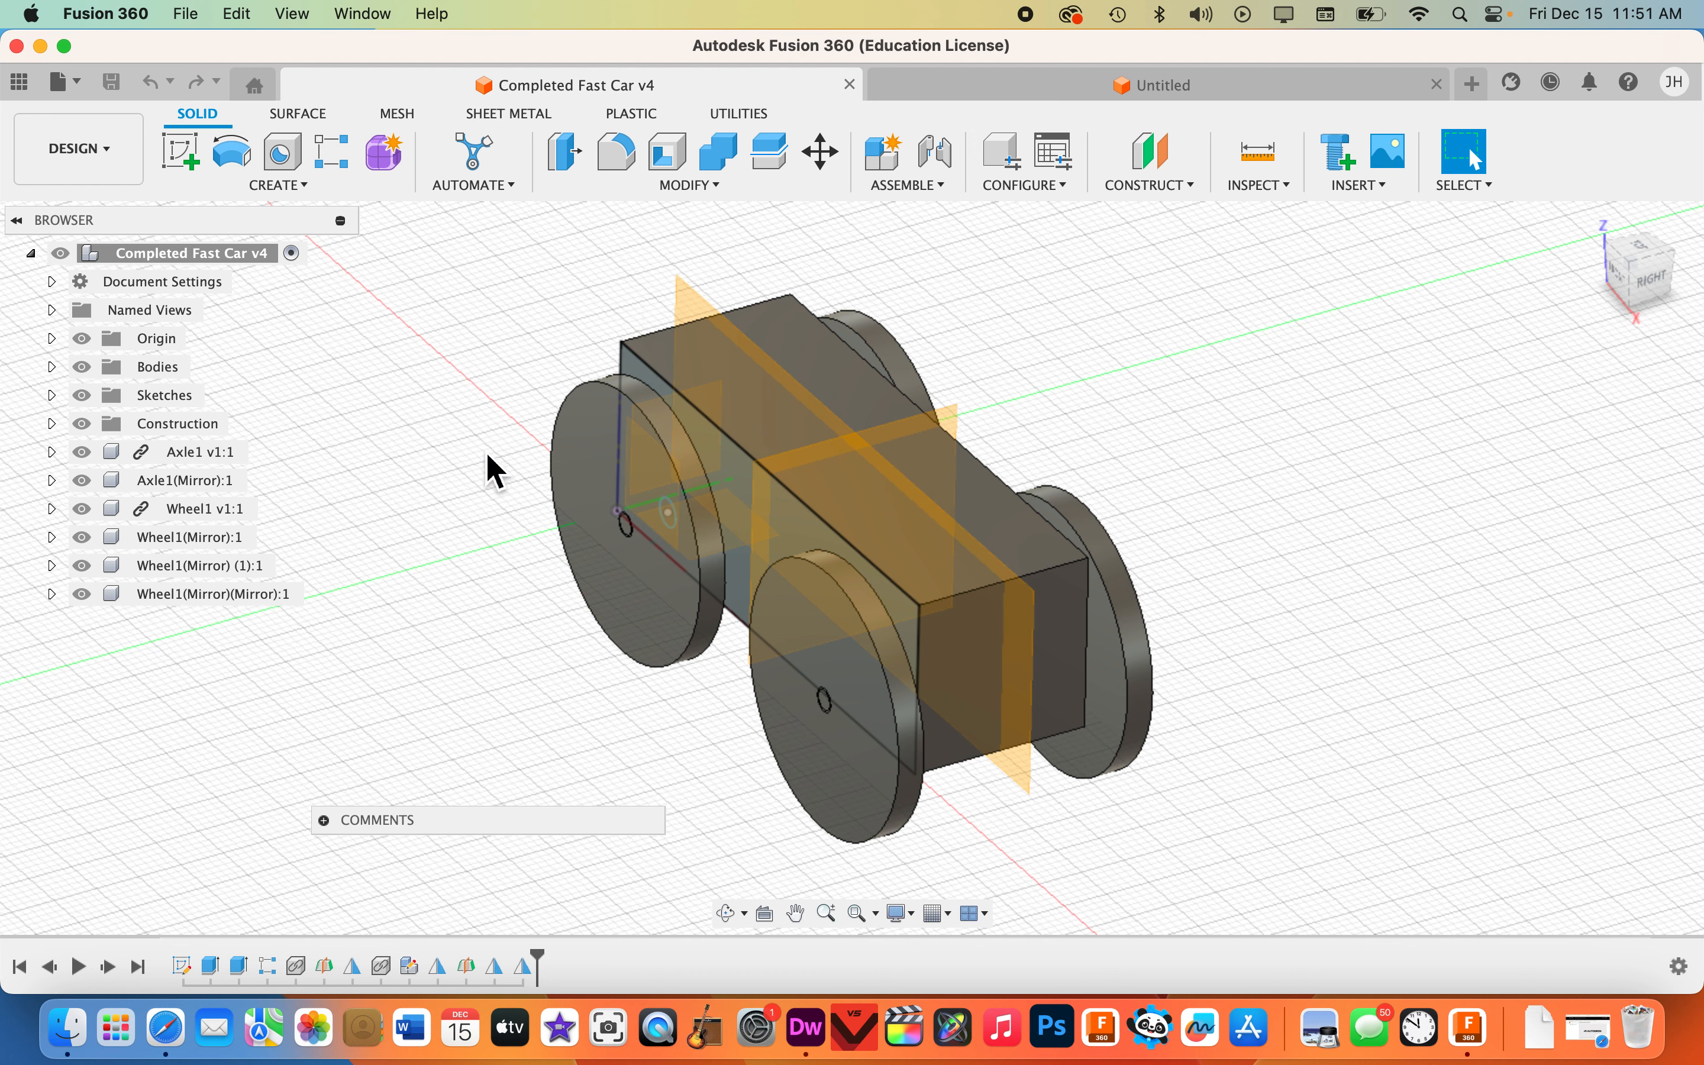
mouse_move(1293, 457)
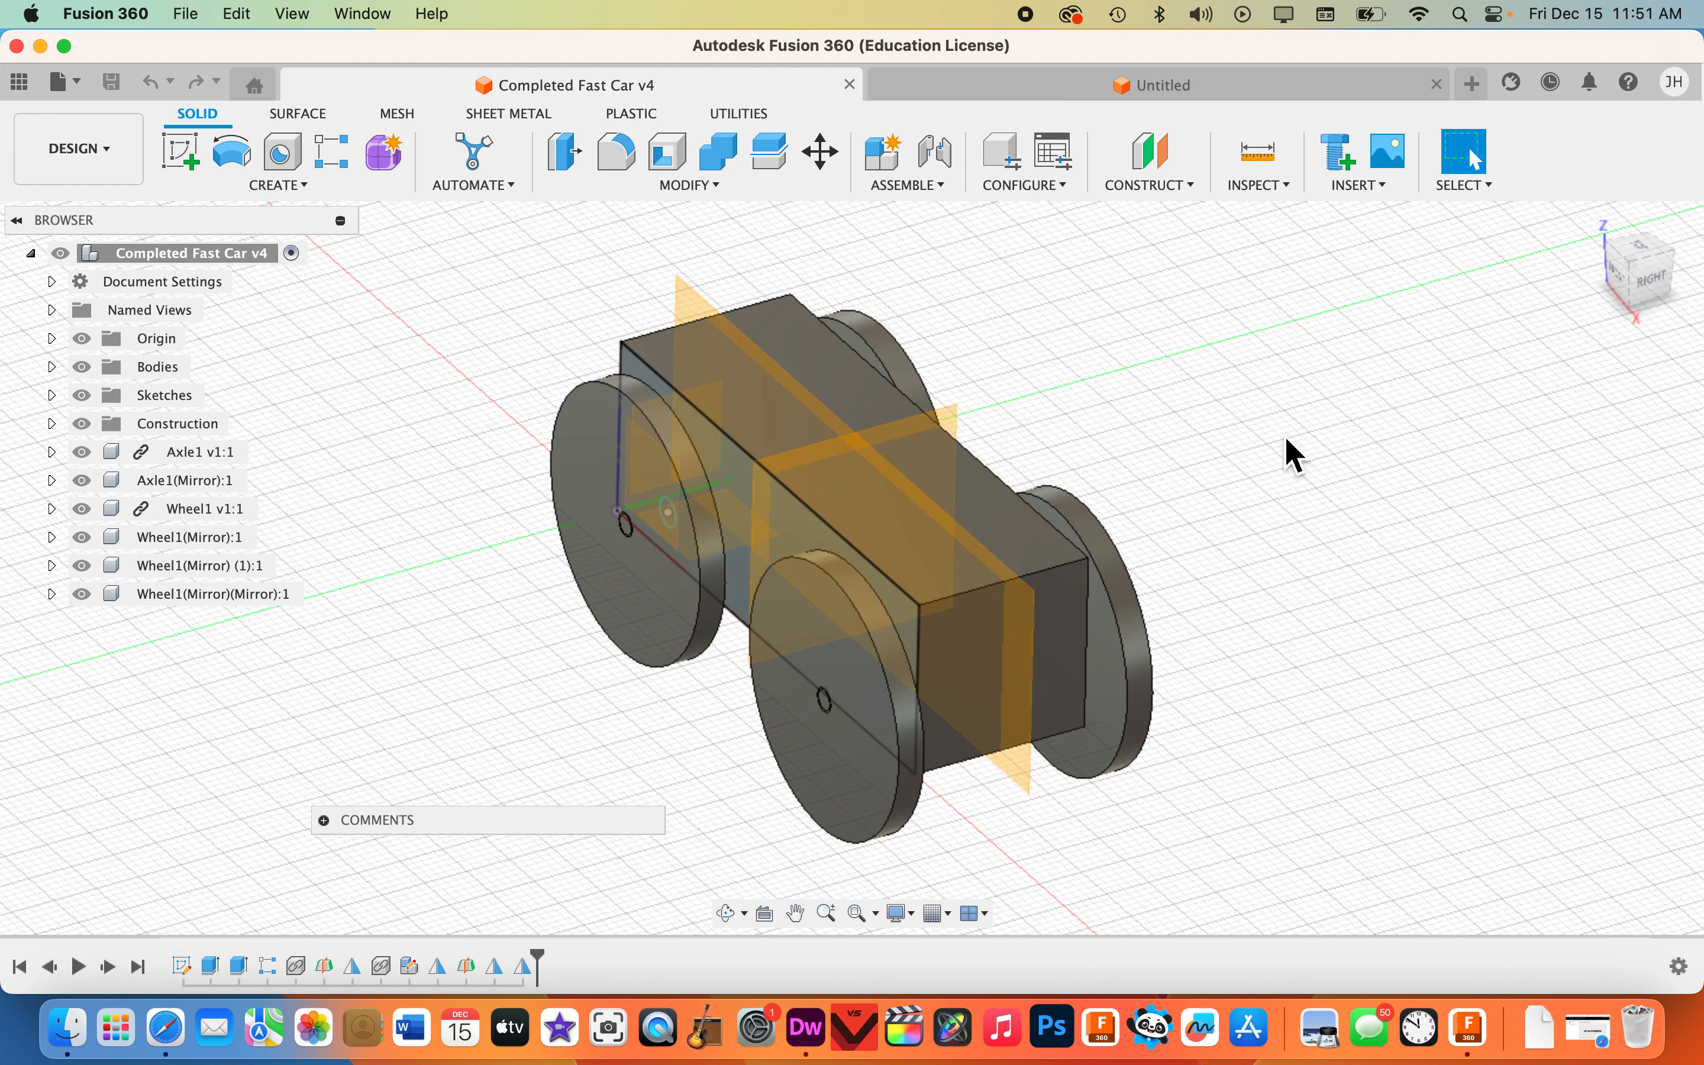
mouse_move(1268, 415)
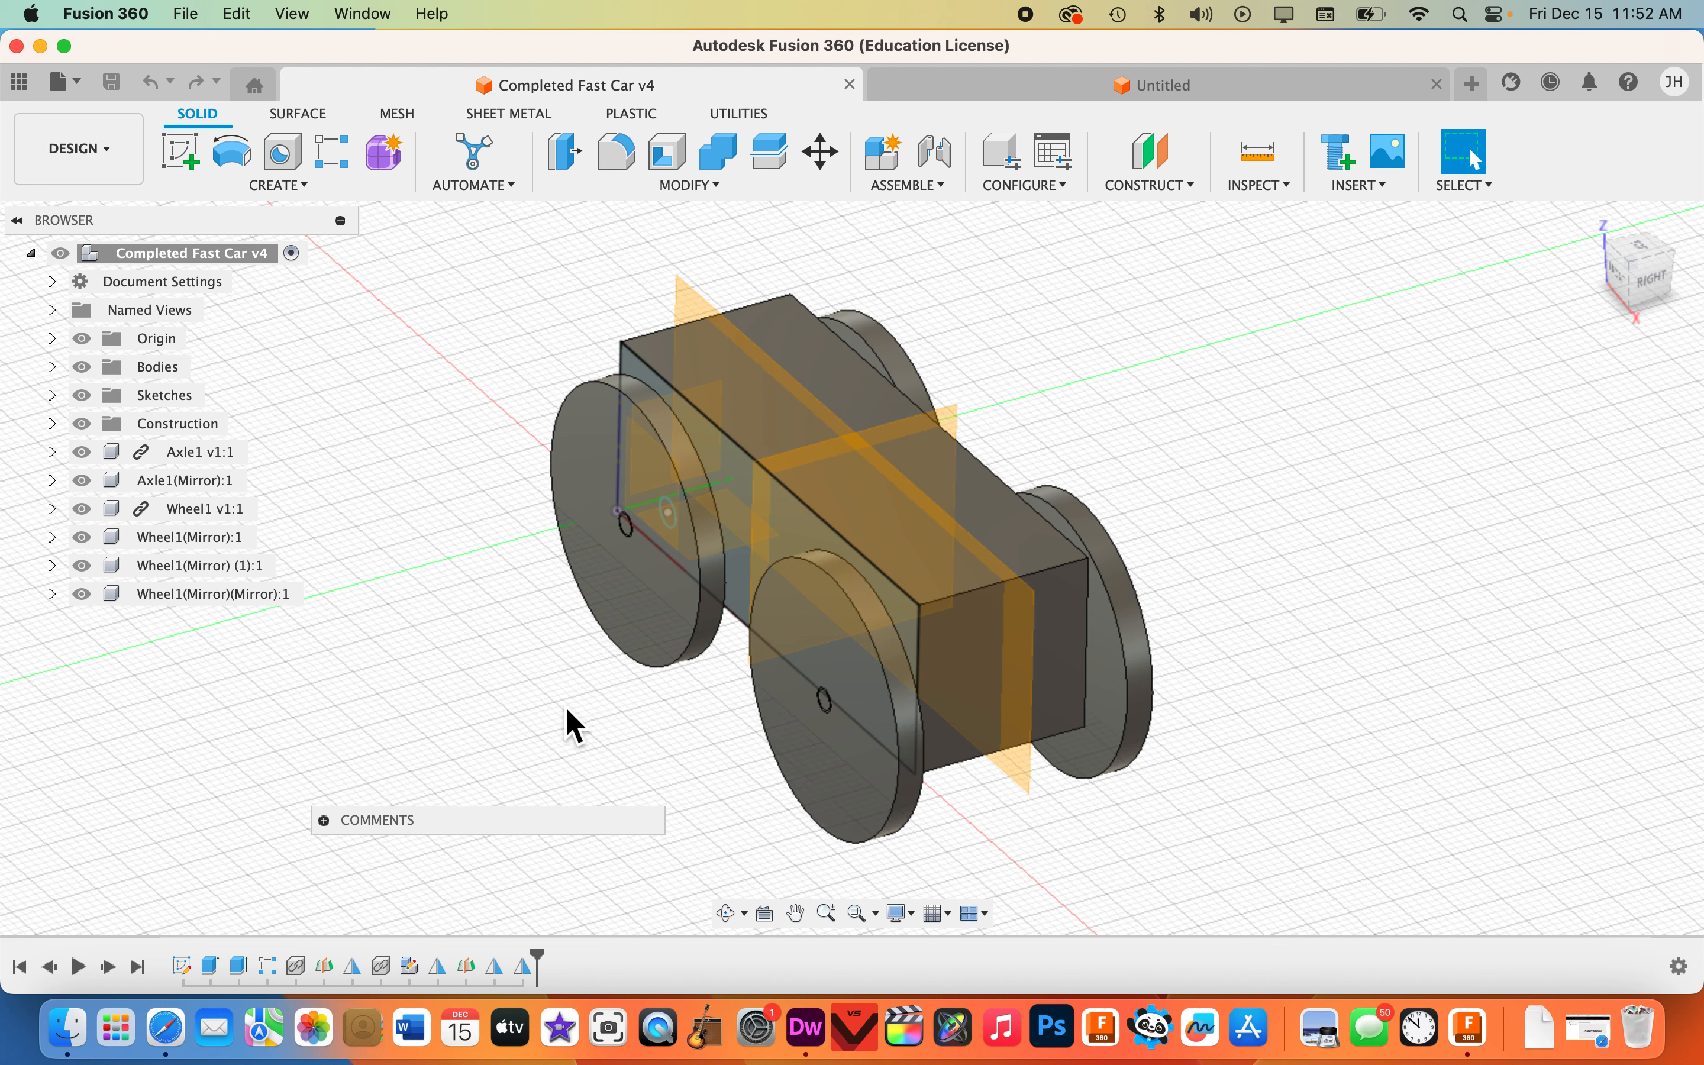
mouse_move(1039, 322)
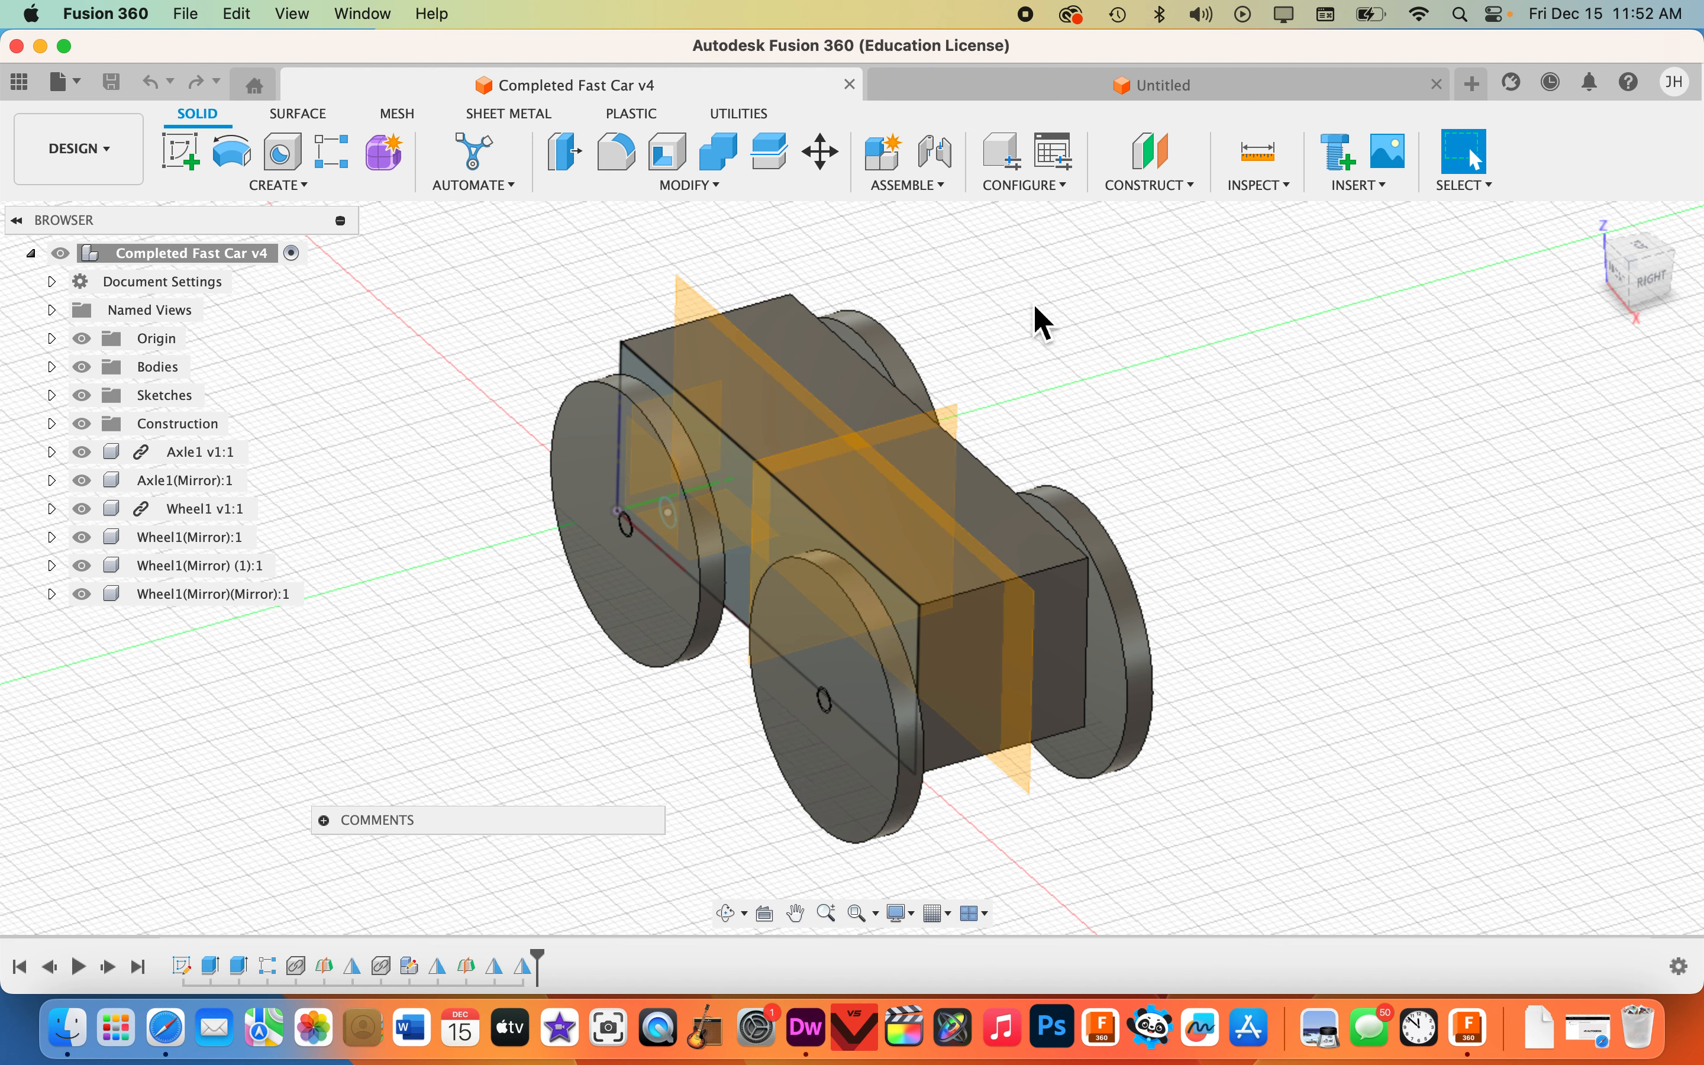